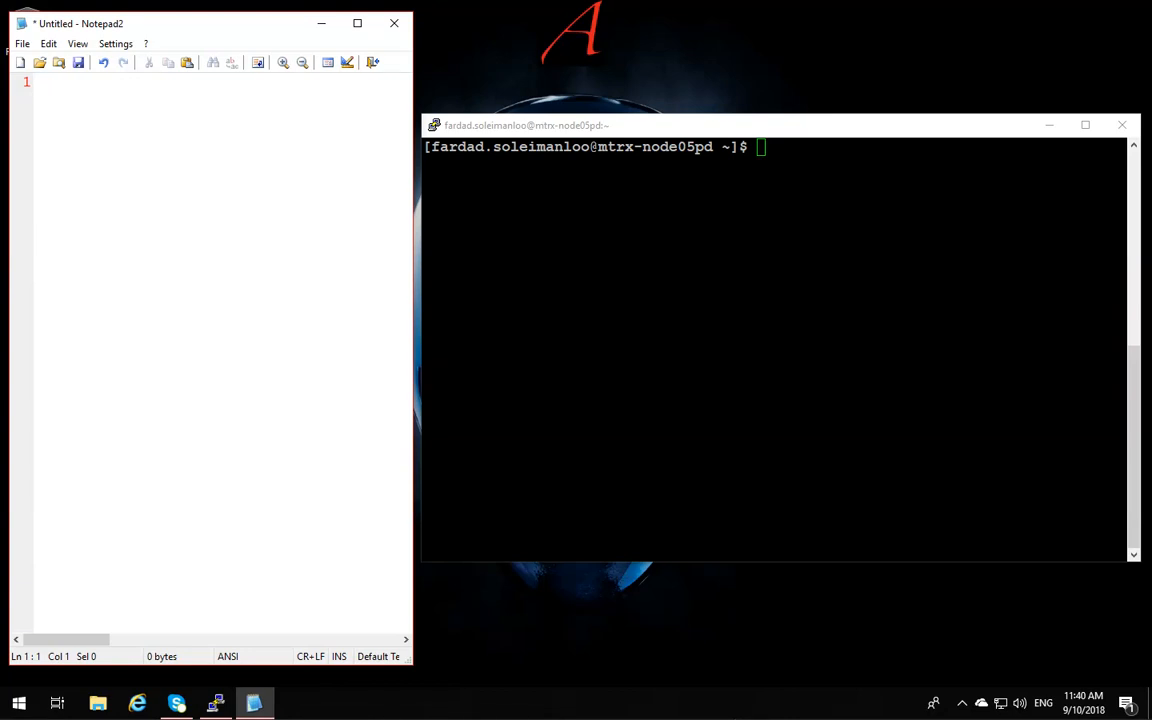
mouse_move(858, 458)
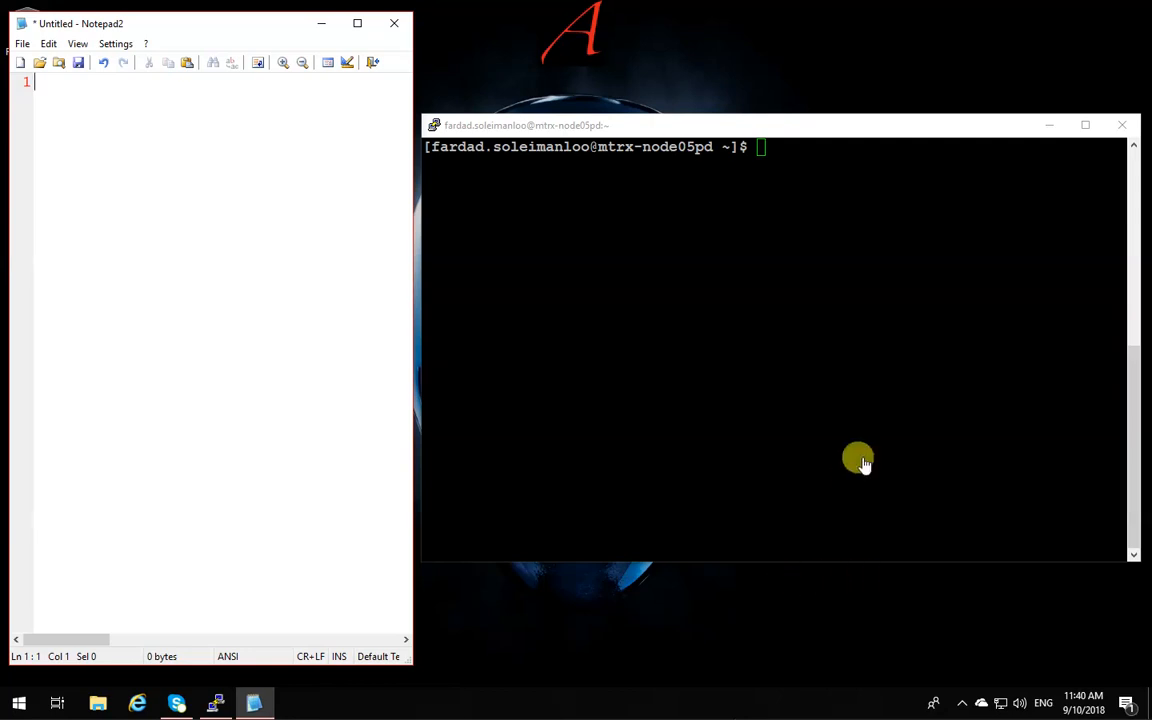
Enter the command nano at the PuTTY shell prompt, ready to launch the editor
text(n)
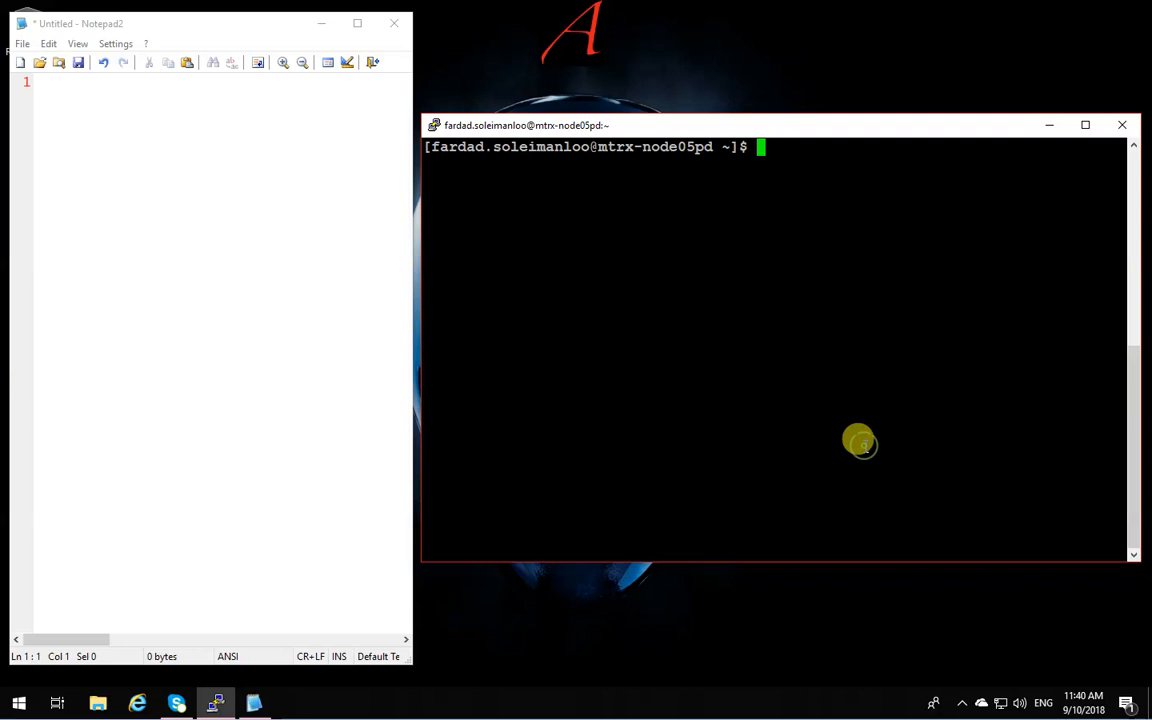
text(nano)
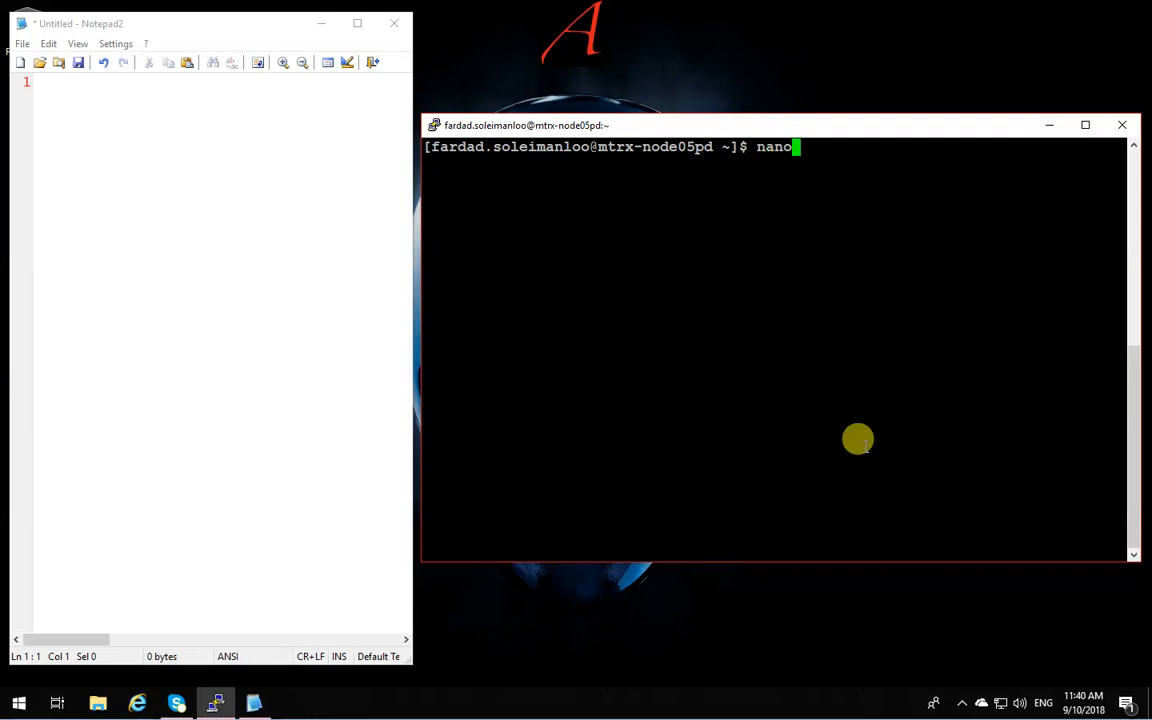
mouse_move(476, 148)
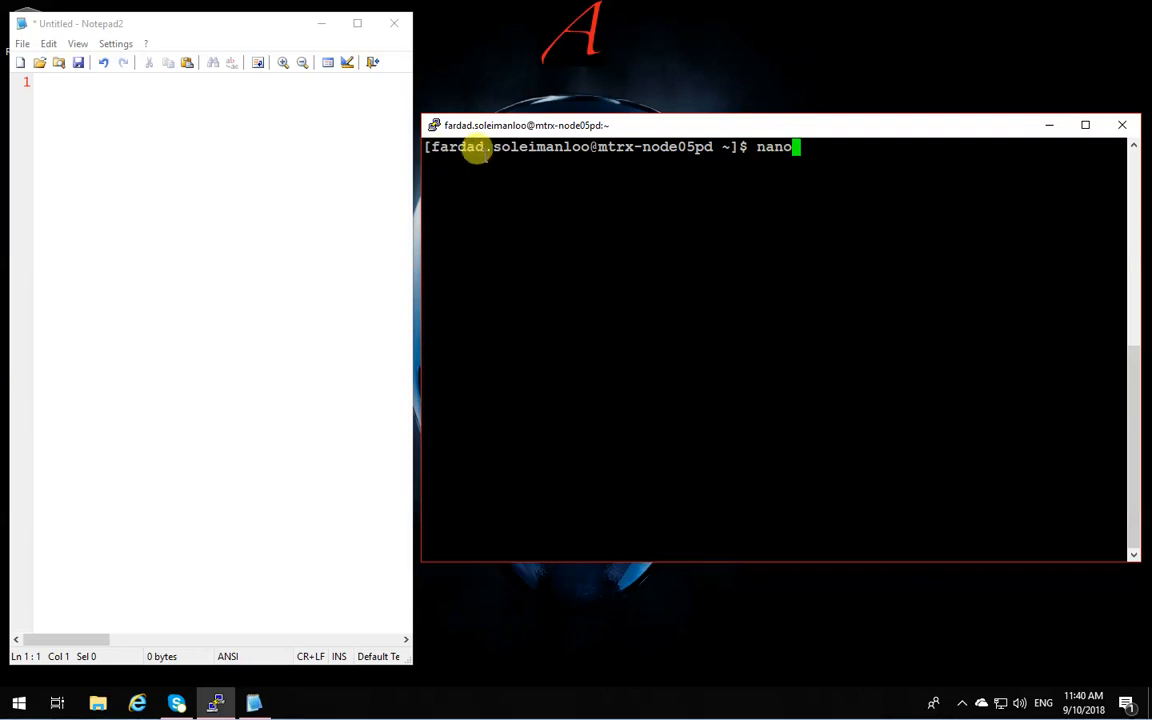
mouse_move(920, 562)
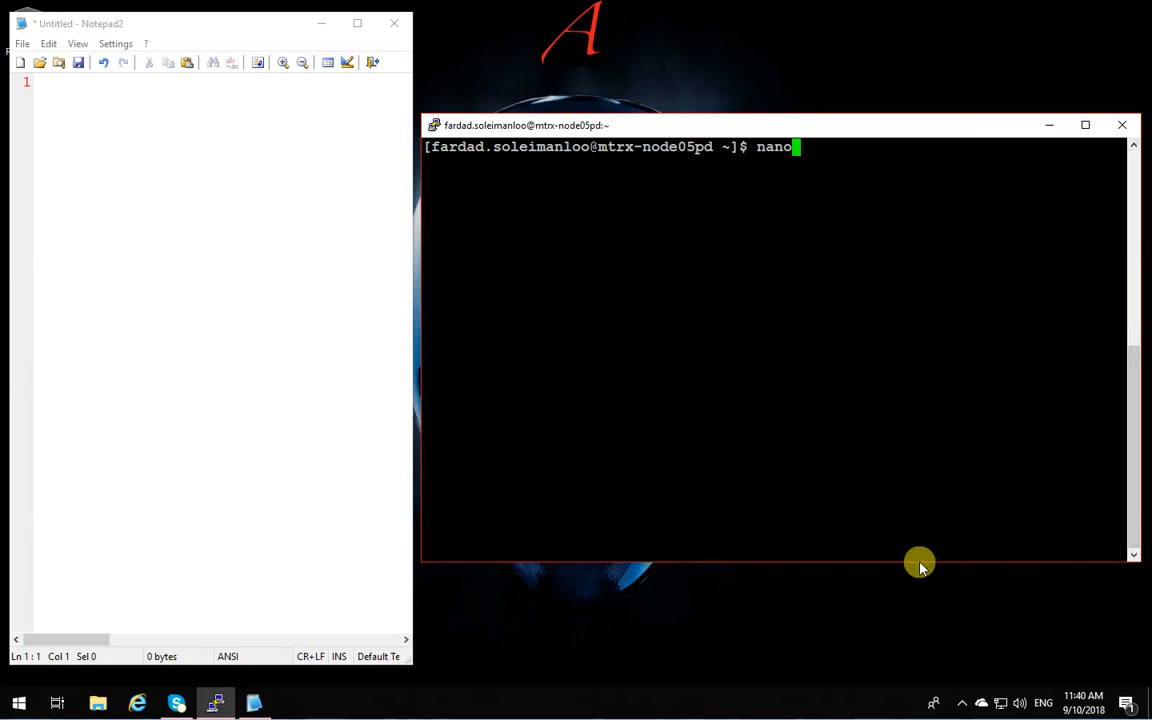
mouse_move(758, 148)
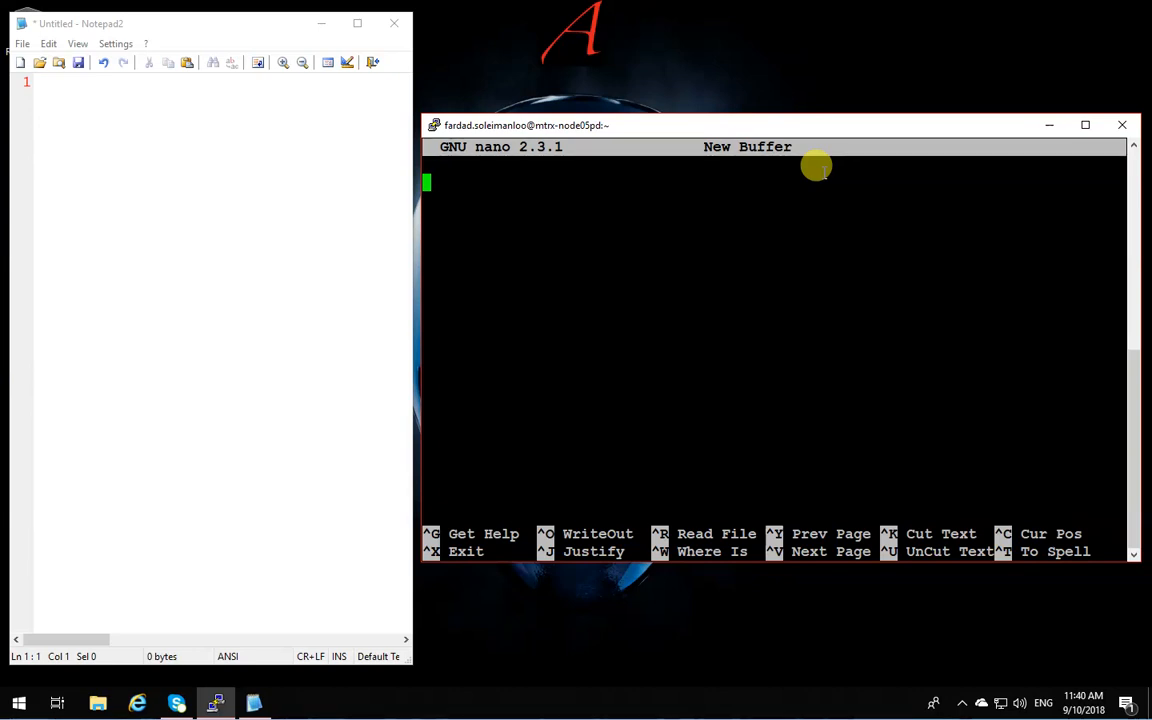
Write the line 'you can edit here' into the new nano buffer
text(you can te)
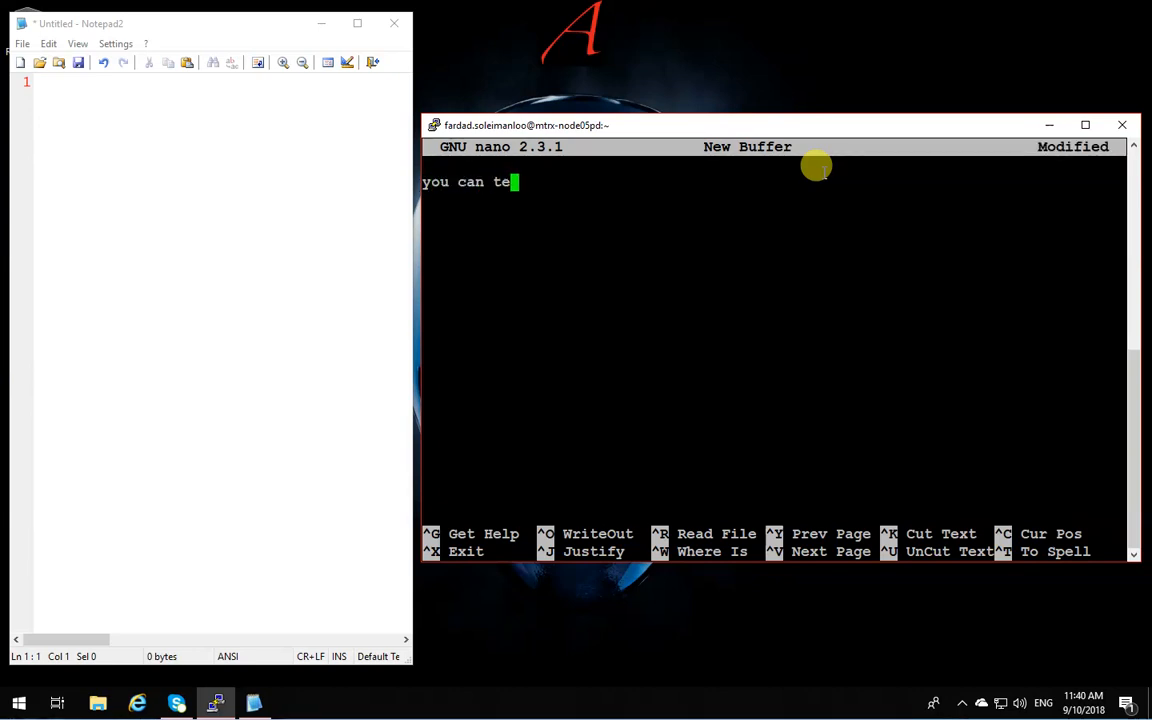
text(dit her)
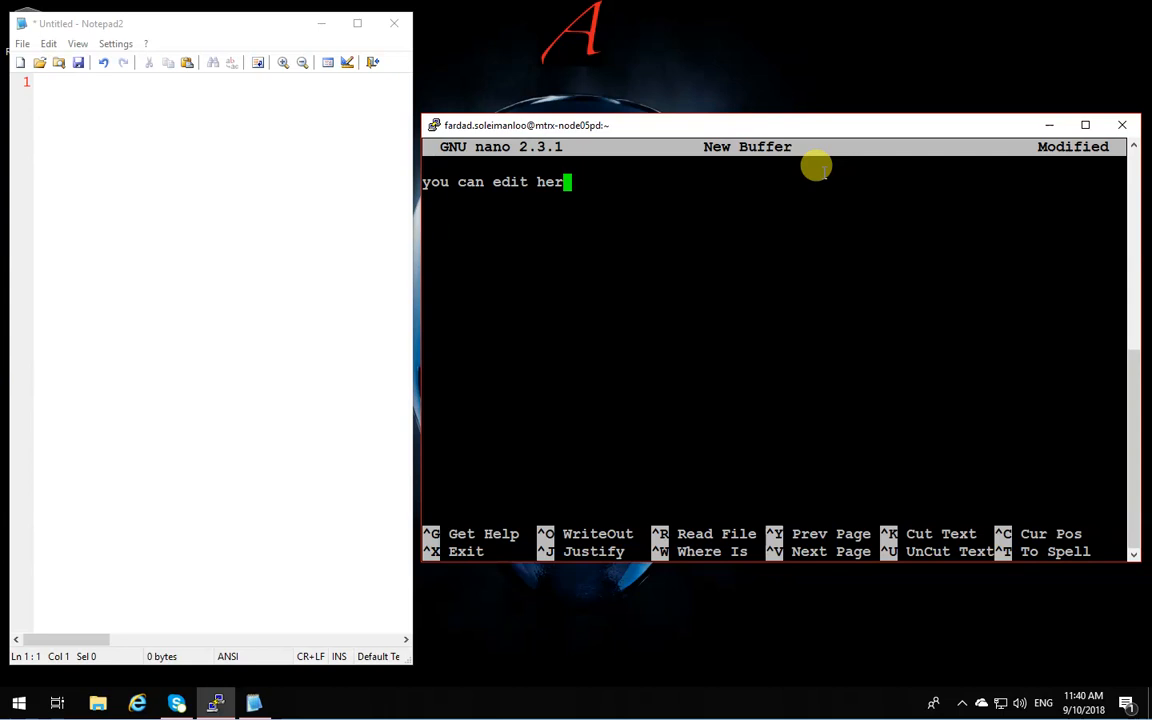
text(e)
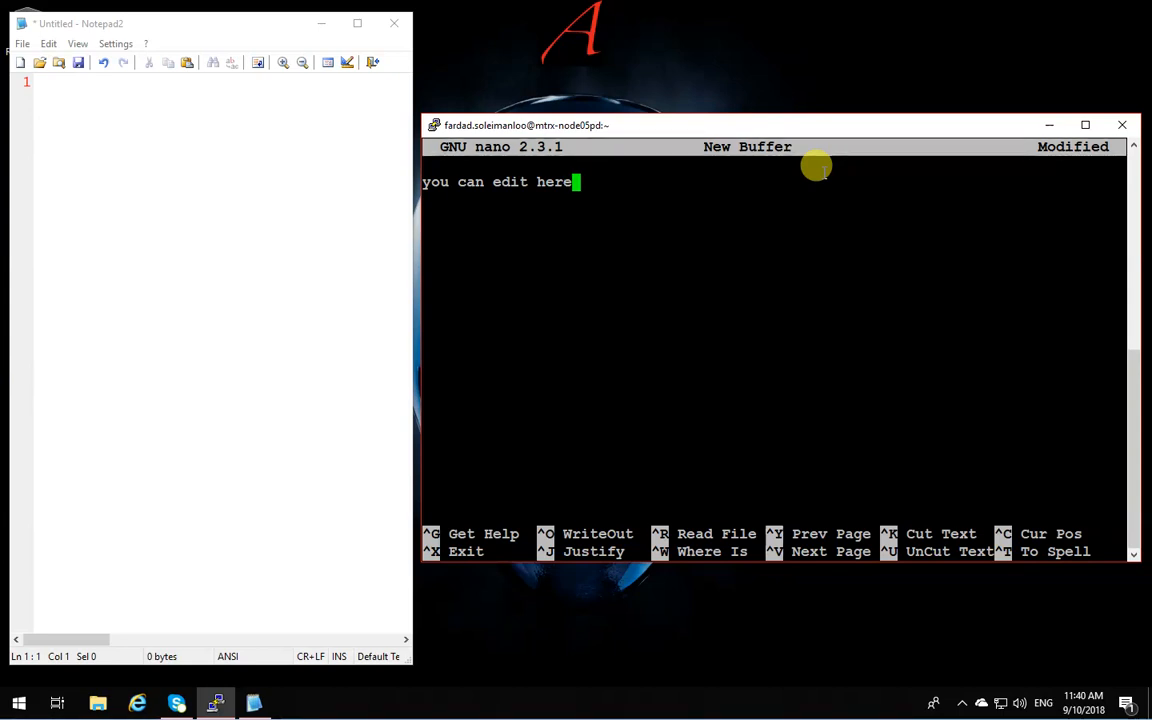
mouse_move(686, 288)
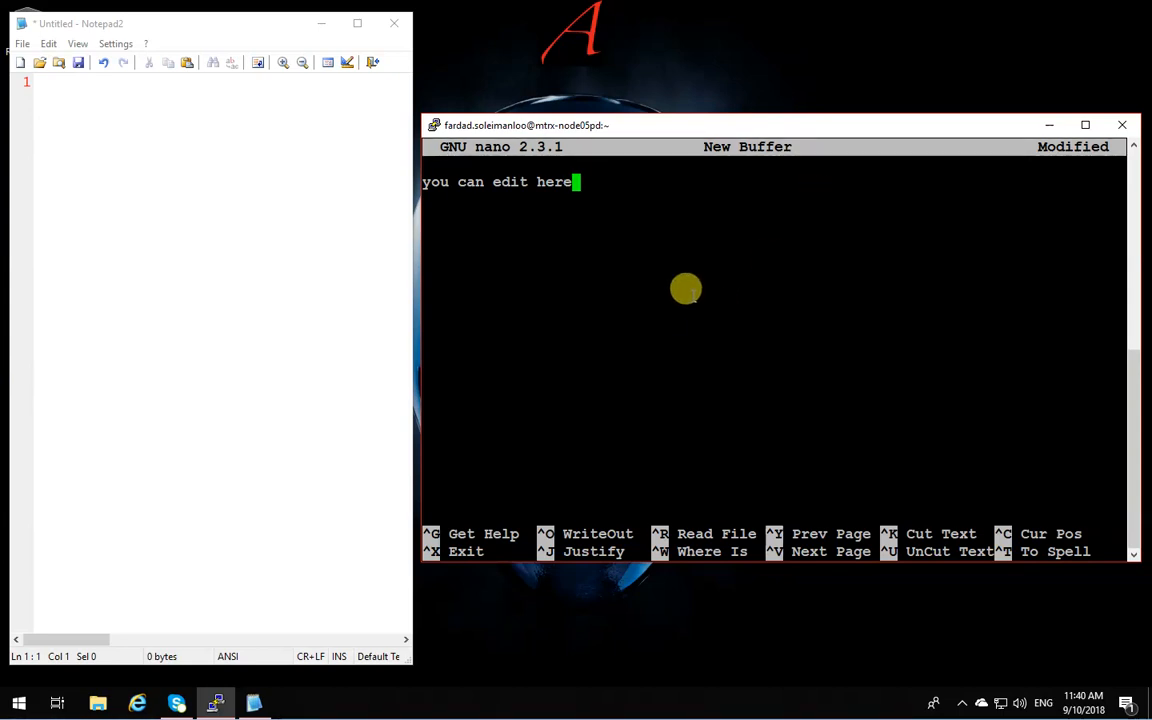
mouse_move(644, 176)
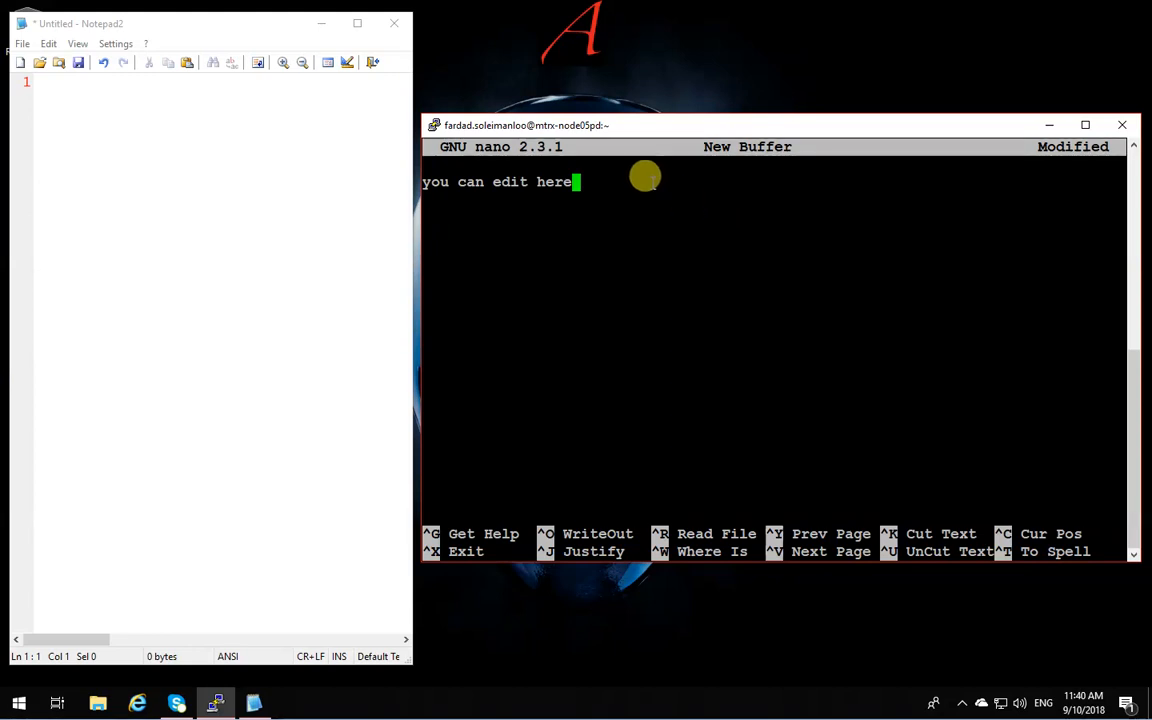
mouse_move(656, 380)
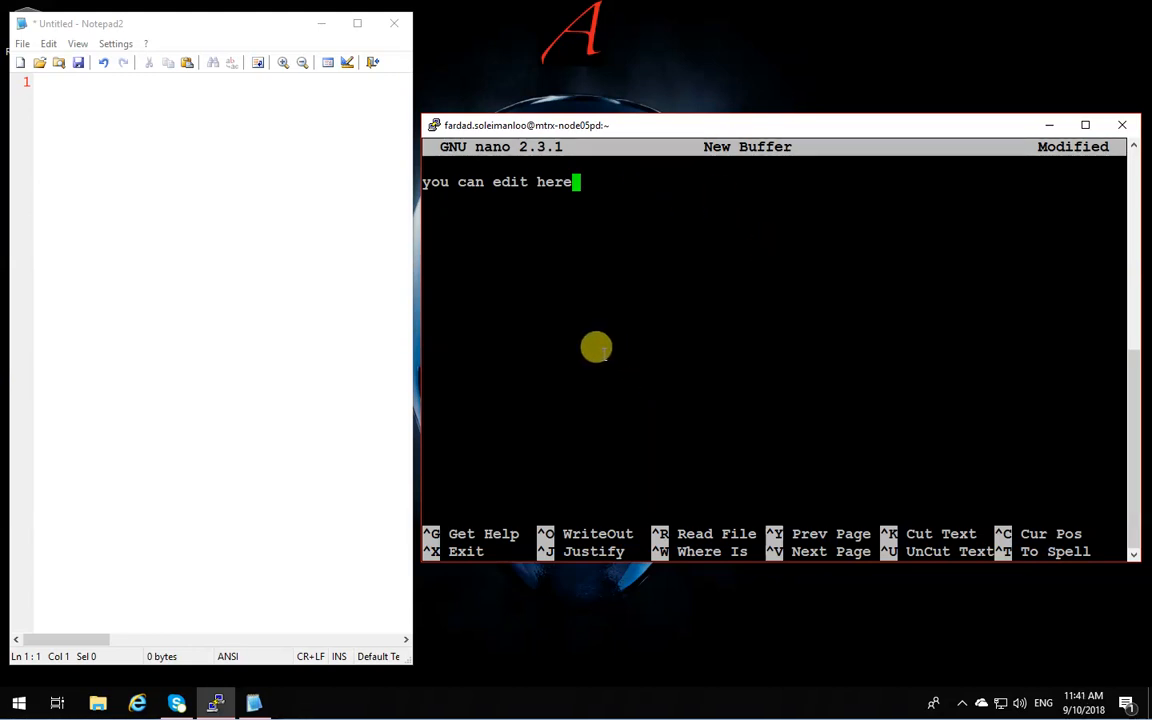
mouse_move(592, 364)
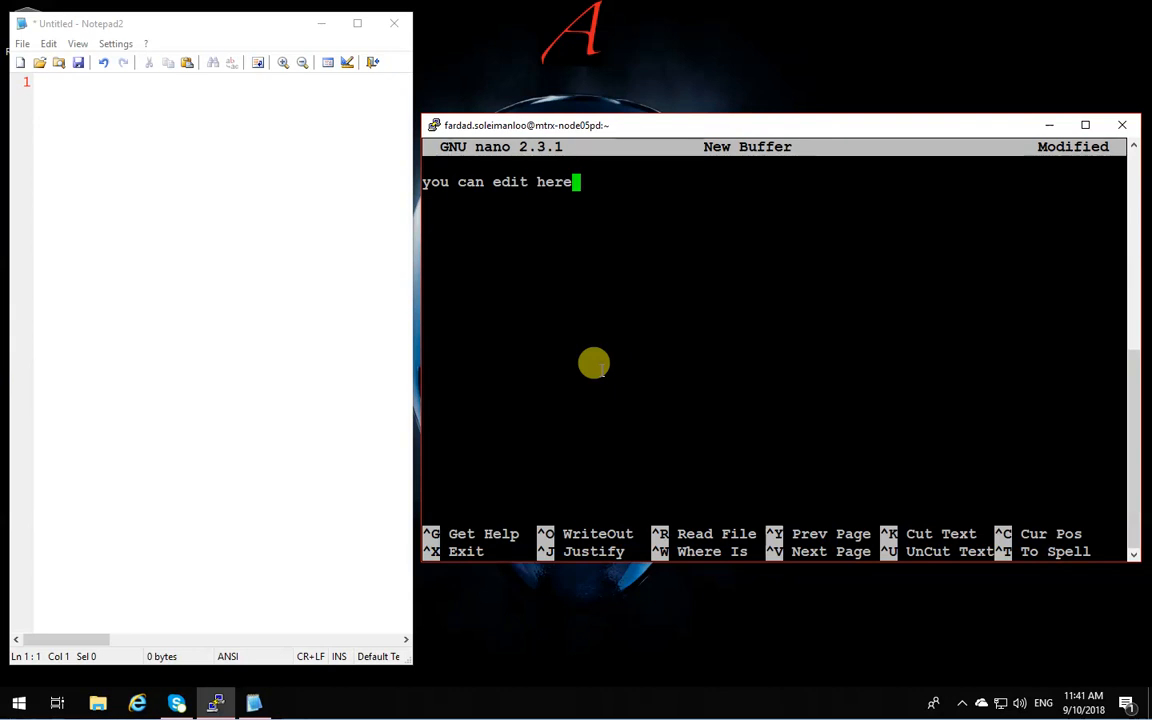
mouse_move(476, 532)
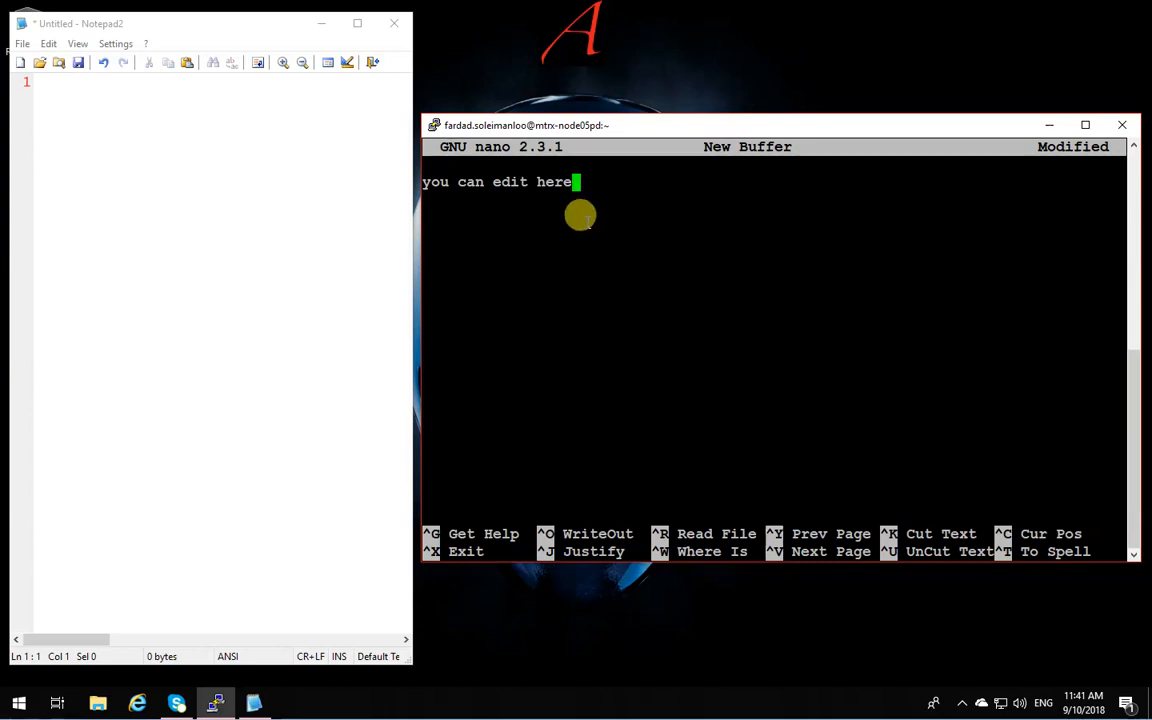
mouse_move(616, 280)
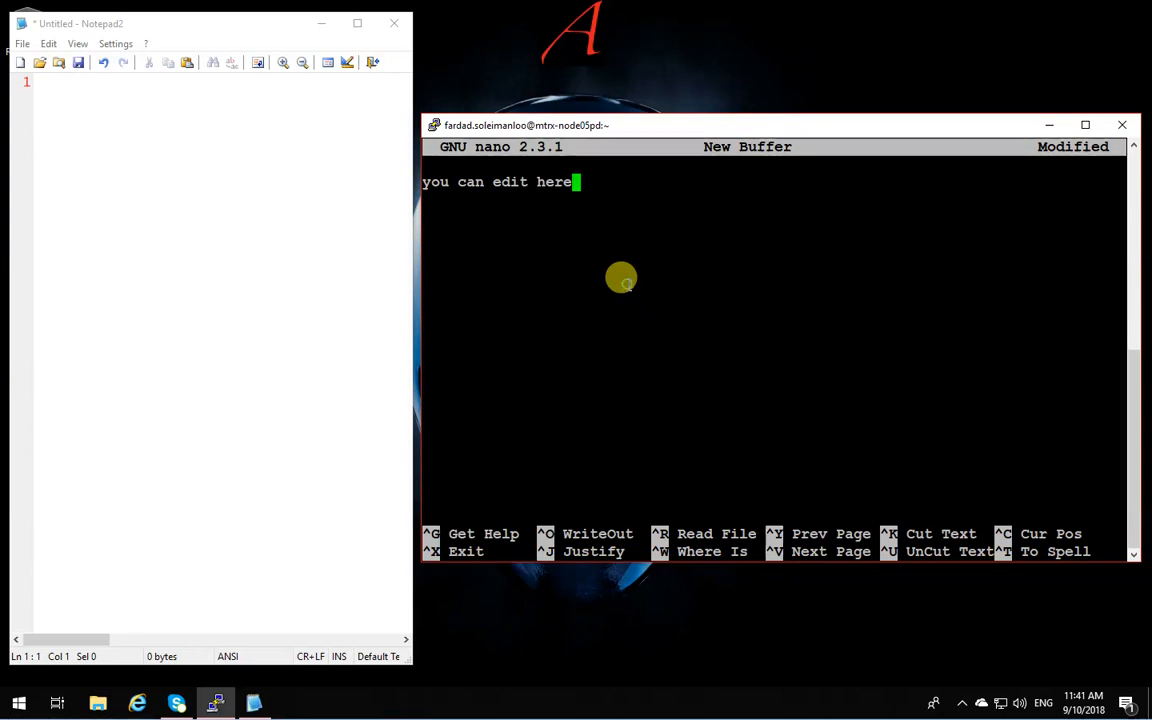
Exit nano, saving the modified buffer as the new file testingnano.txt
key(ctrl+x)
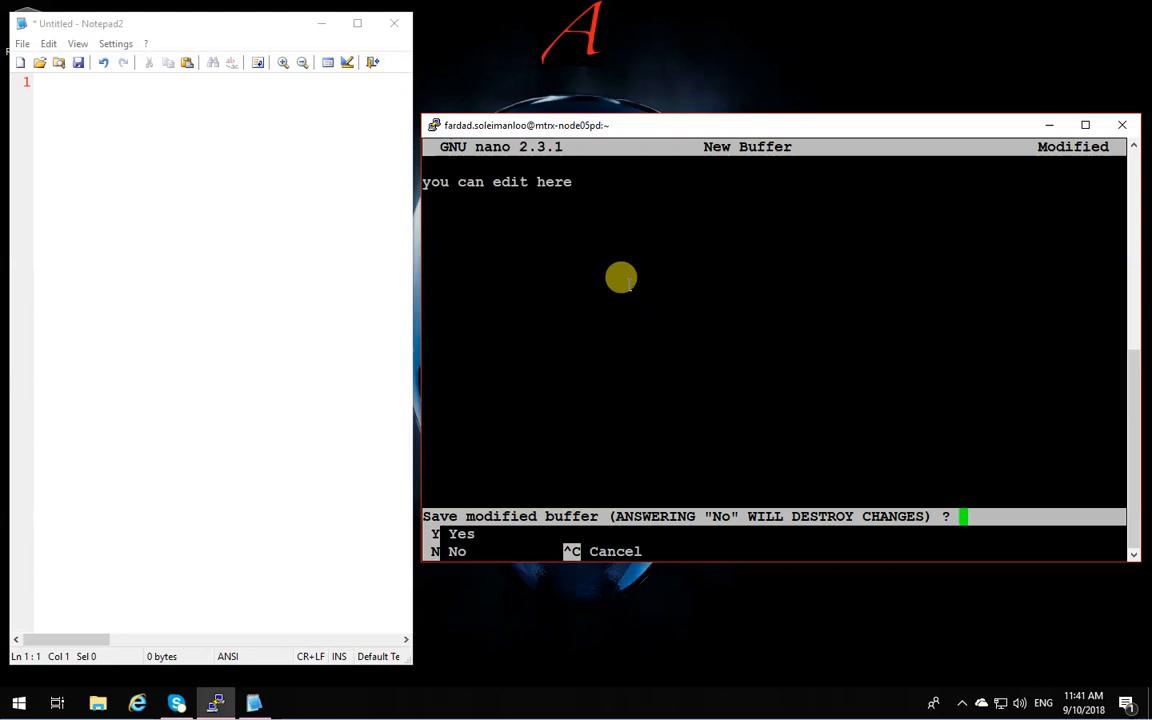
mouse_move(646, 516)
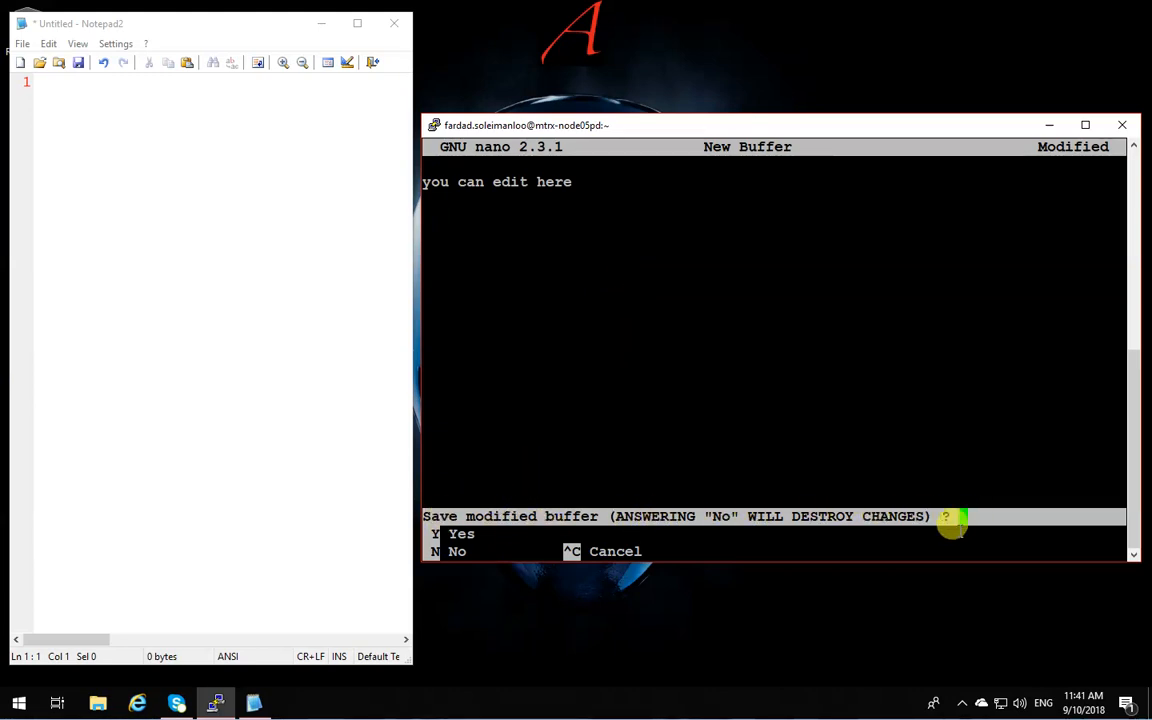
mouse_move(914, 434)
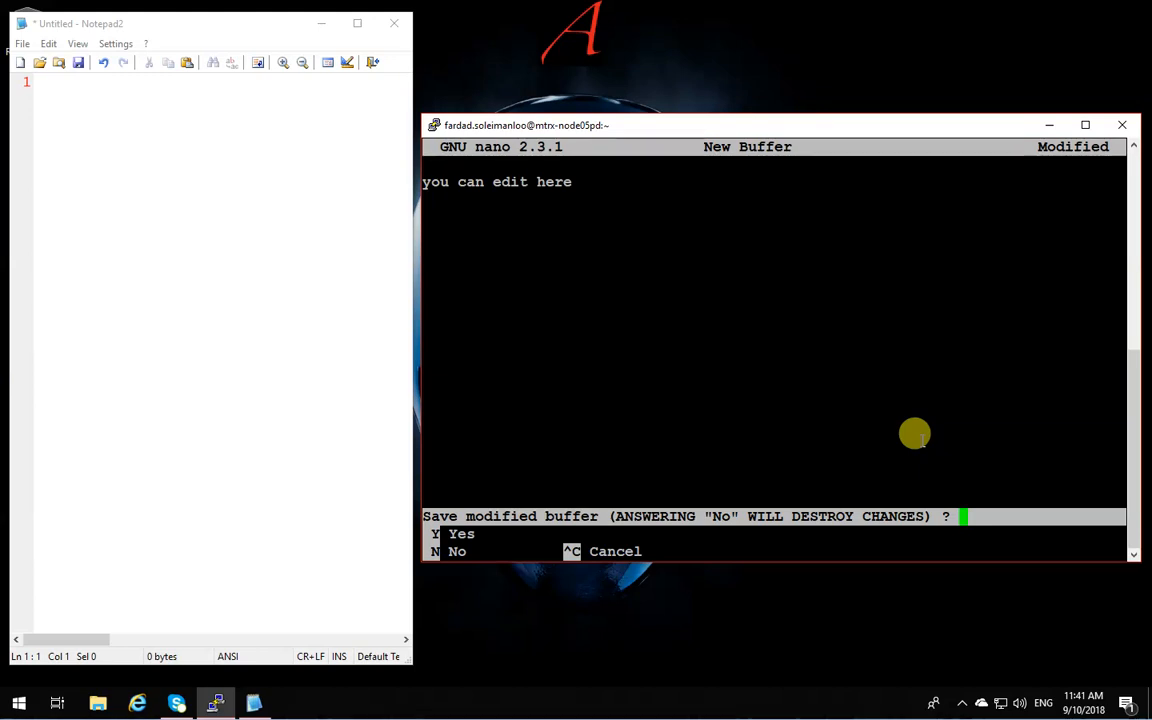
key(y)
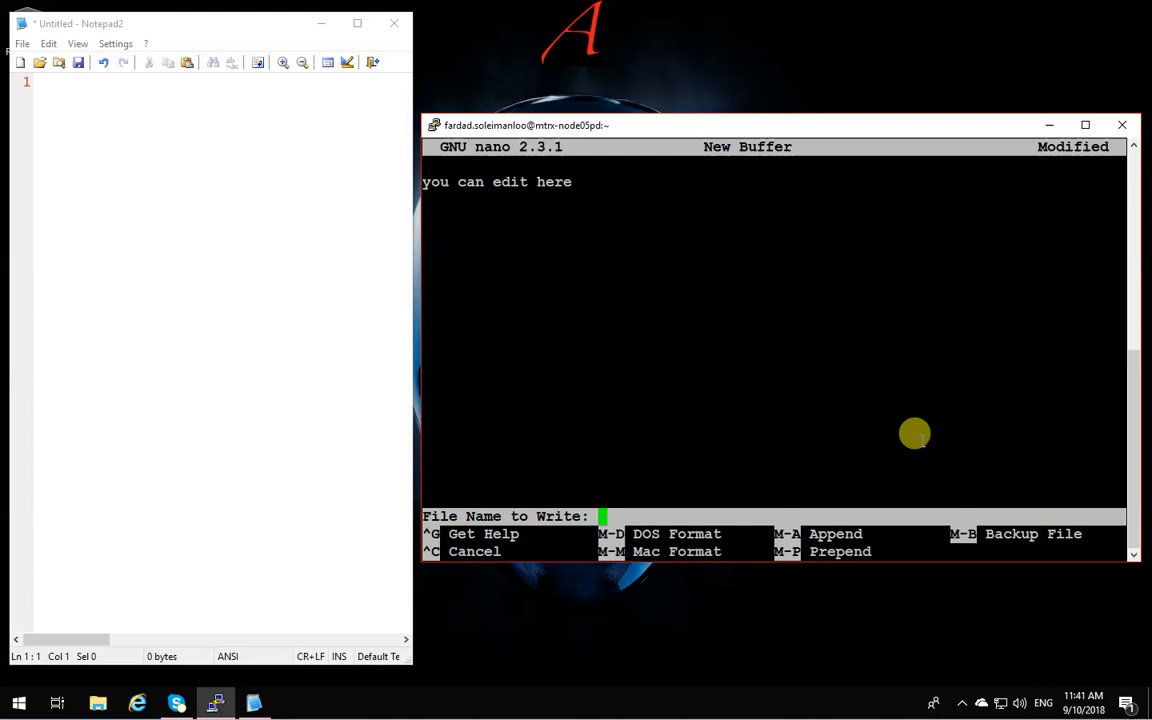
text(te)
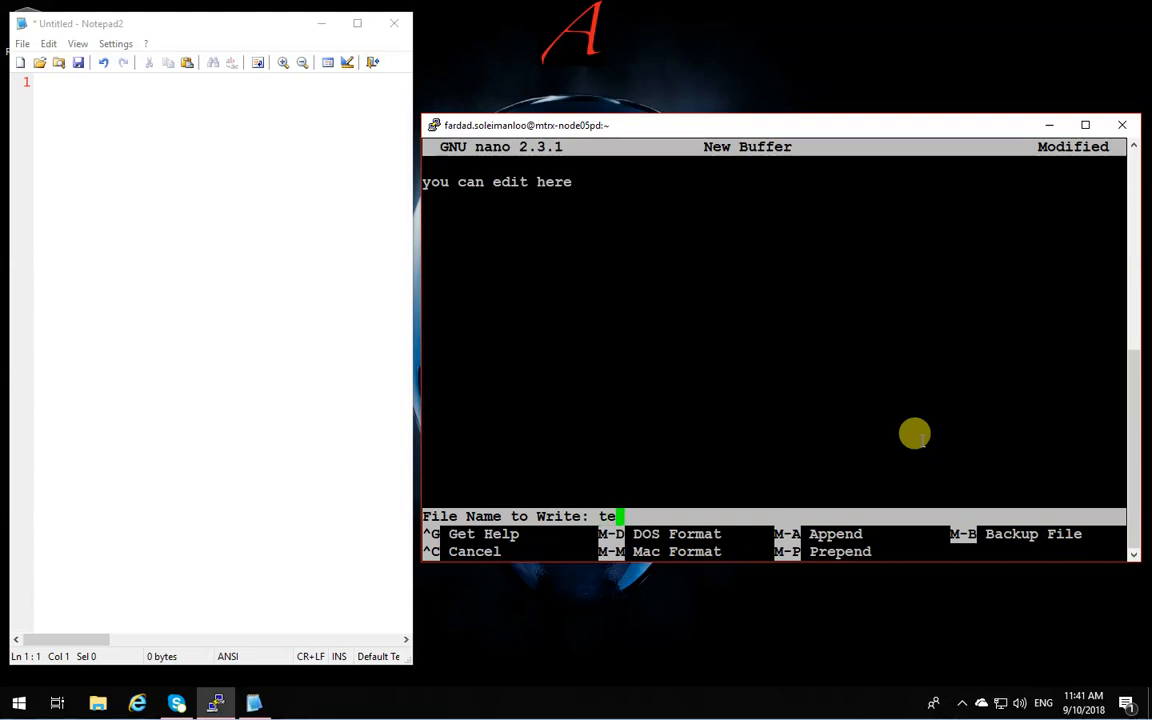
text(stingnano.)
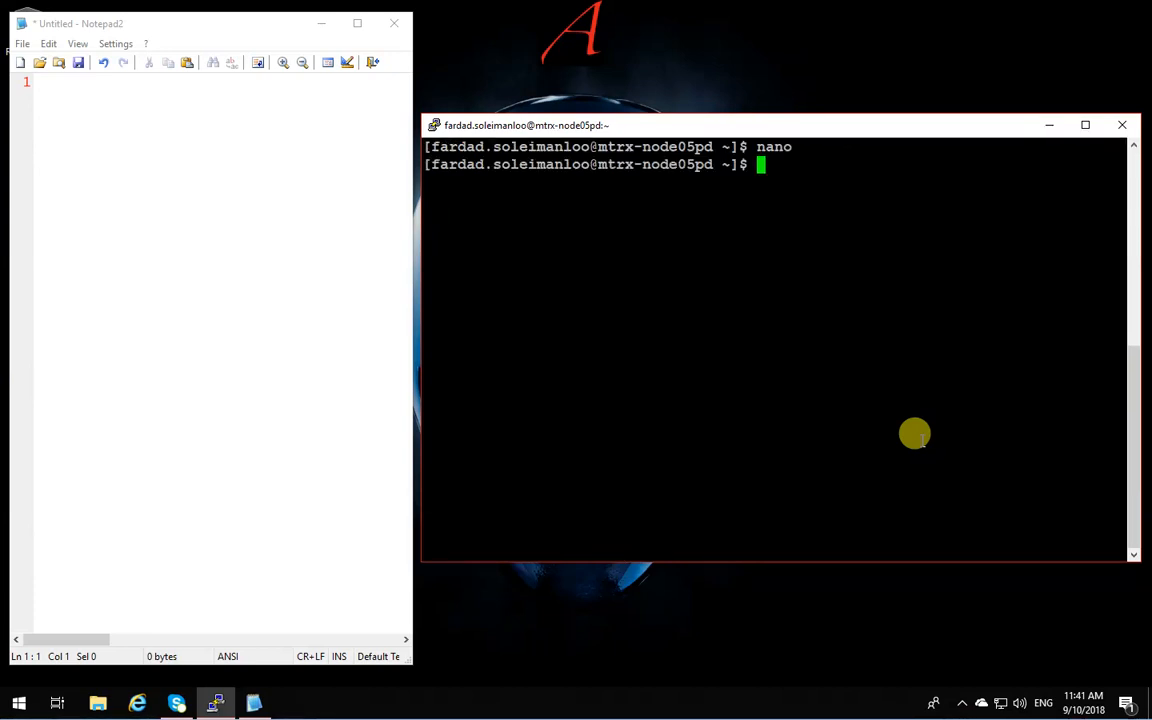
Run nano testingnano.txt to reopen the saved file in the editor
text(nano)
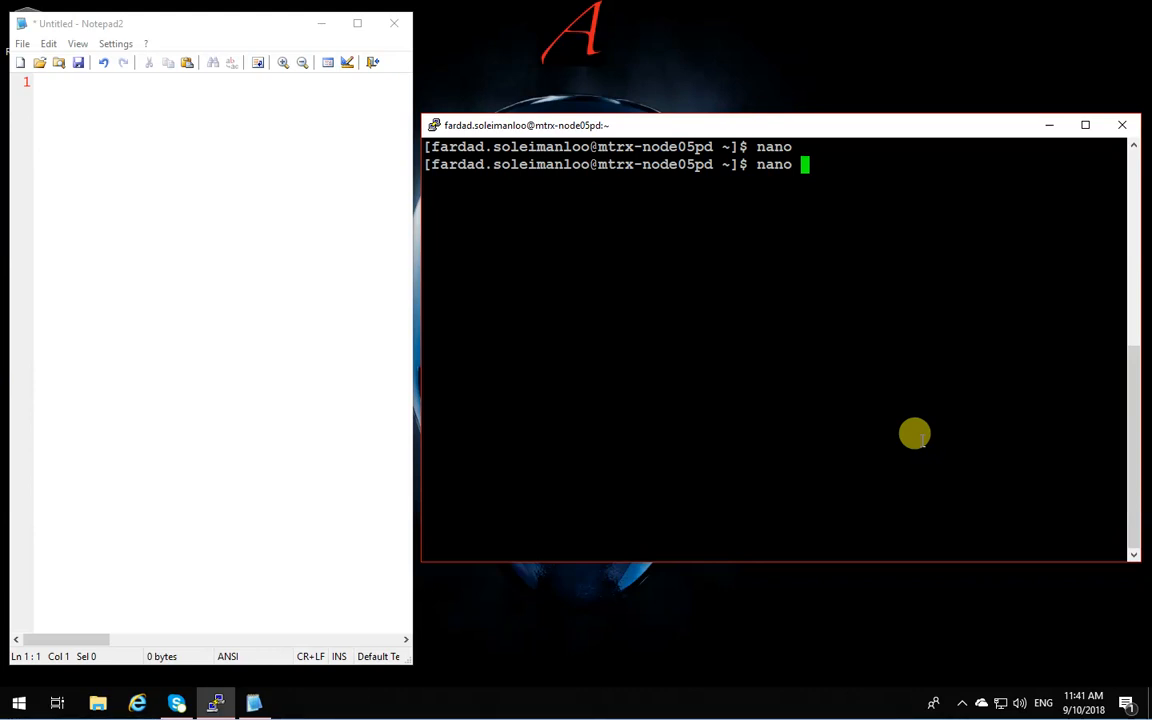
text(test)
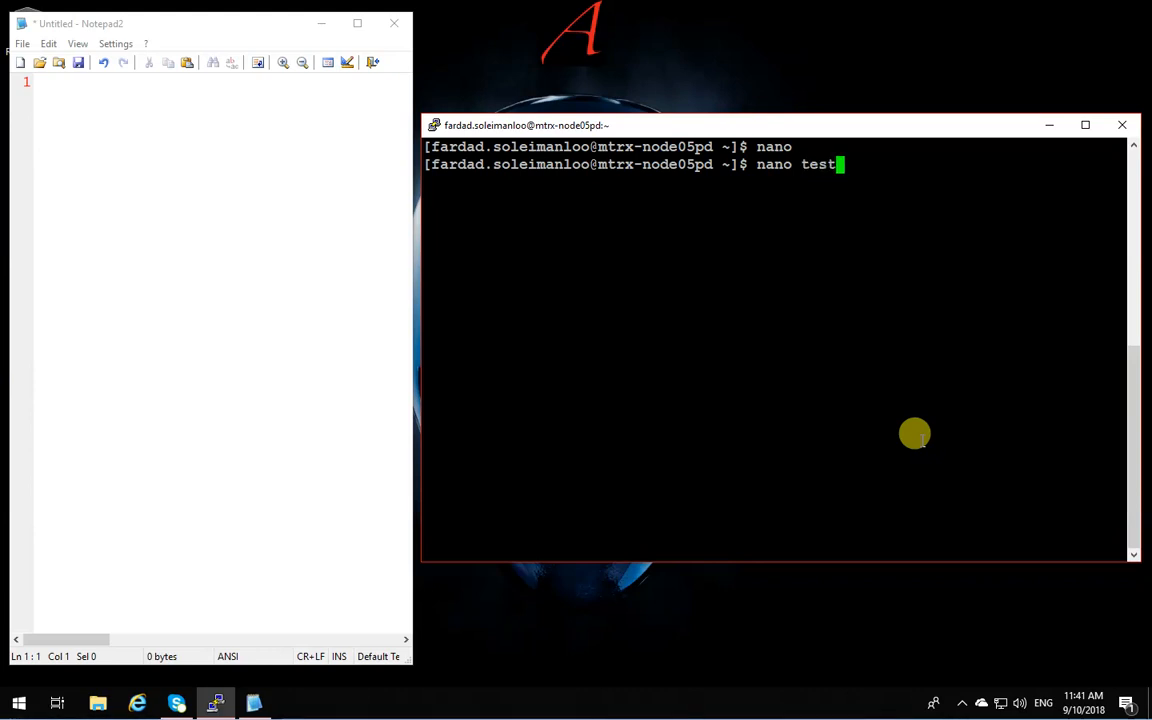
text(ingnano.txt)
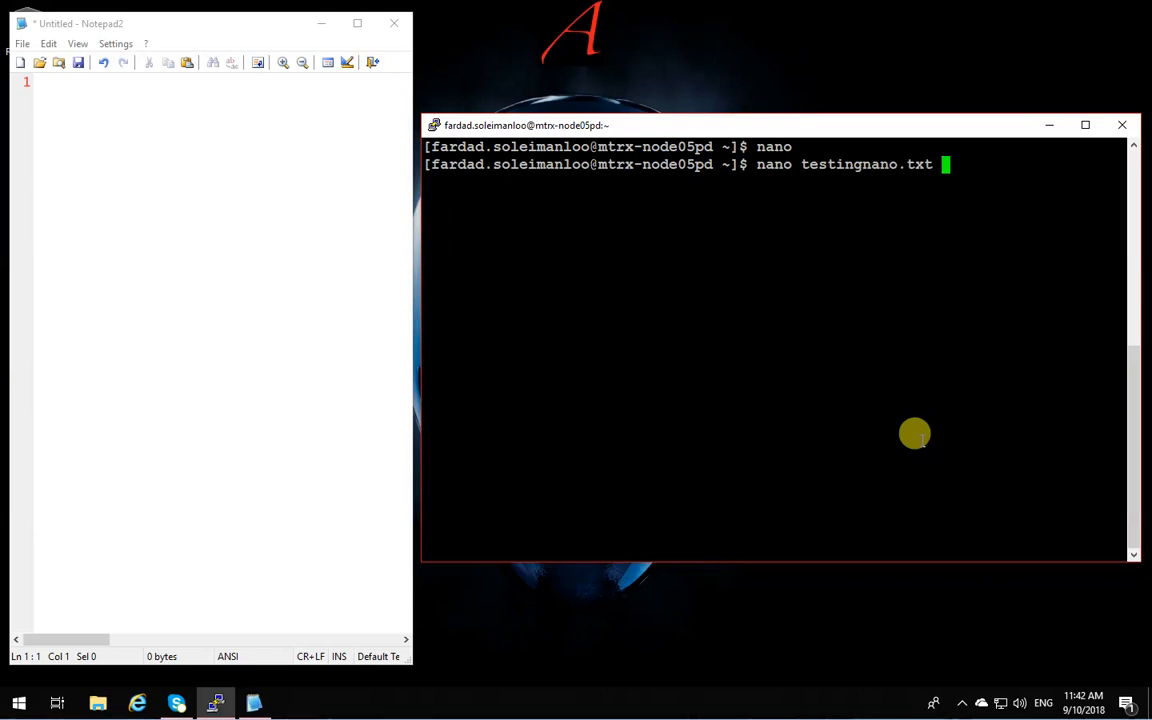
key(Return)
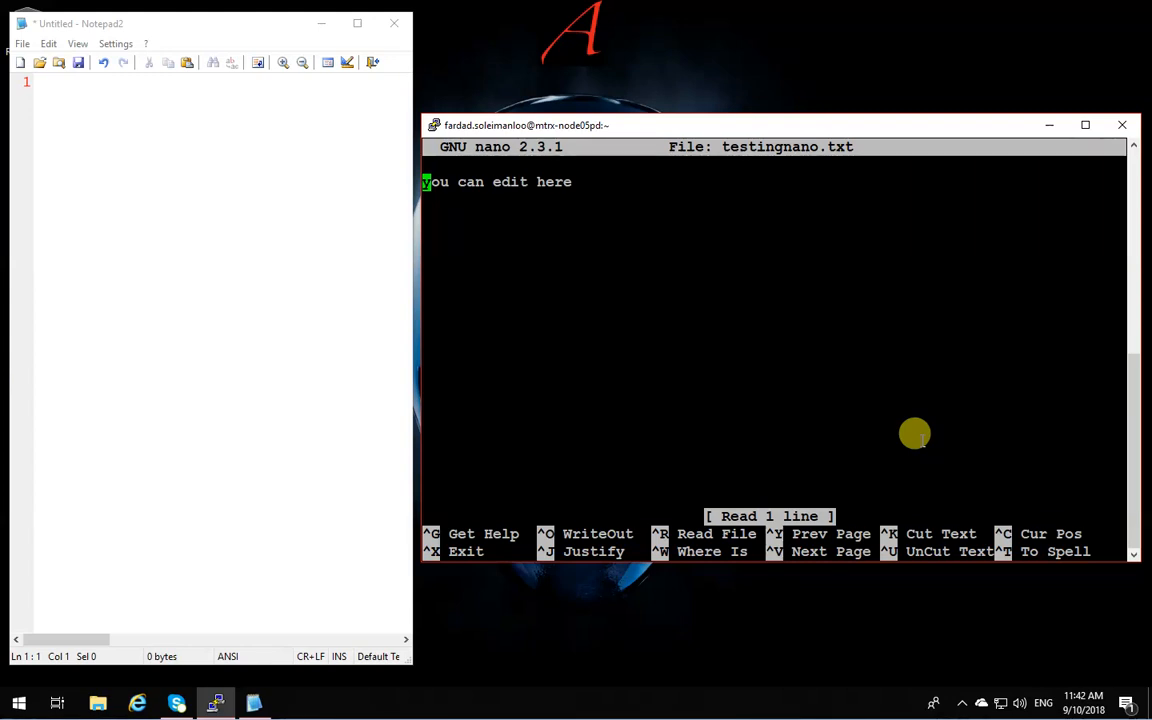
Move down in the file and begin a Notepad2 note starting with 'na'
key(Down)
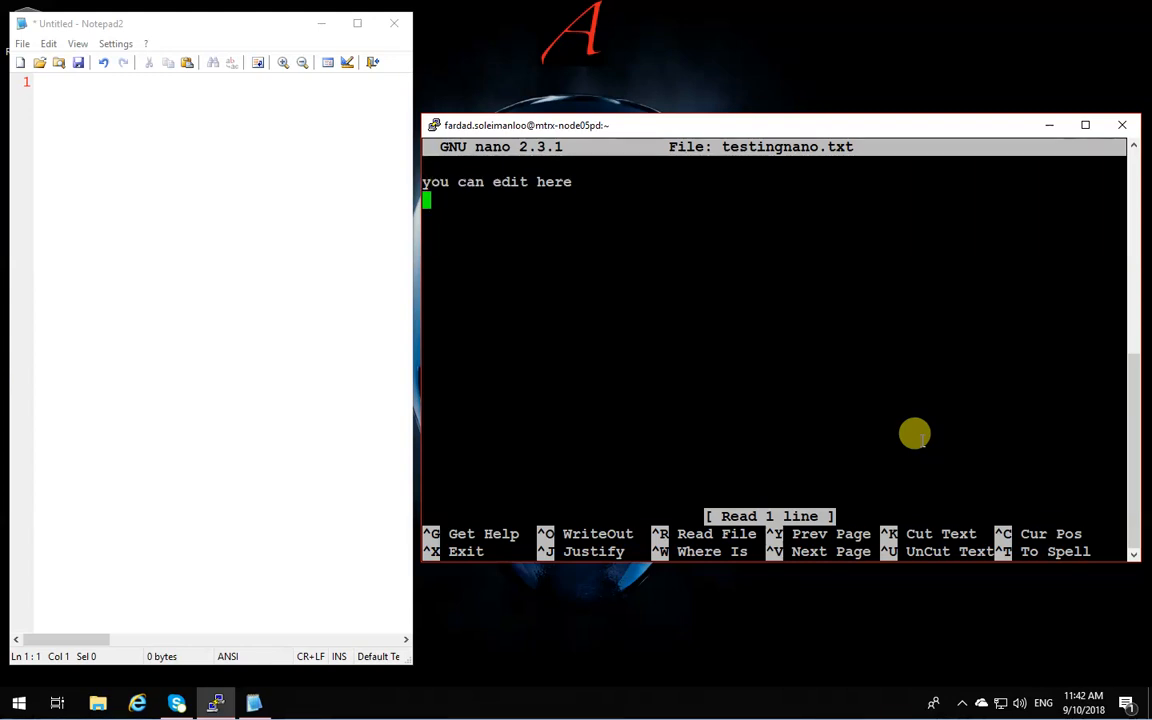
mouse_move(914, 432)
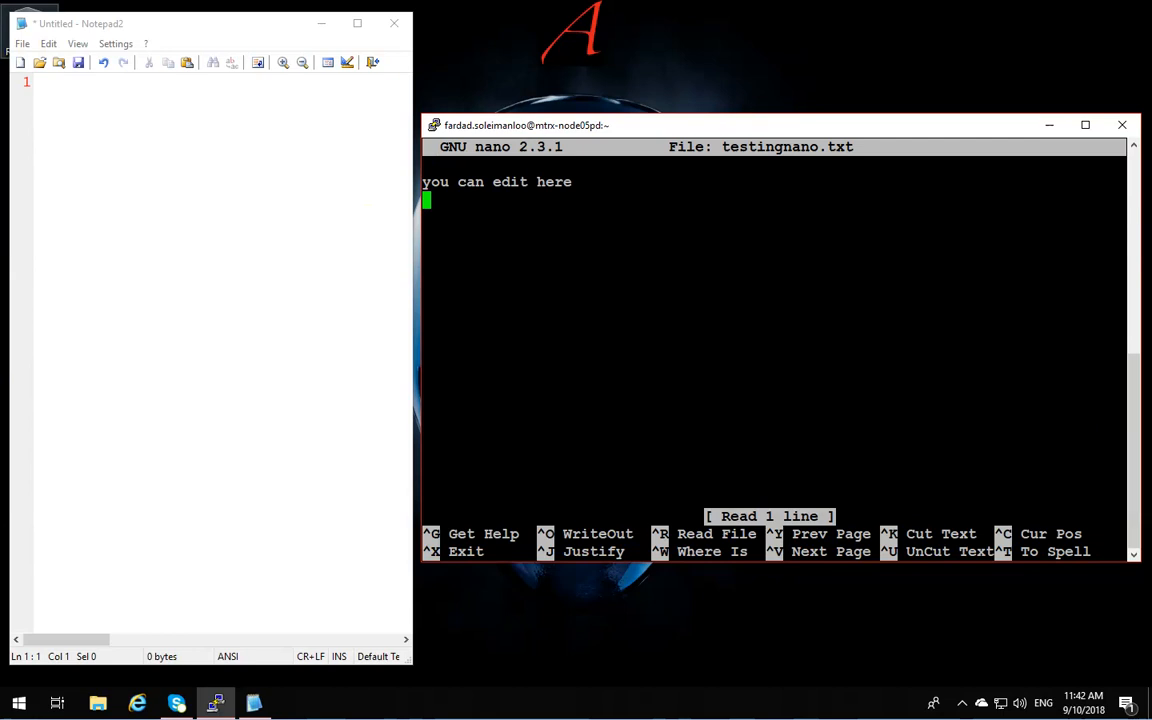
text(nano <ENTER)
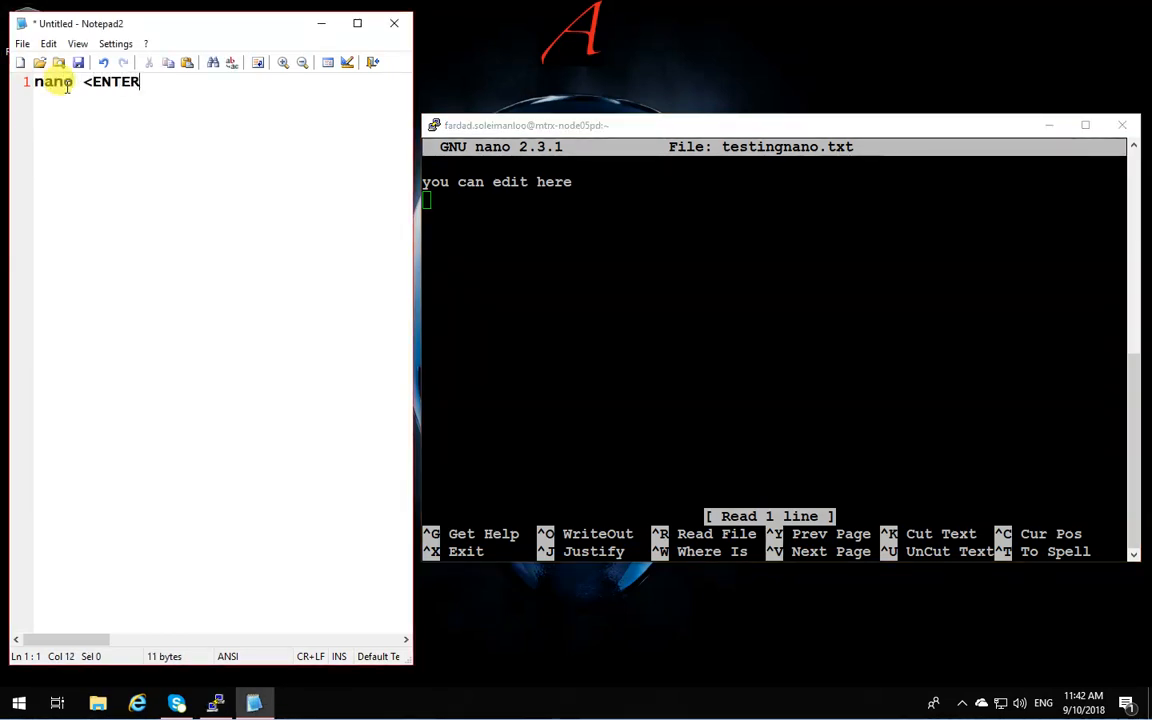
Note that nano with Enter starts the editor on a new file
text(strats)
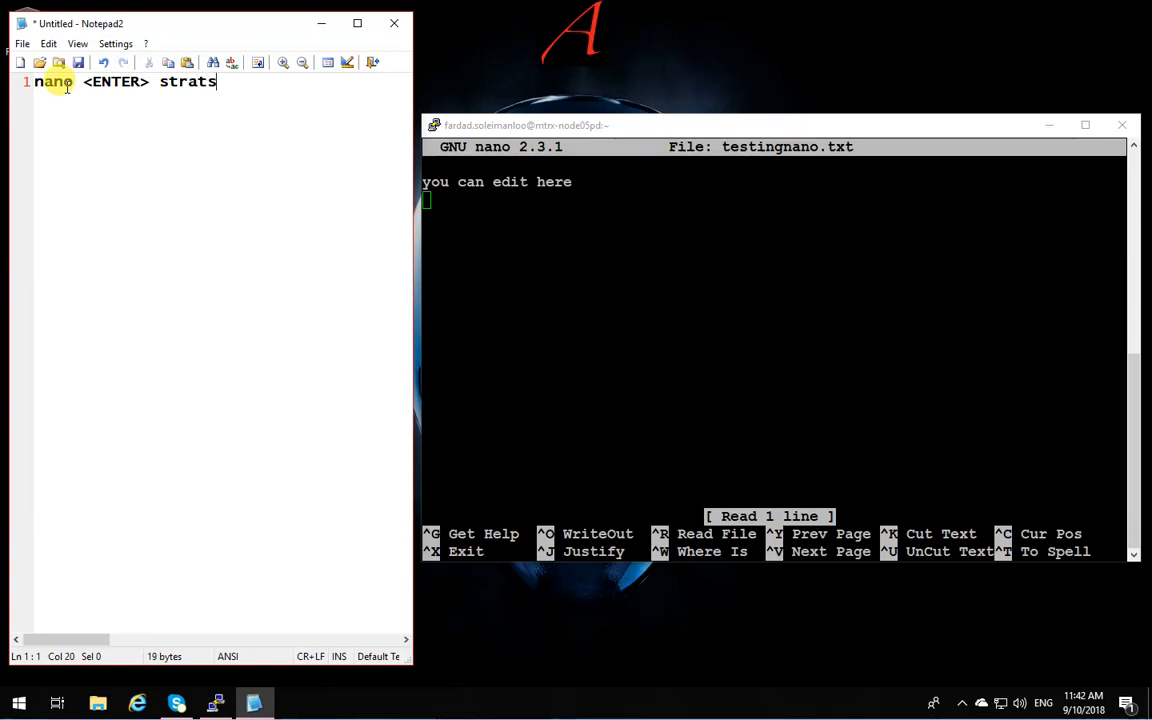
text(nano with)
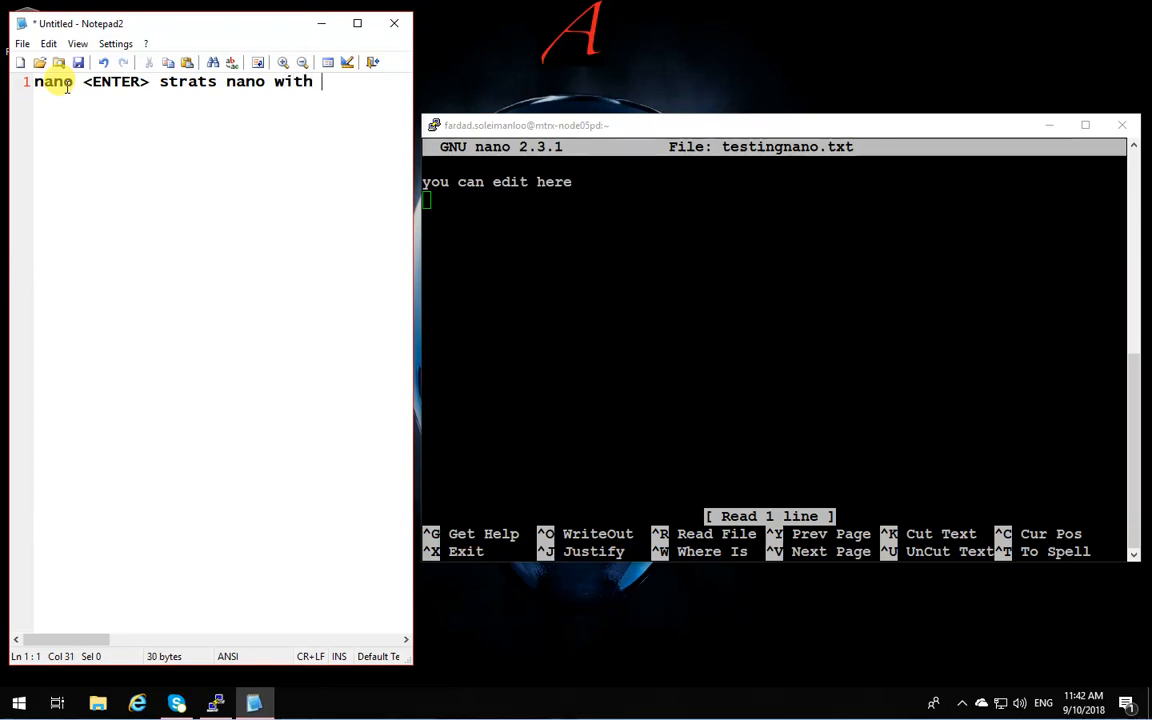
text(a new fiel)
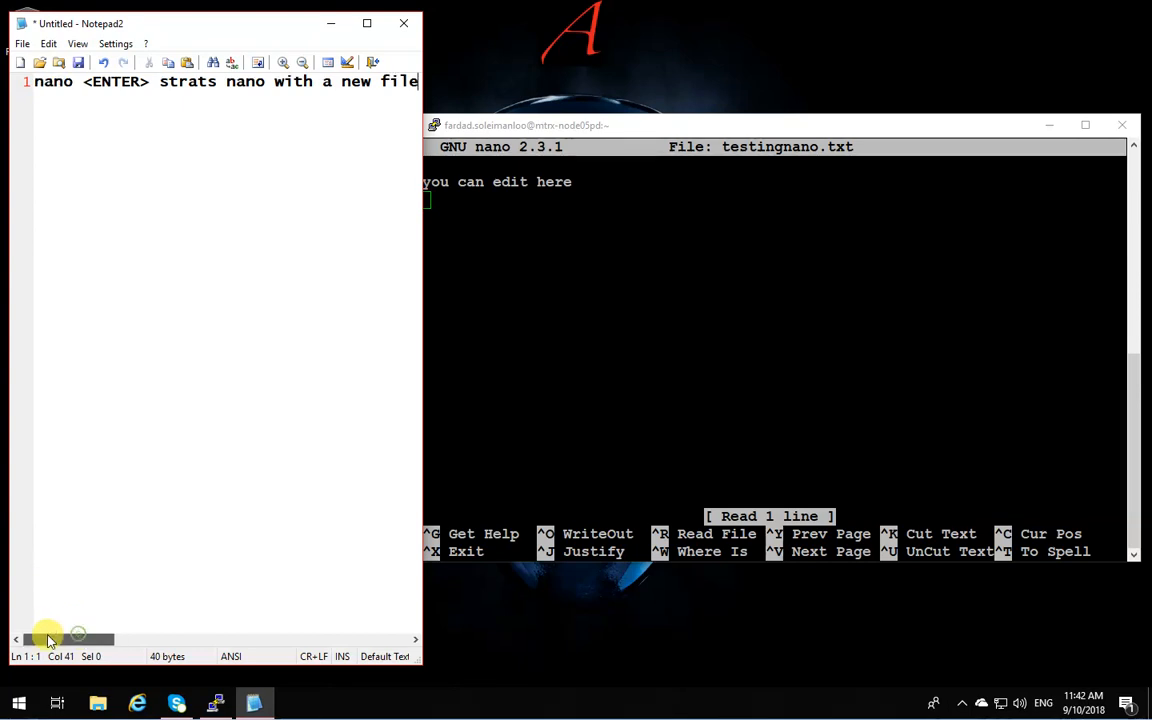
mouse_move(104, 192)
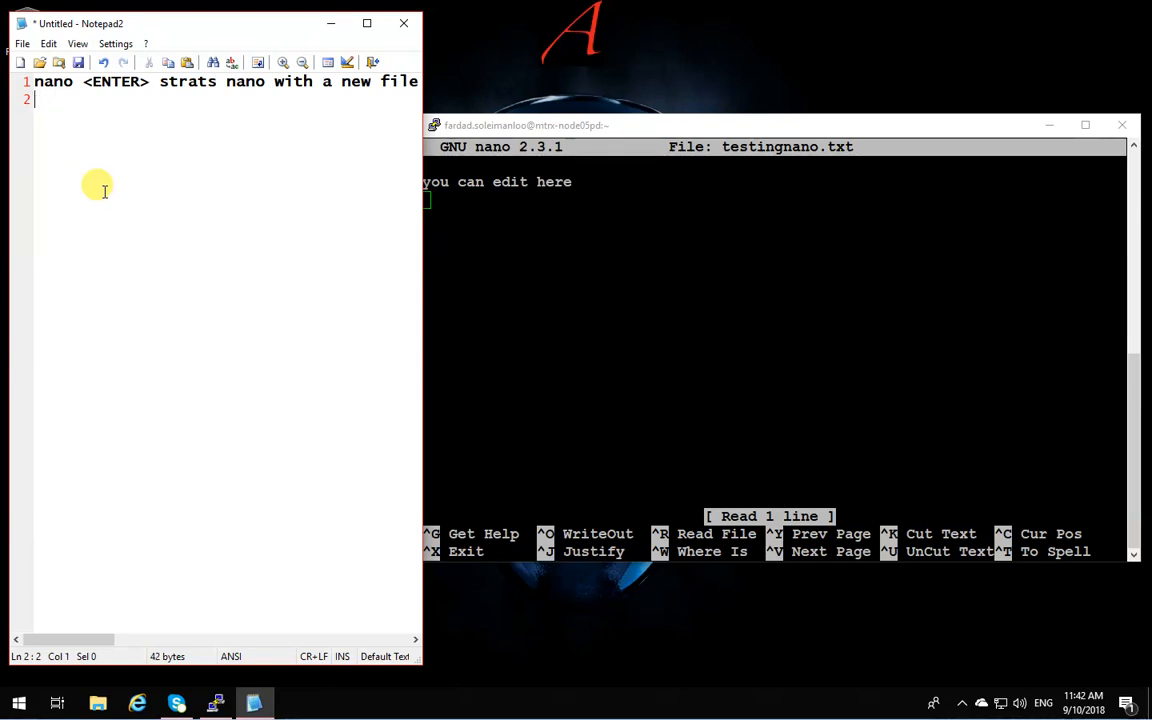
Note that 'nano filename <ENTER>' opens that file in nano, then start a new line
text(nano)
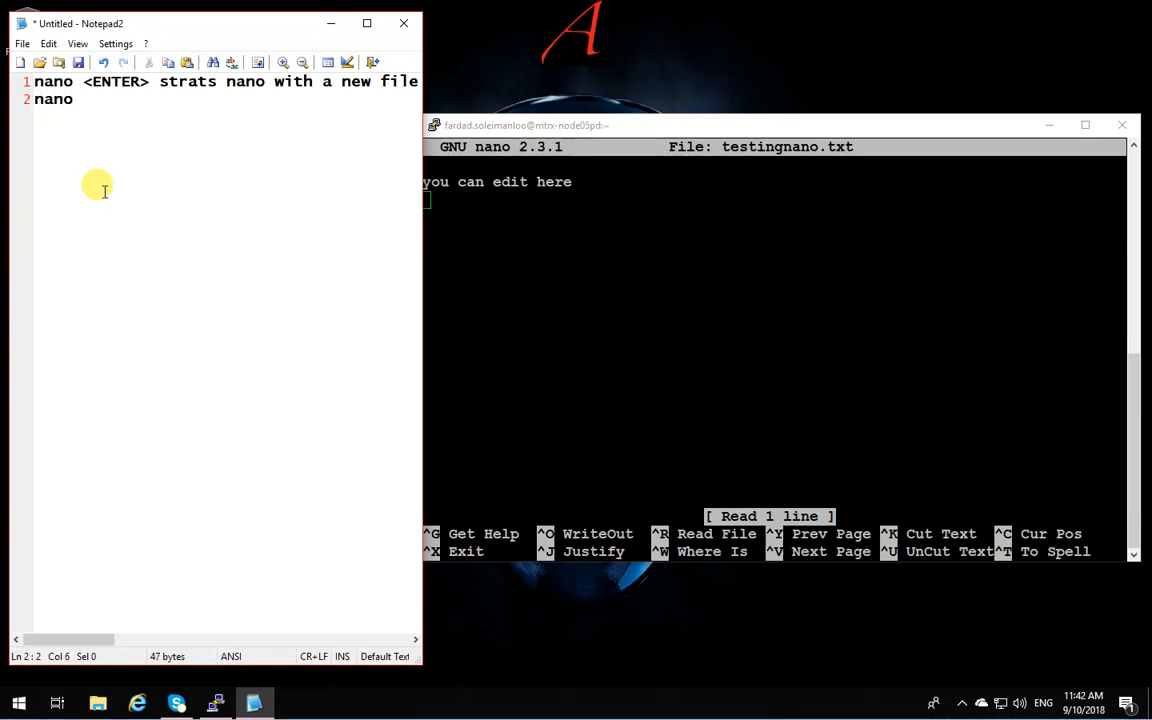
text(filen)
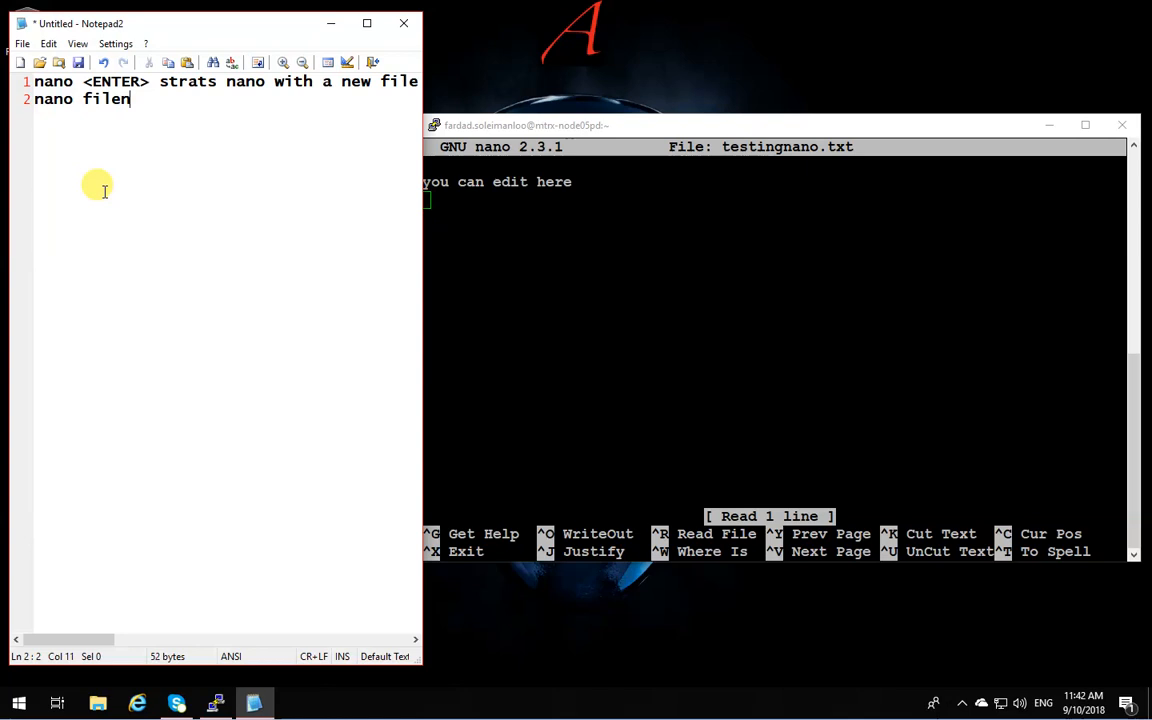
text(ame <)
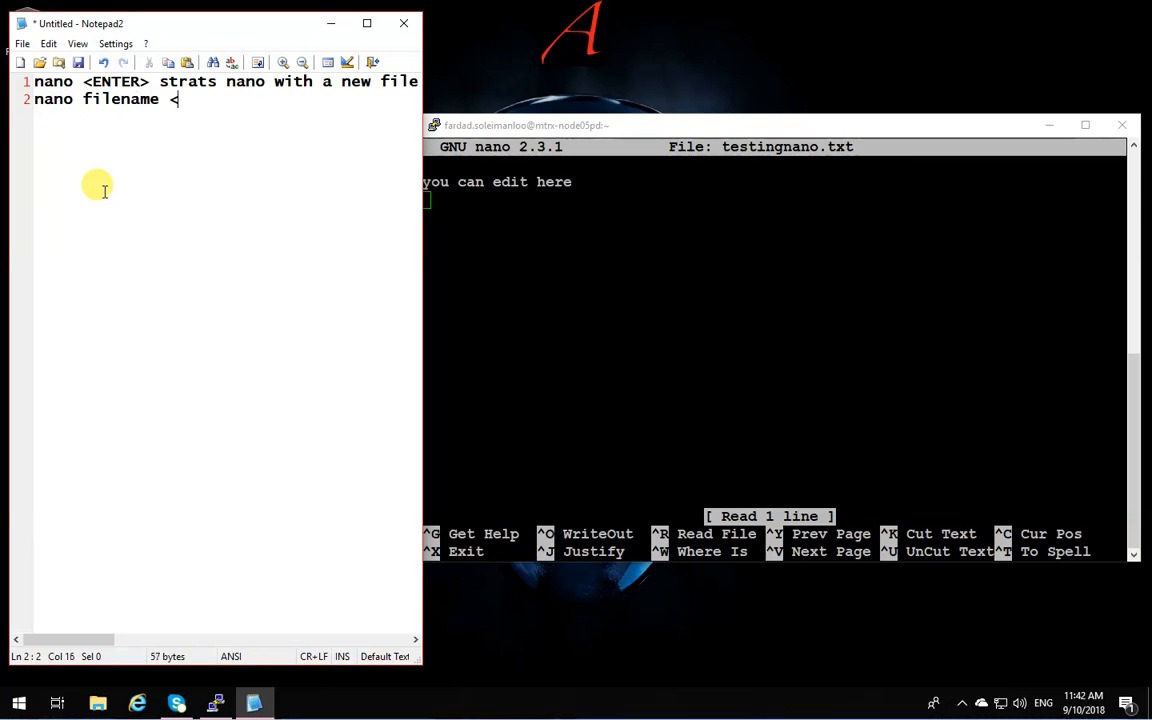
text(E)
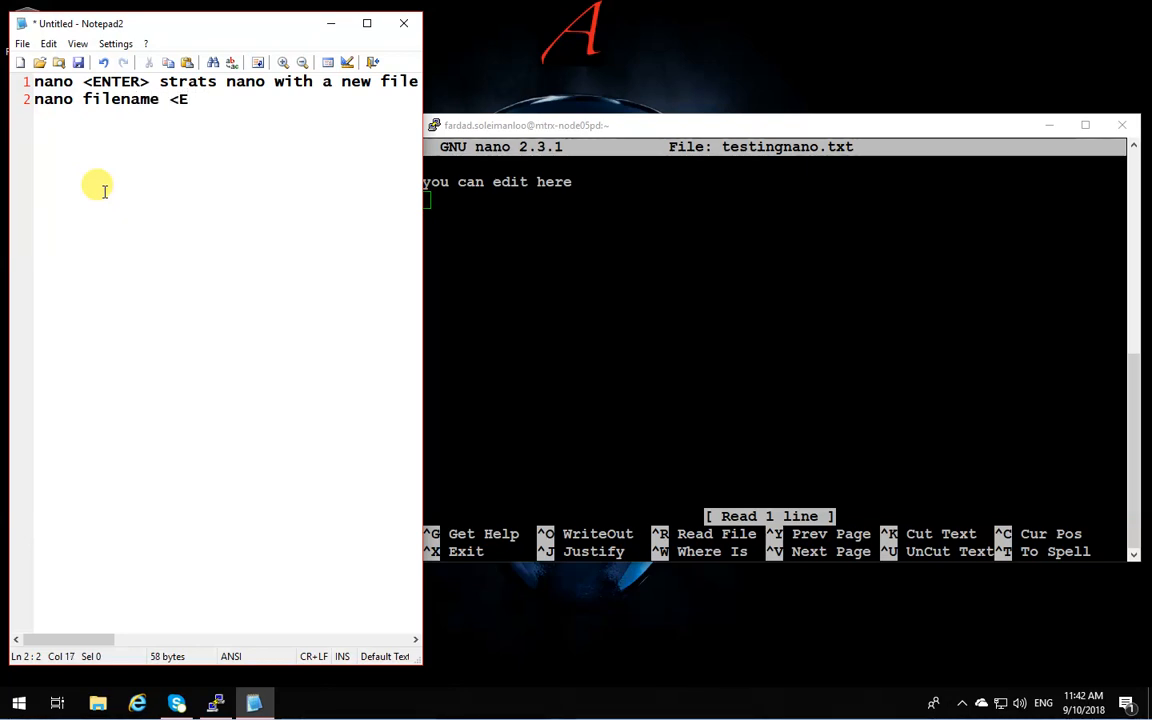
text(NTER>)
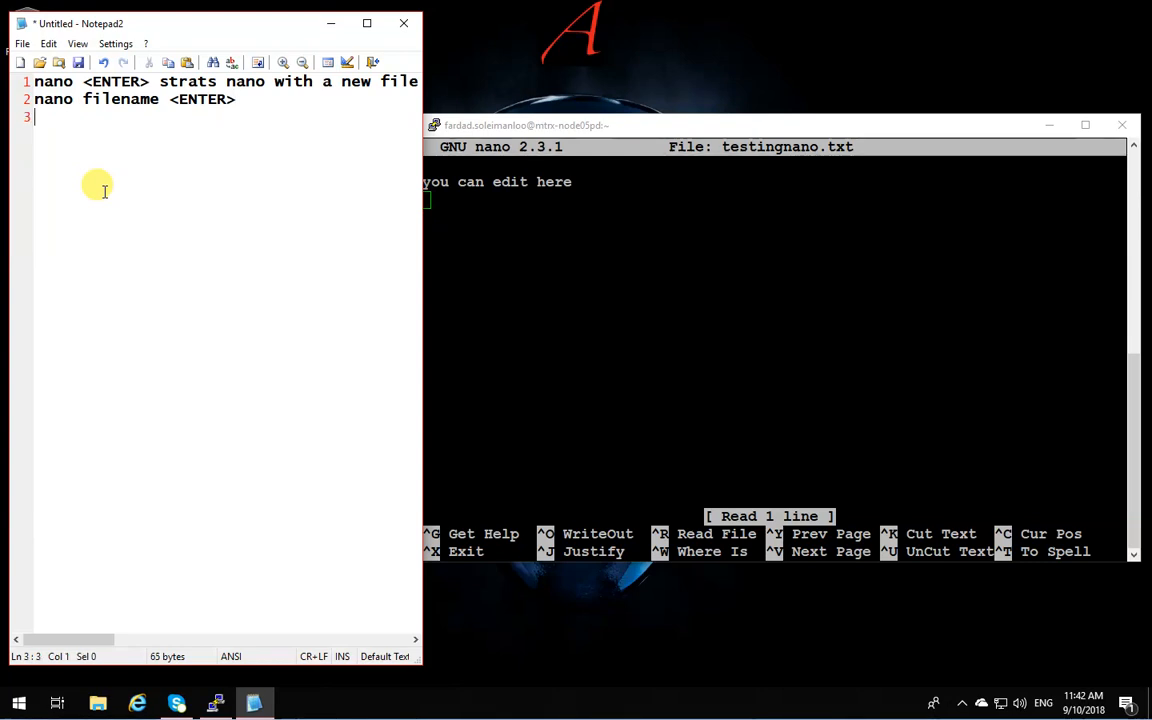
text(open)
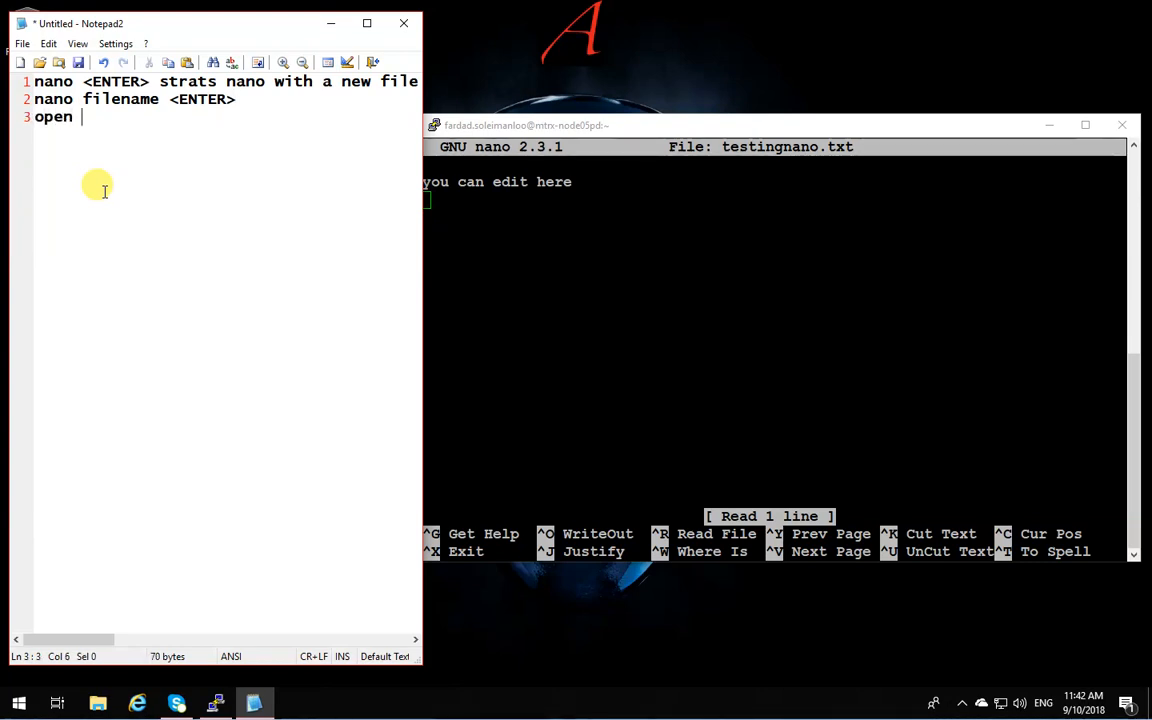
text(file)
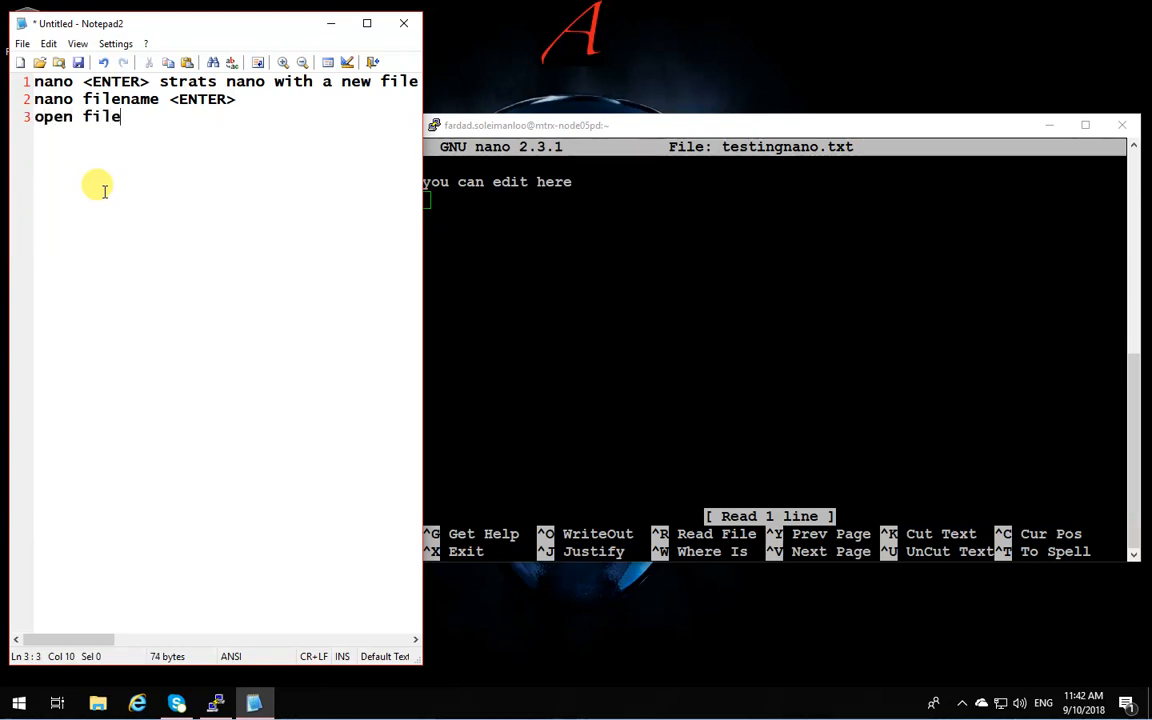
text(in nano)
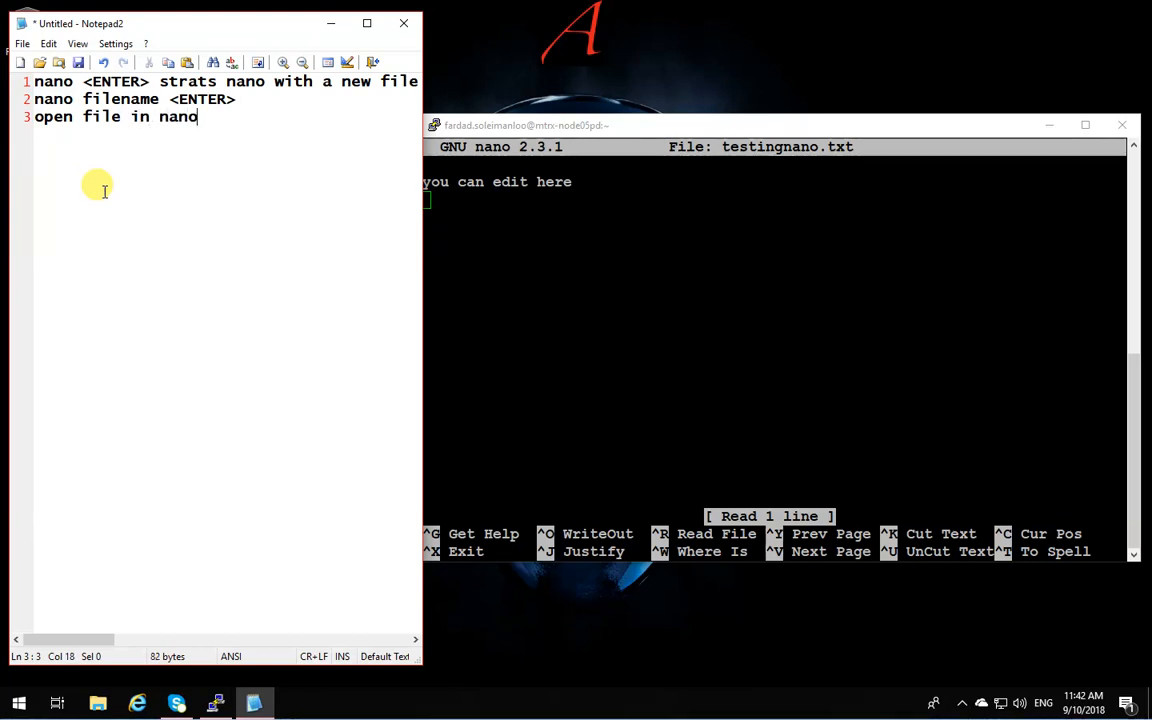
key(Return)
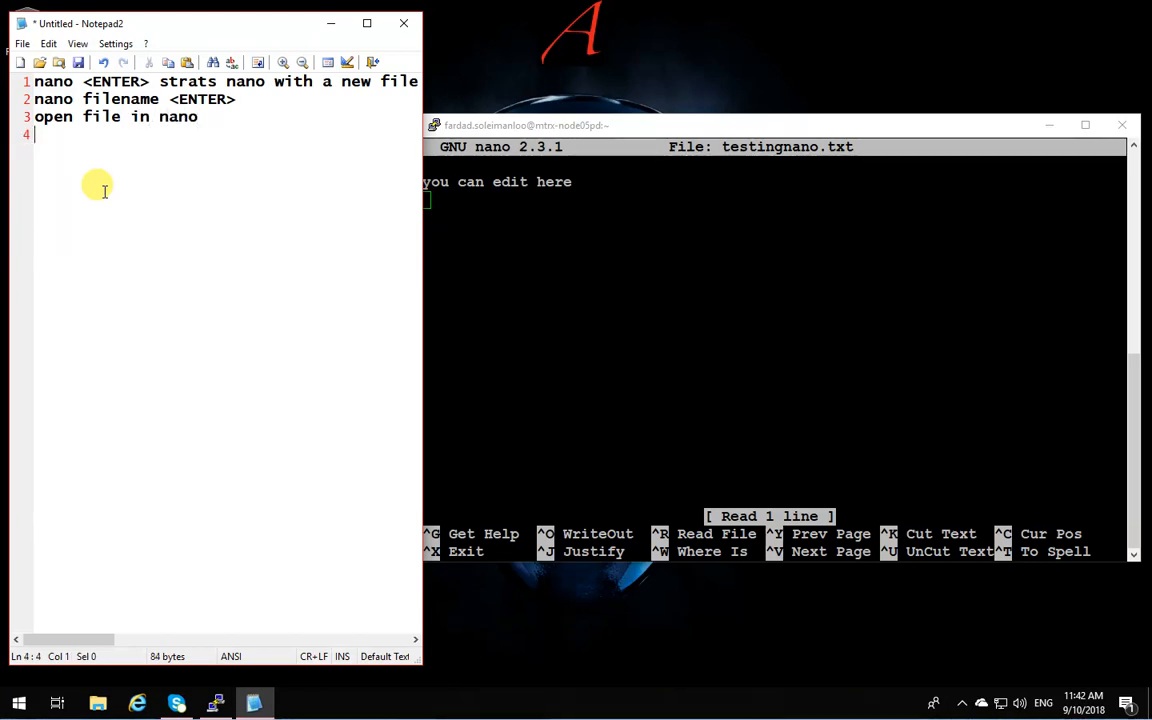
mouse_move(224, 204)
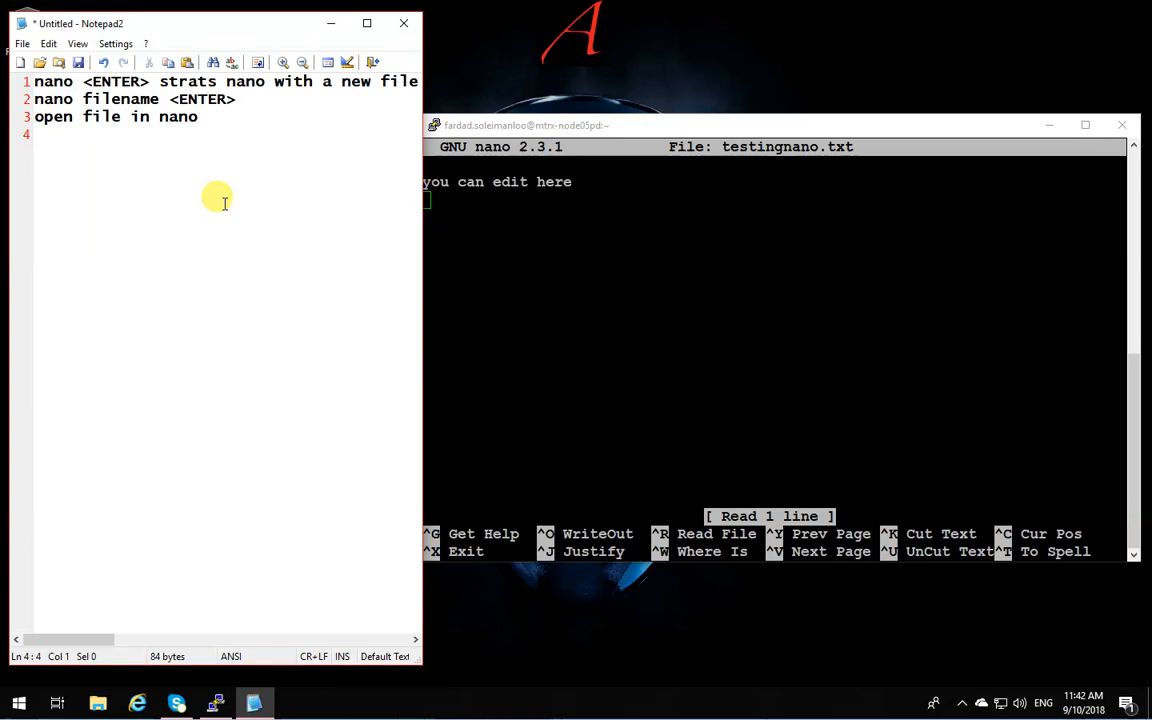
Note that 'Control-x exits and save if any change', inserting the word 'any'
text(Cnt)
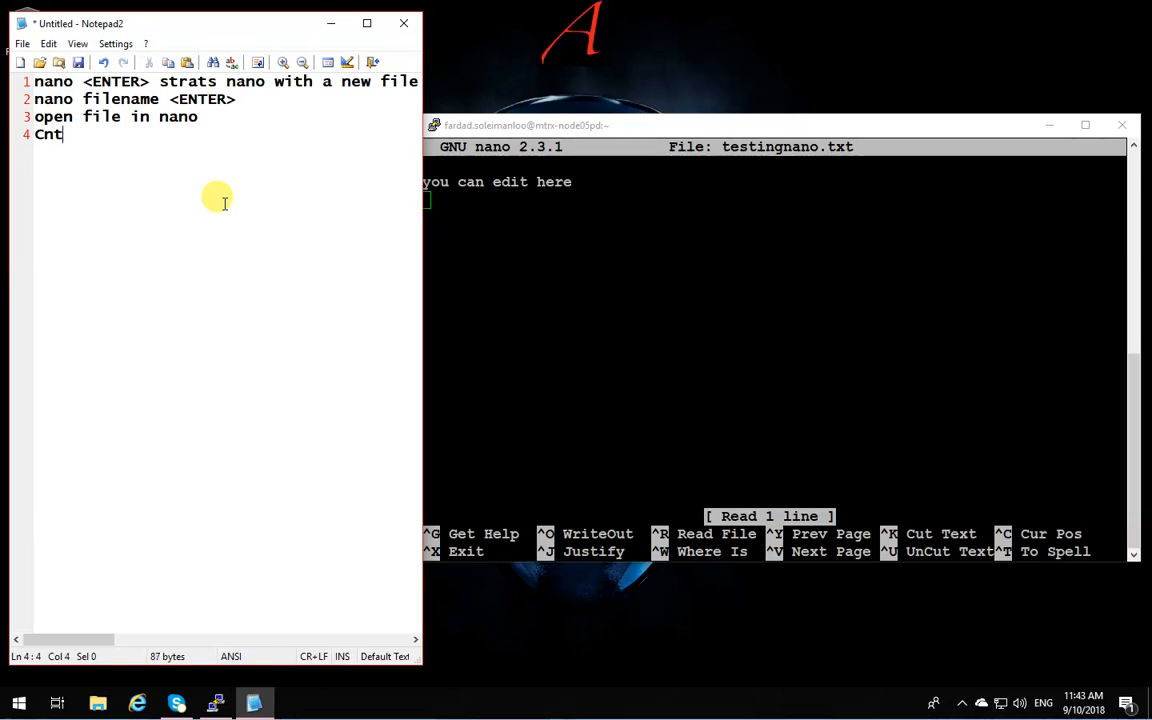
key(BackSpace)
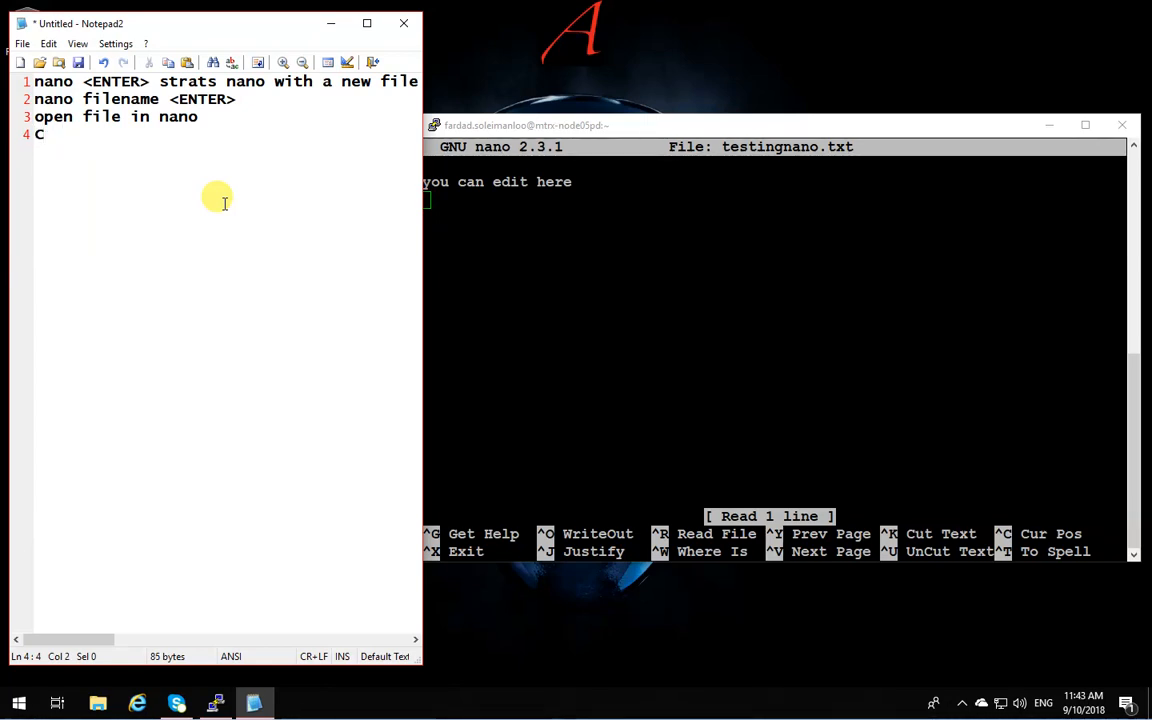
text(ontrol-x e)
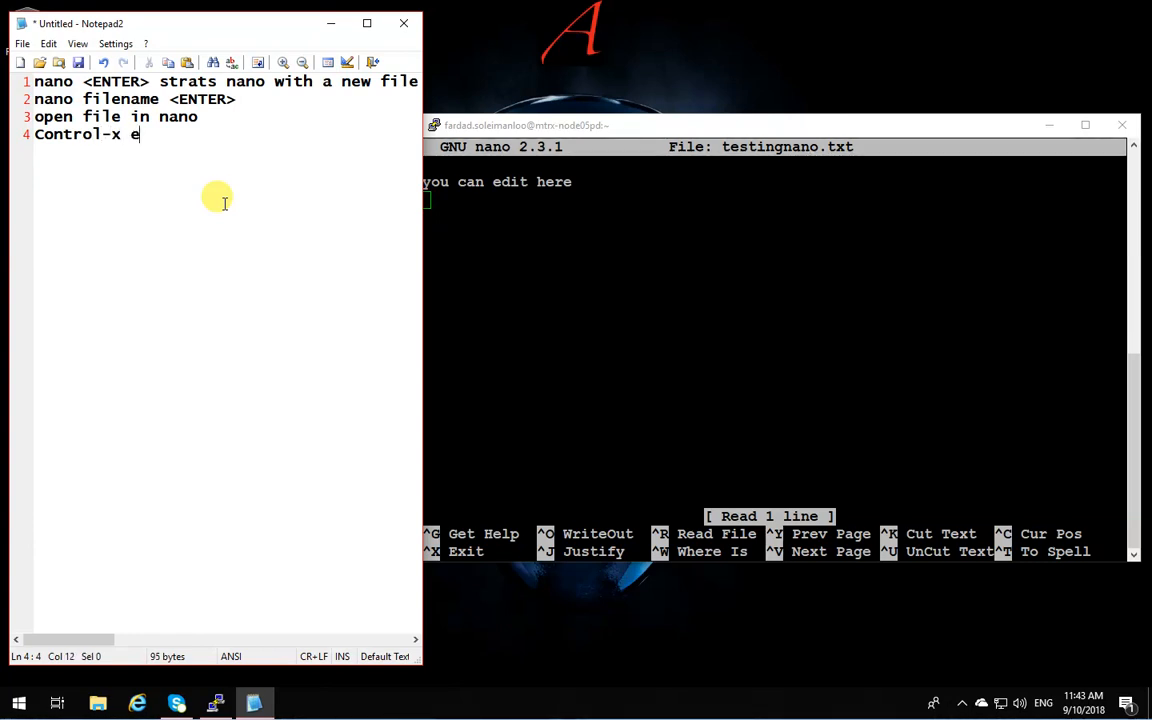
text(xits)
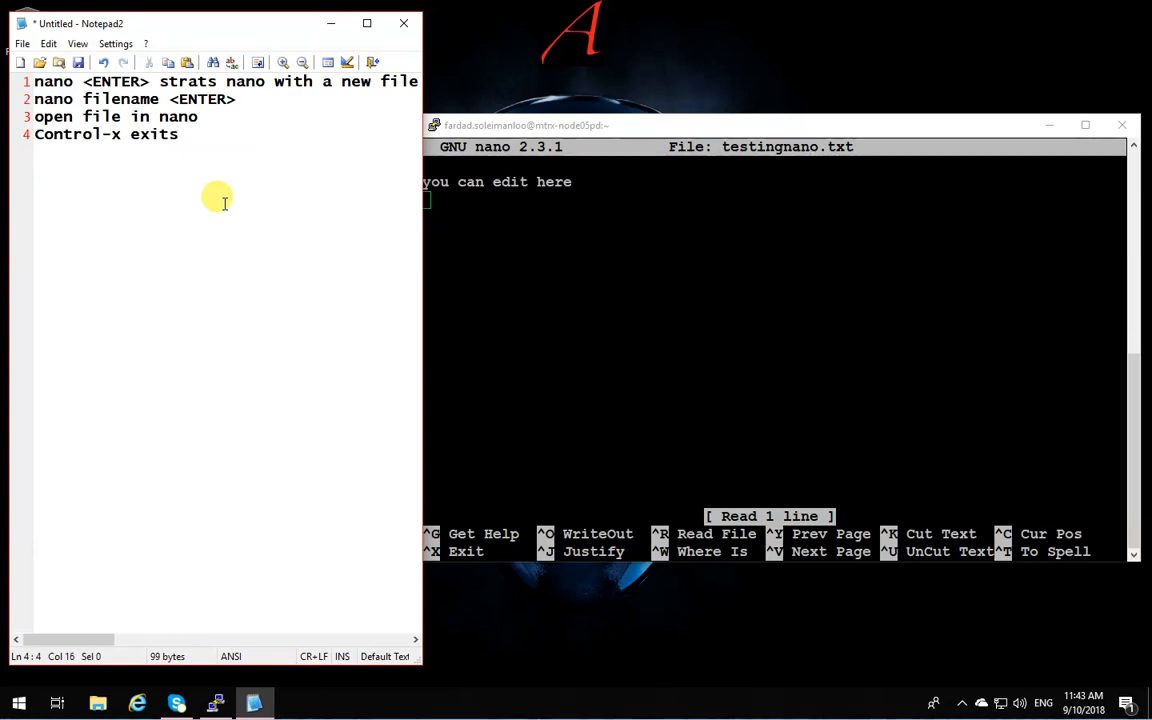
text(a)
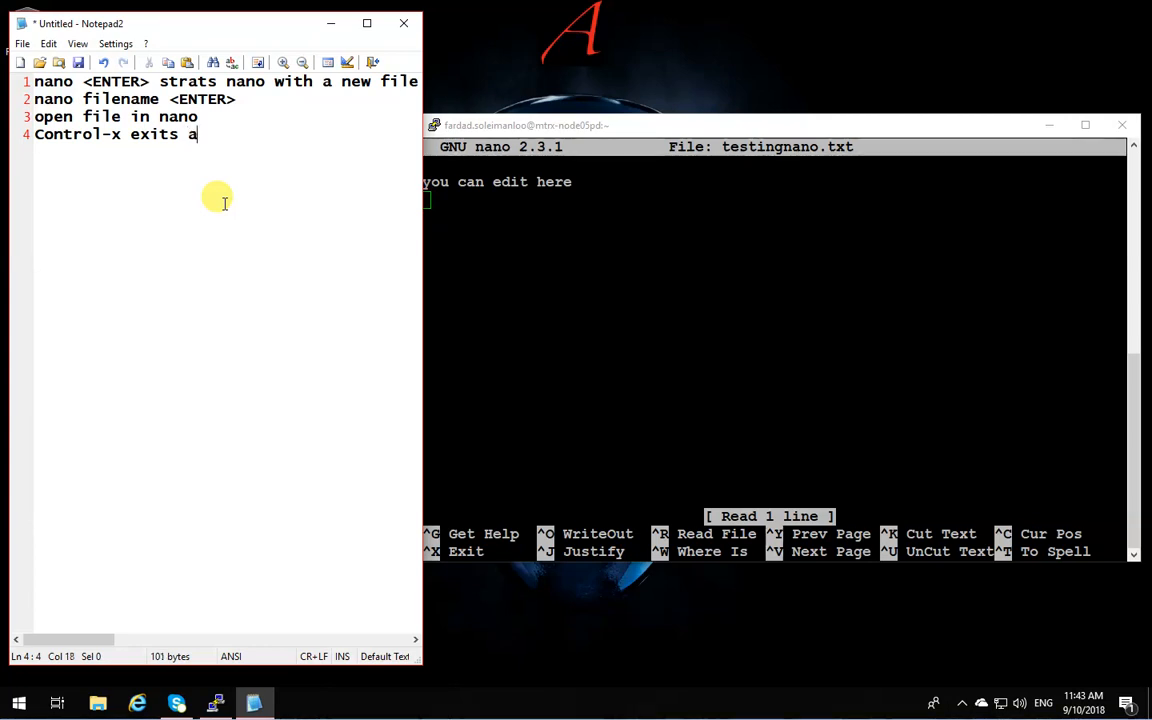
text(nd save)
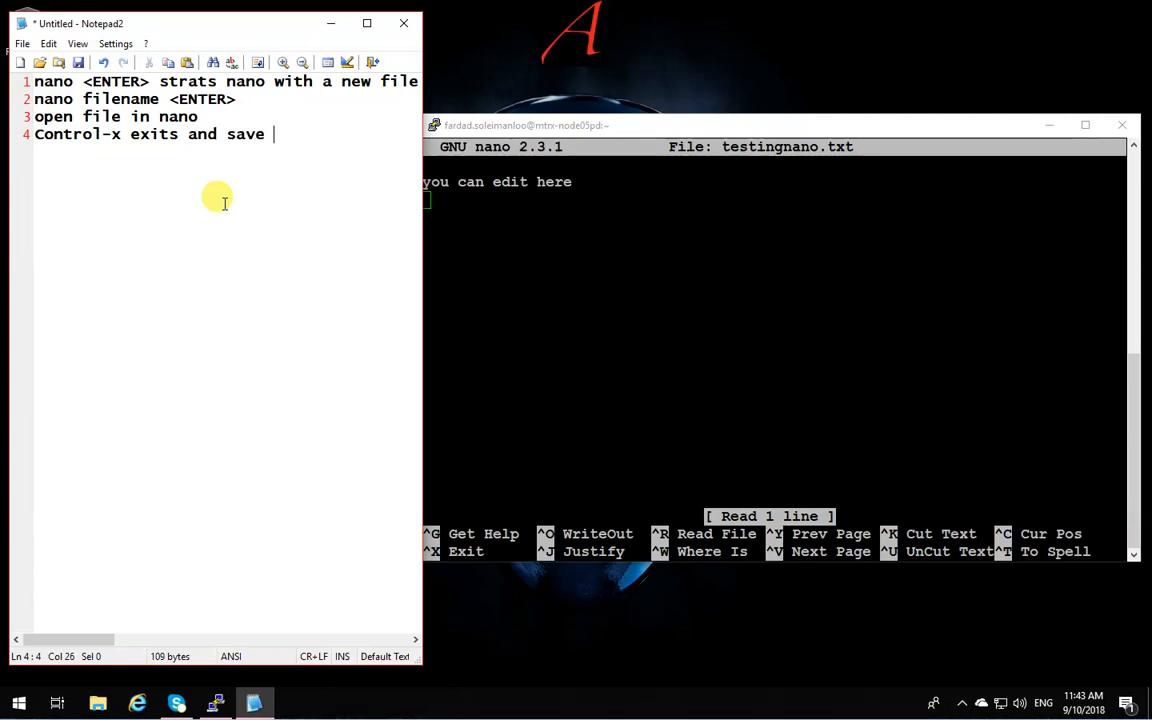
text(if)
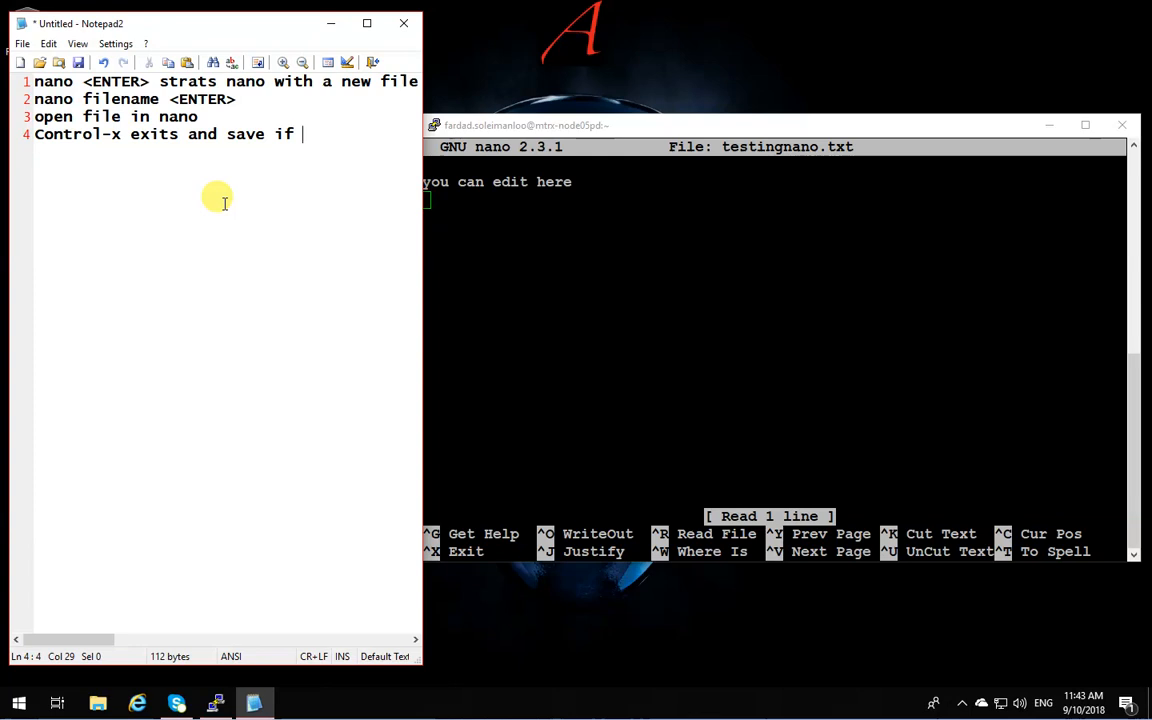
text(chang)
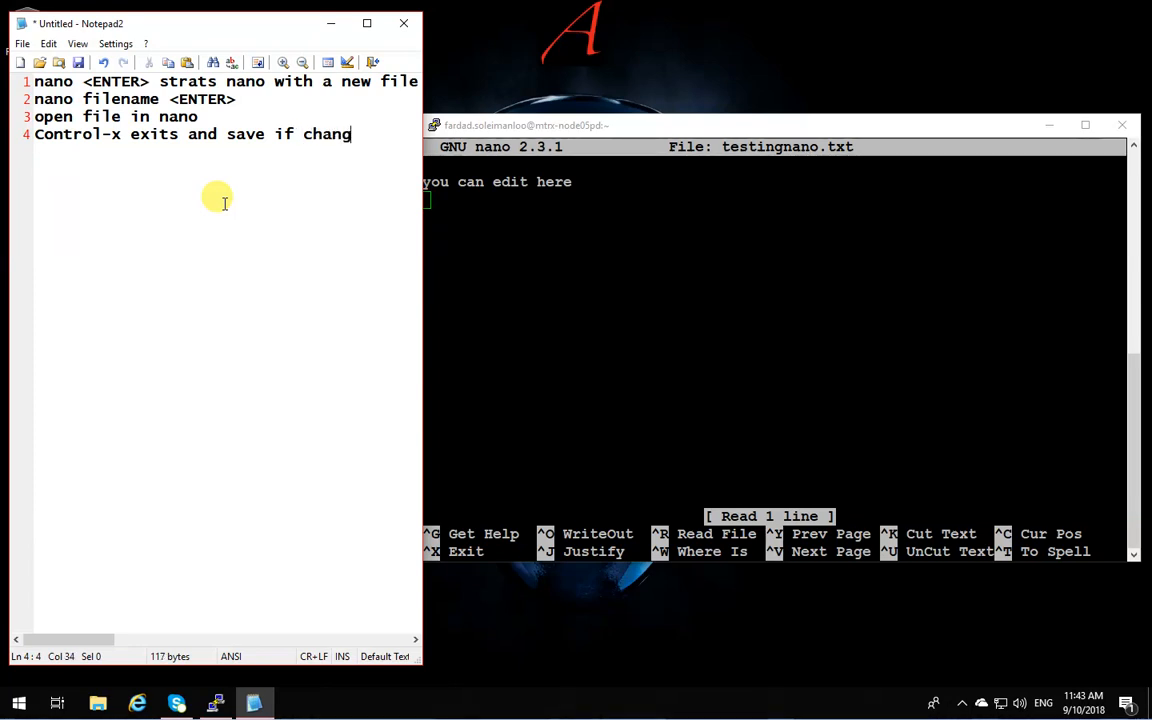
text(es are)
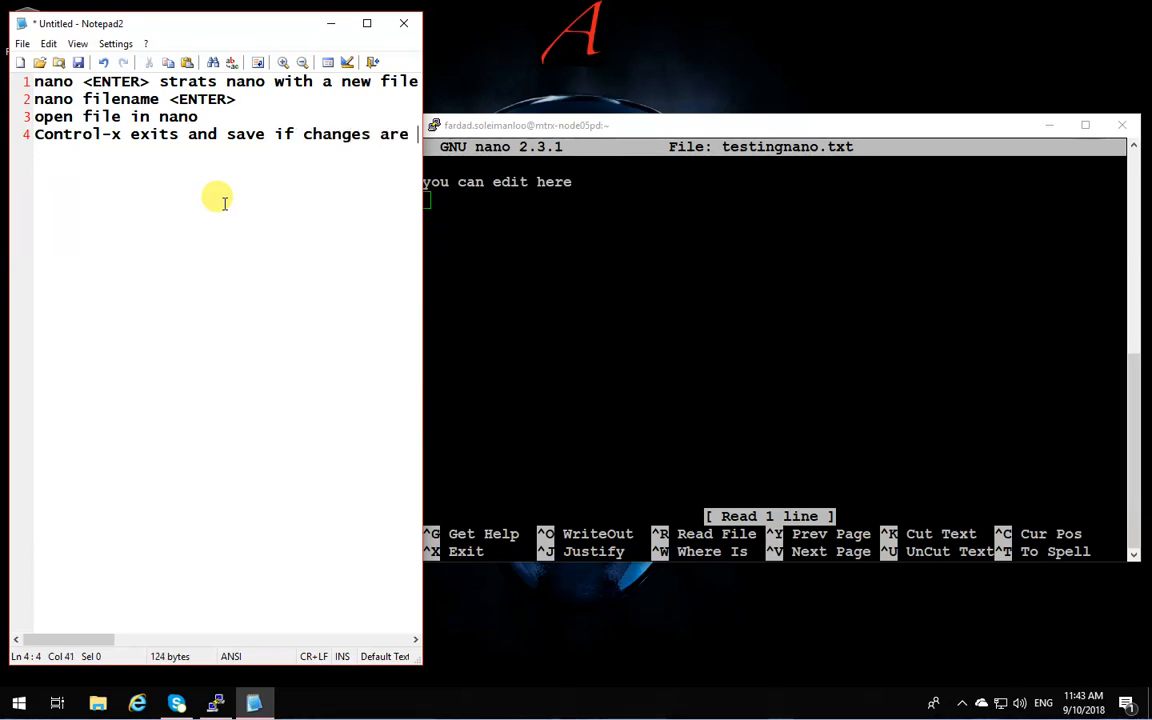
key(BackSpace)
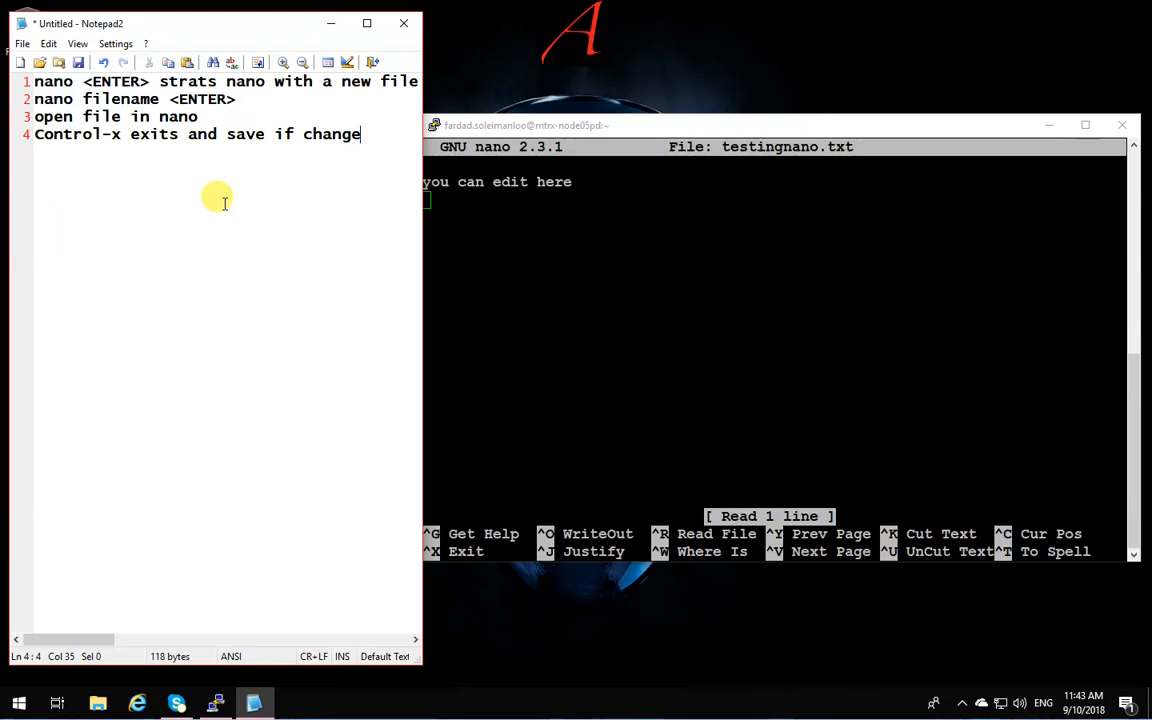
text(any)
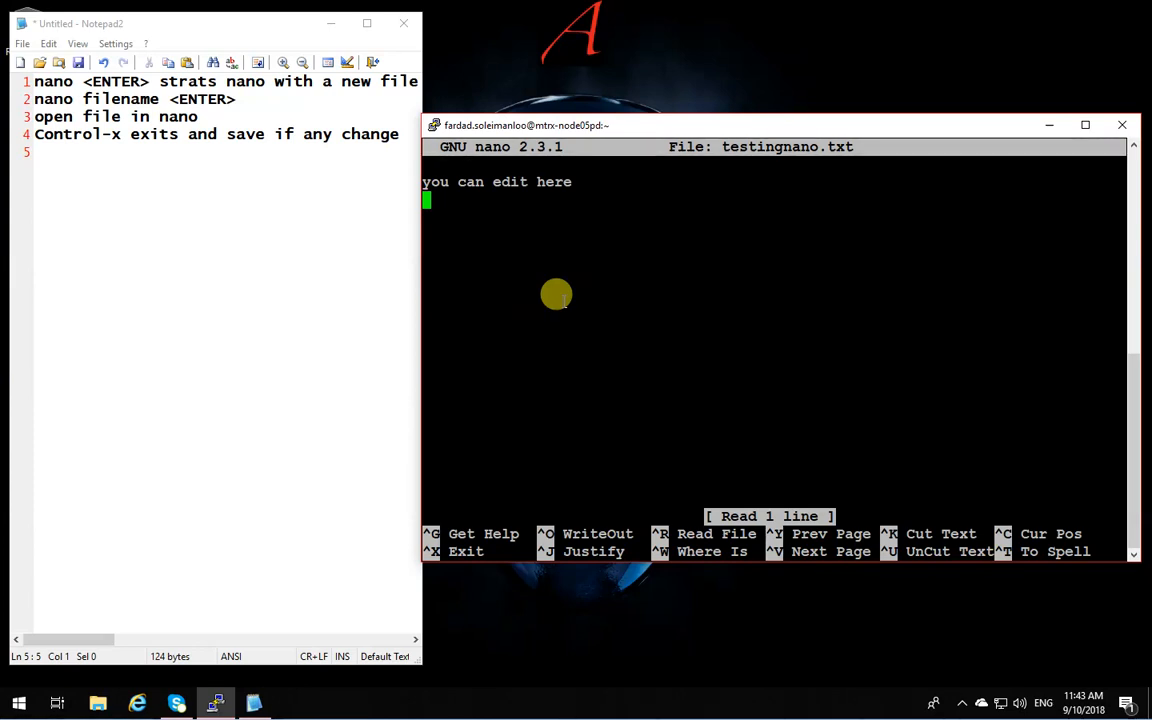
Add the line 'a new line' and write testingnano.txt out with Ctrl+O under its current name
text(a new line)
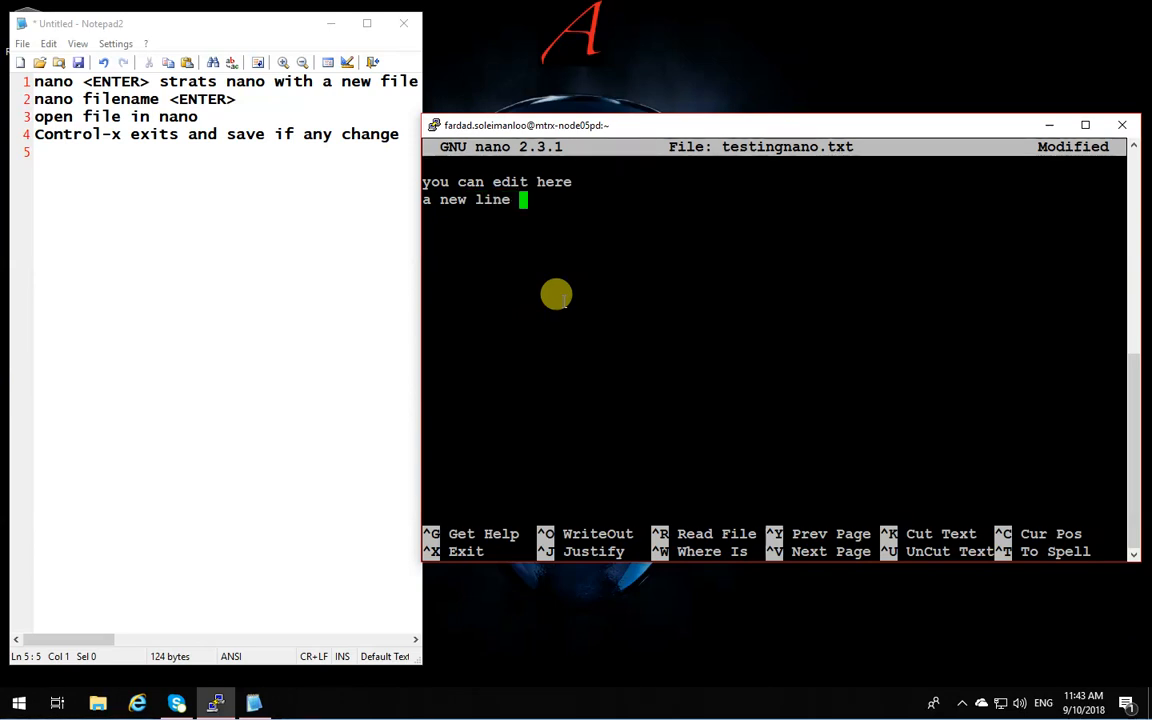
mouse_move(528, 528)
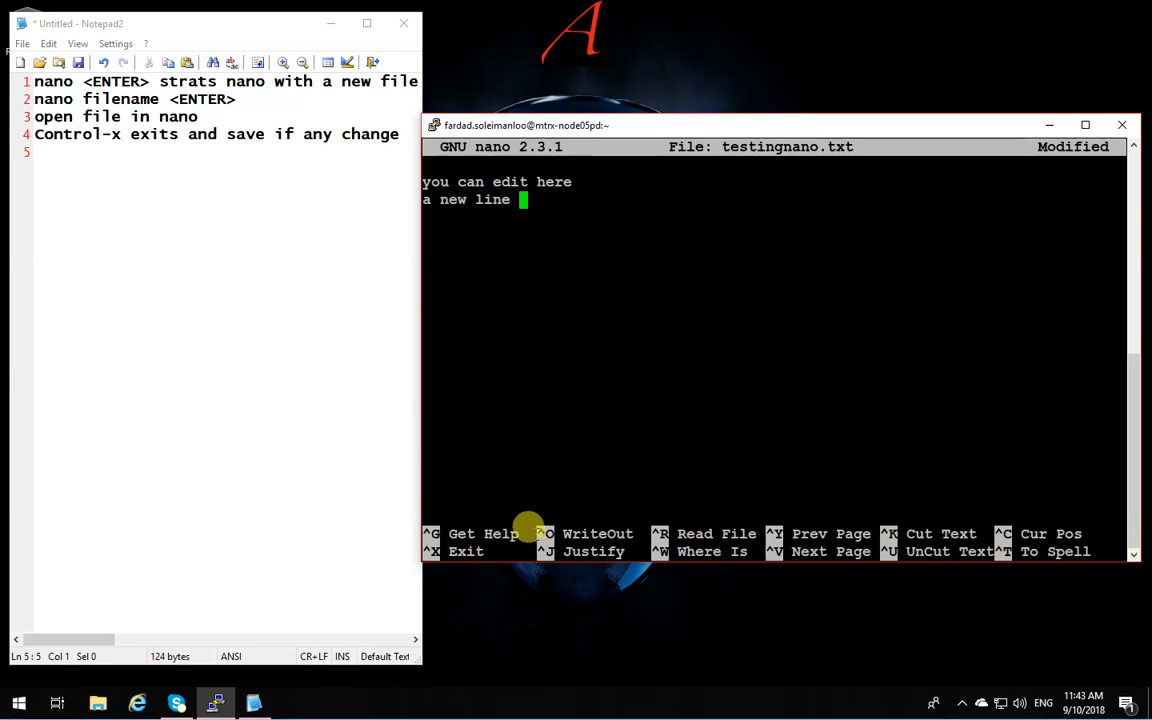
mouse_move(556, 124)
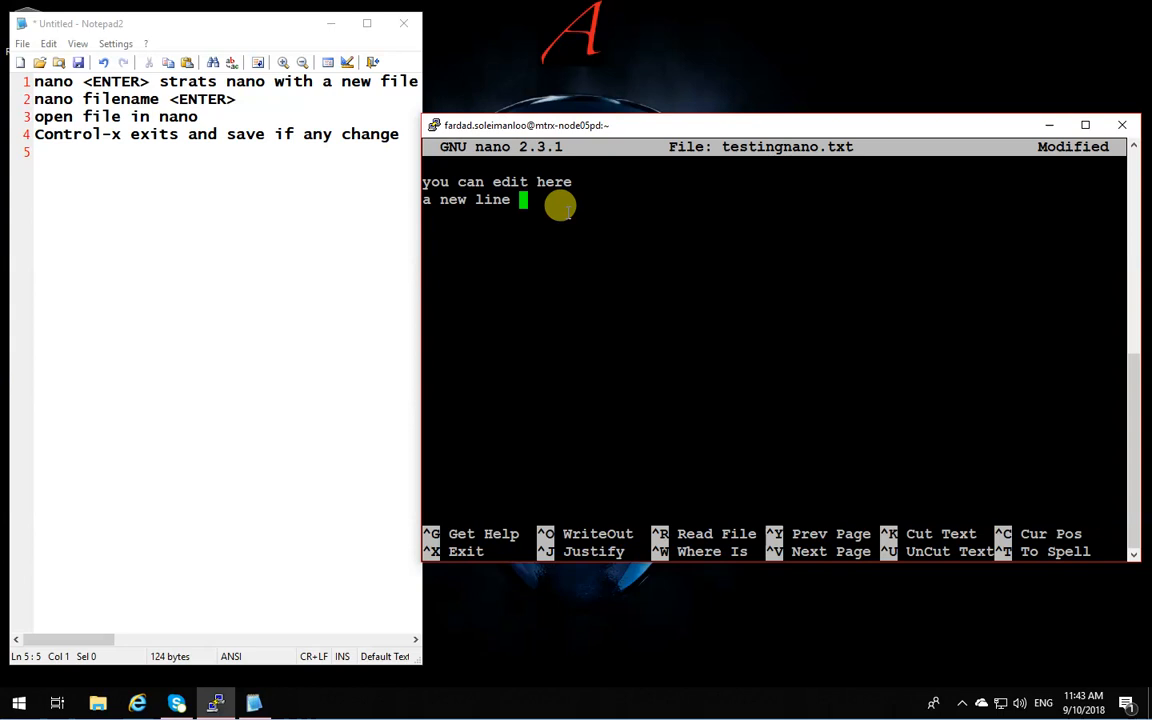
key(ctrl+o)
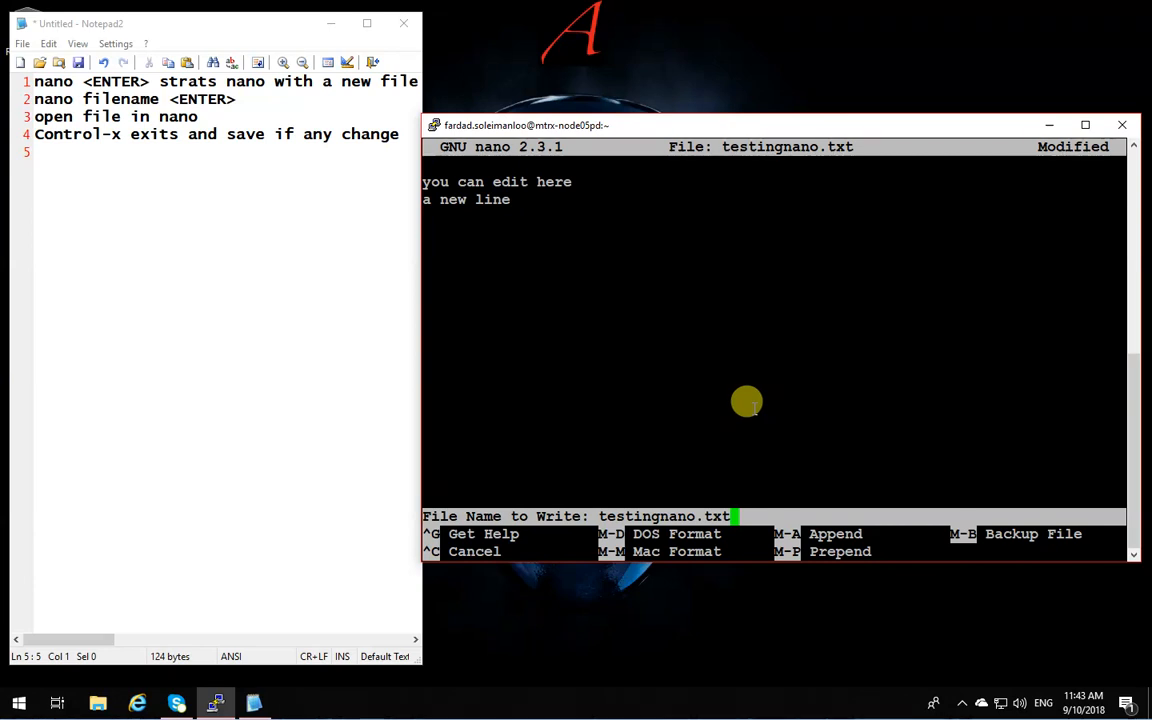
key(Return)
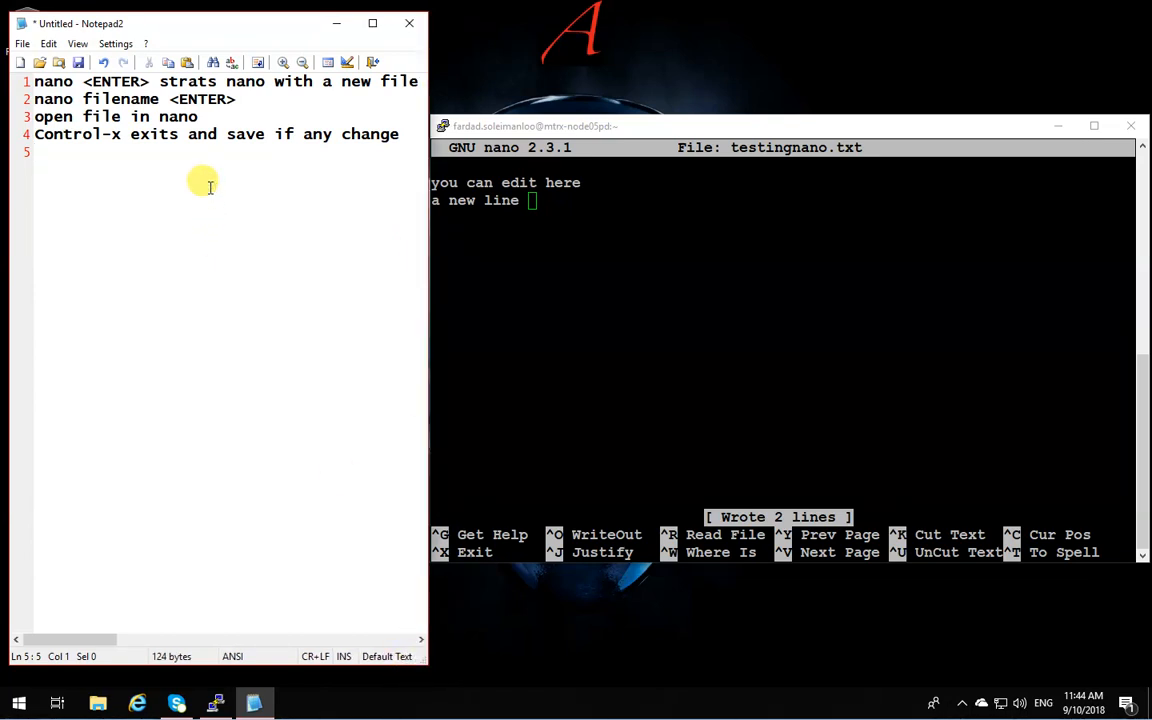
Note 'Cntrl-o saves the files with exit' on line 5 and start a new line
text(C)
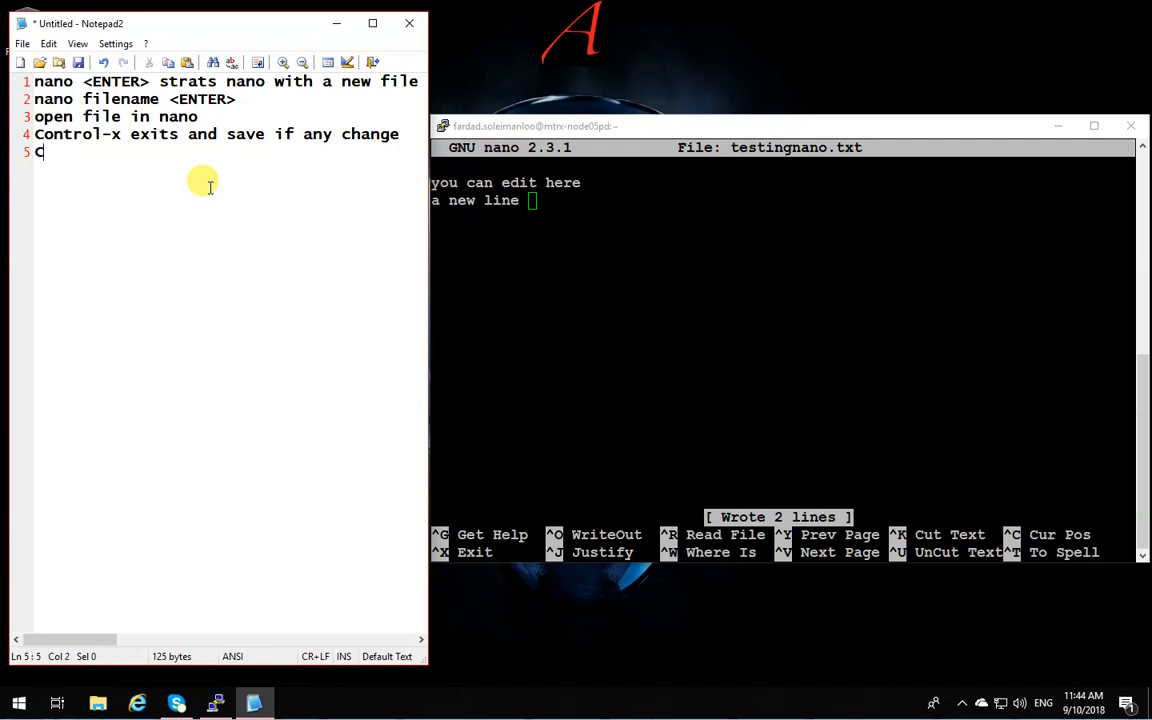
text(nt)
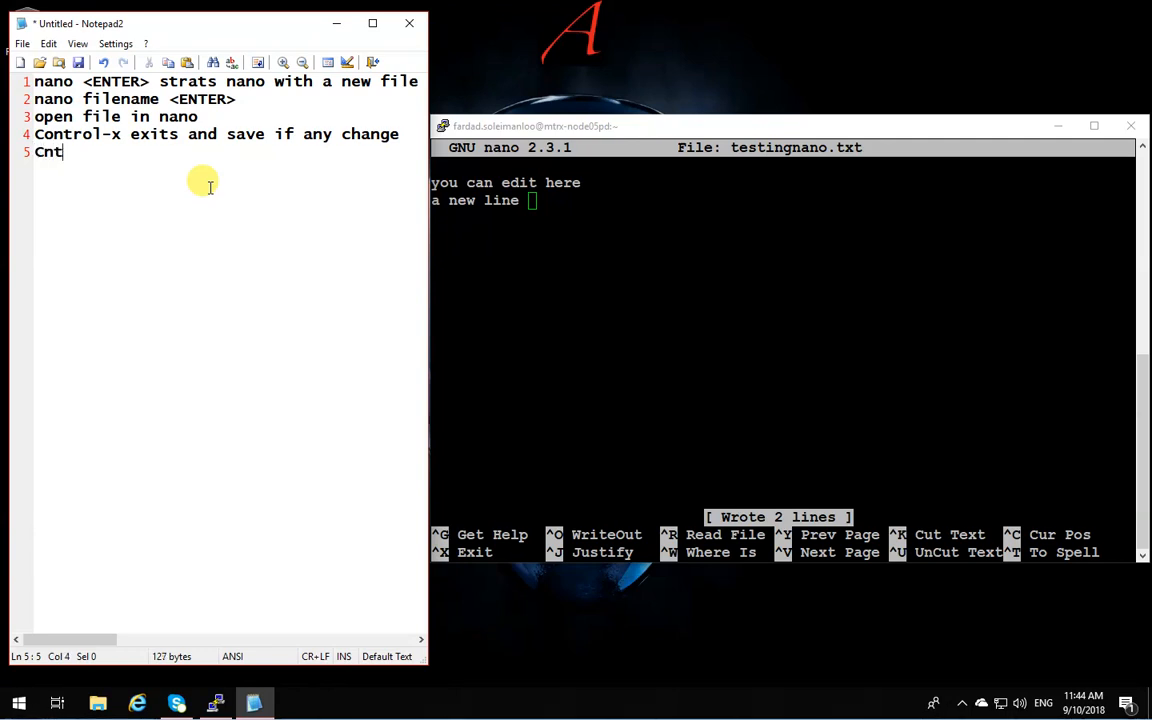
text(rl-)
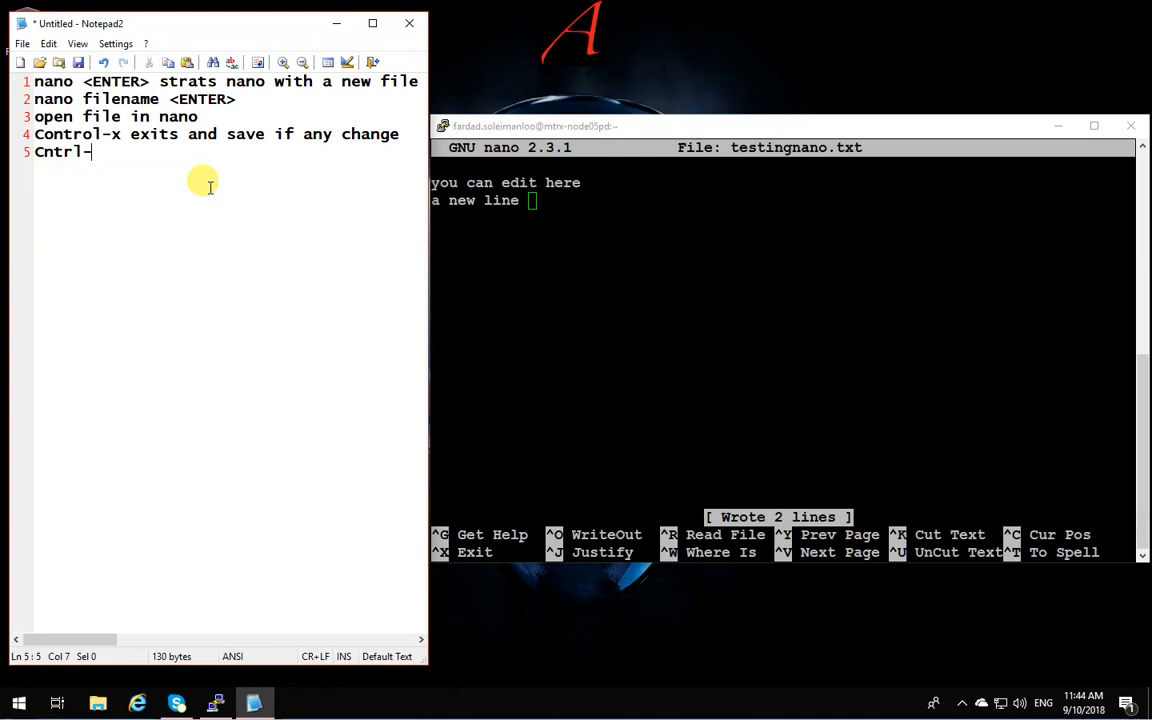
text(o saves)
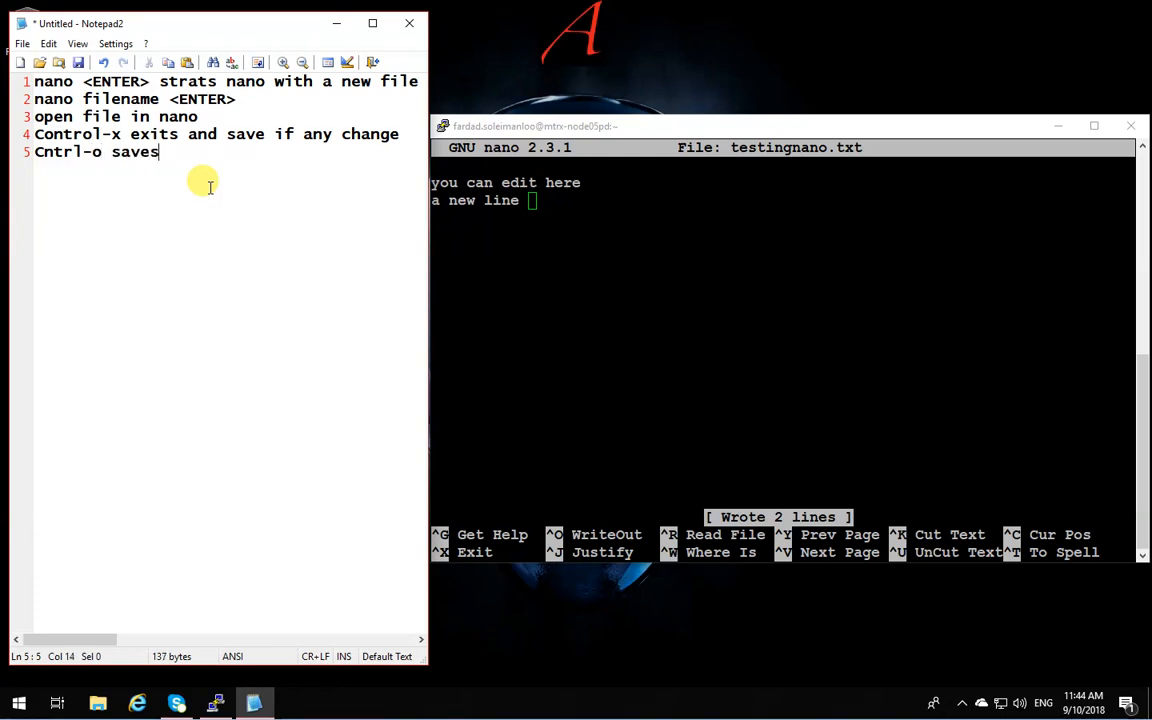
text(the file)
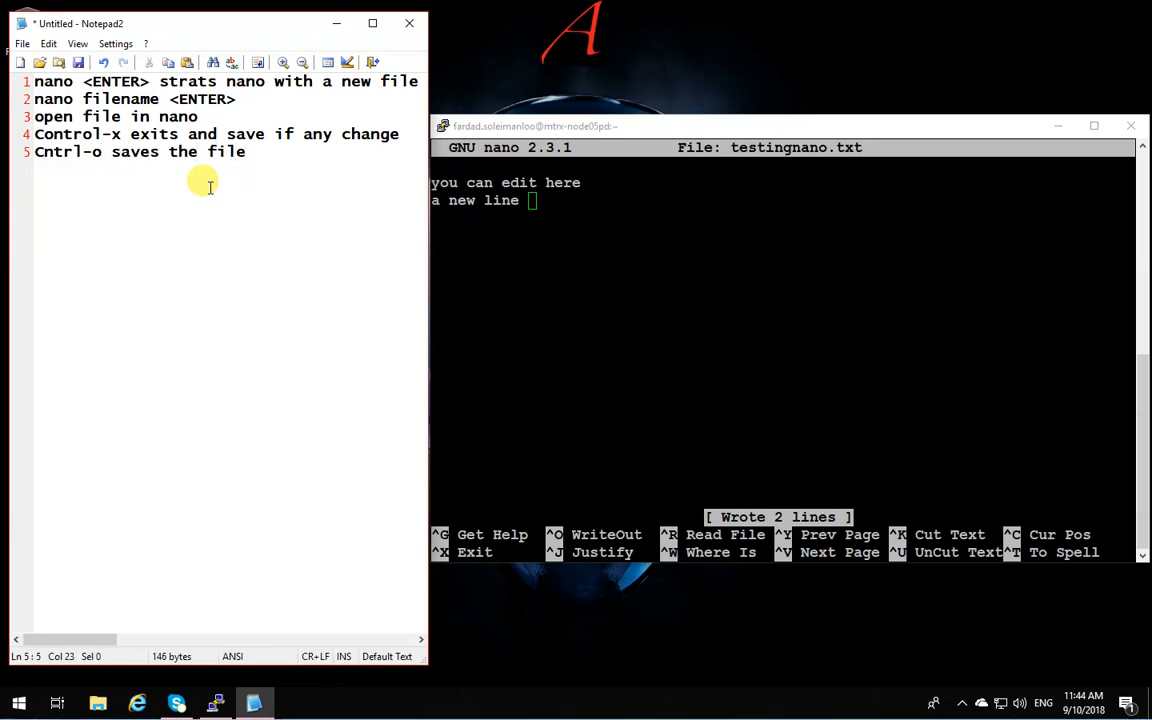
text(s with ex)
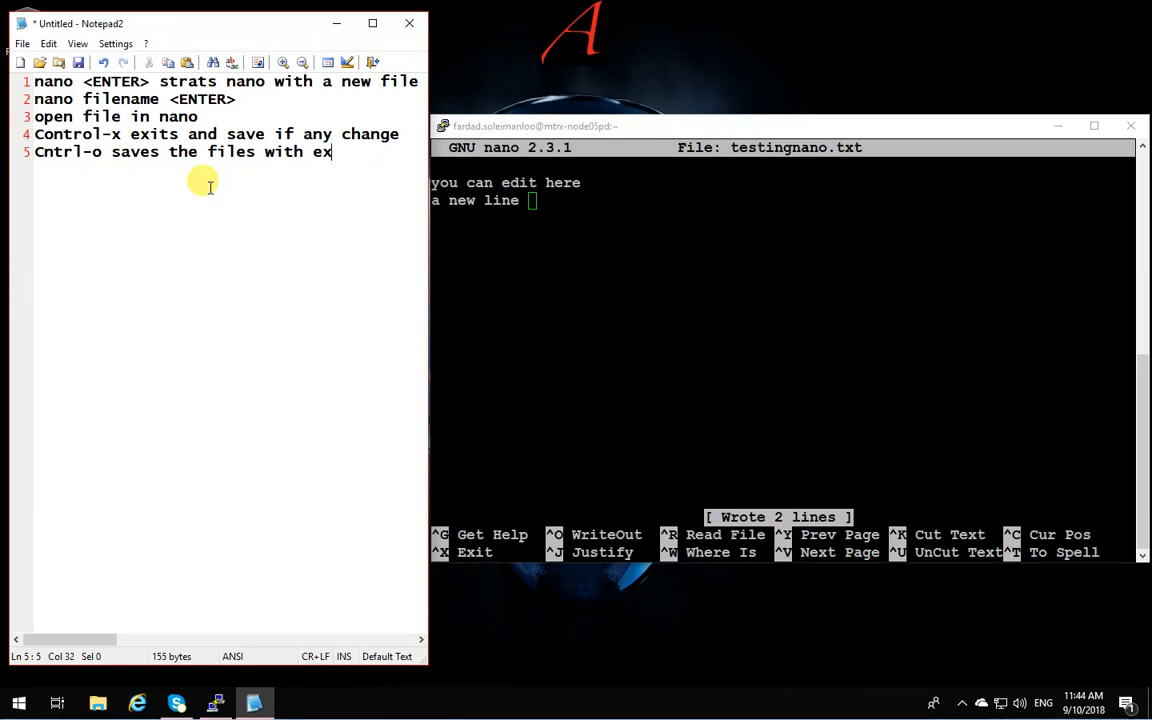
key(Return)
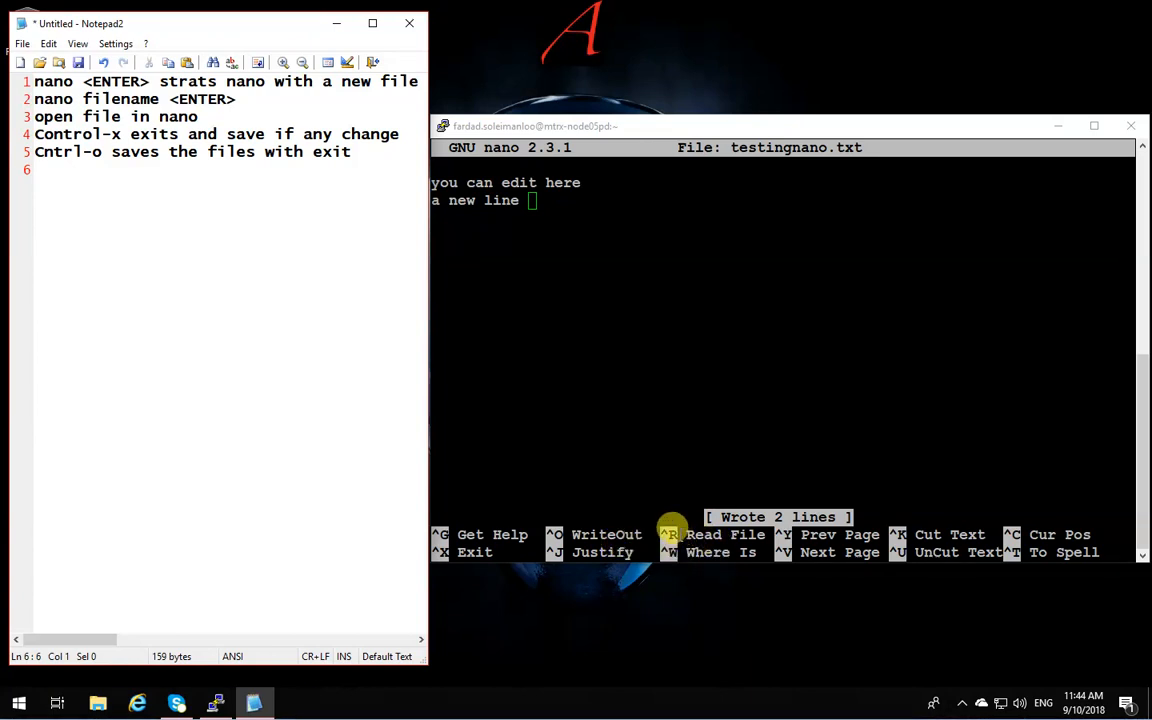
mouse_move(736, 300)
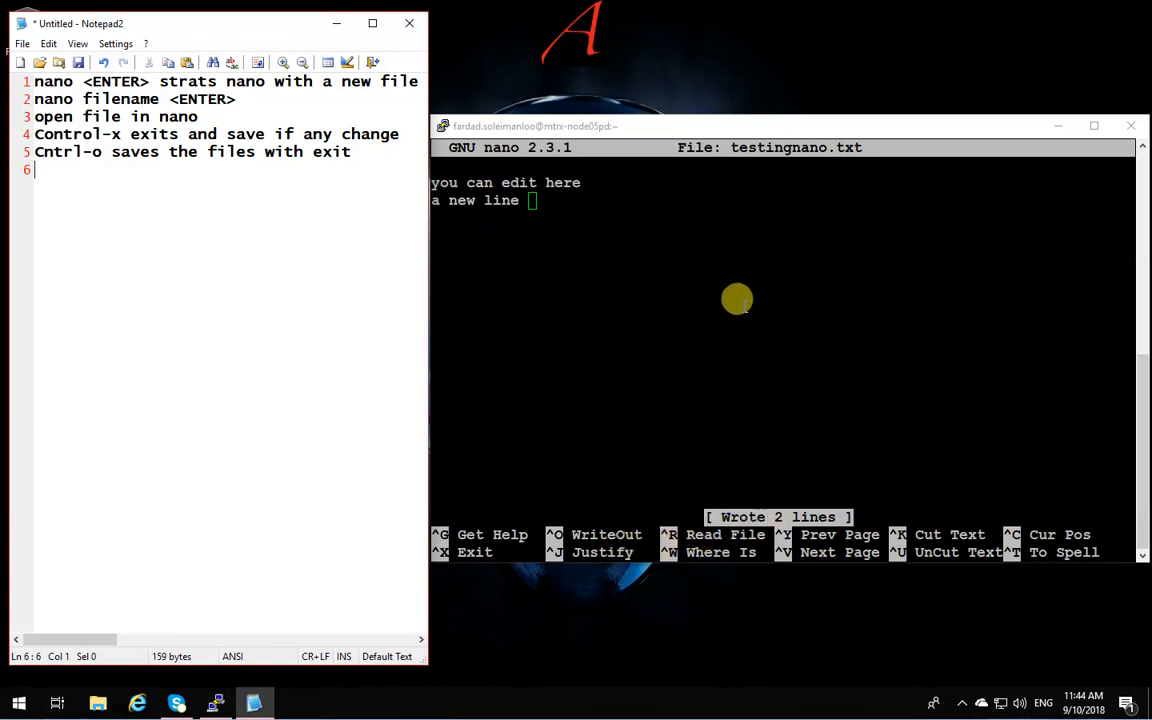
mouse_move(724, 368)
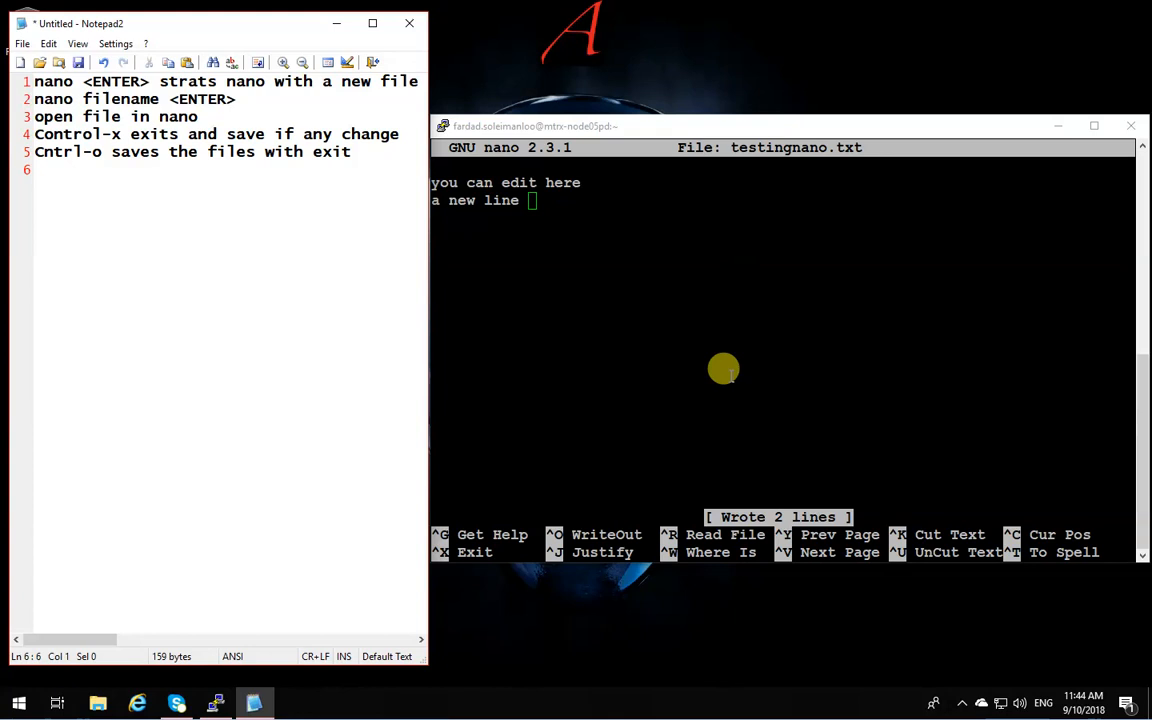
mouse_move(752, 496)
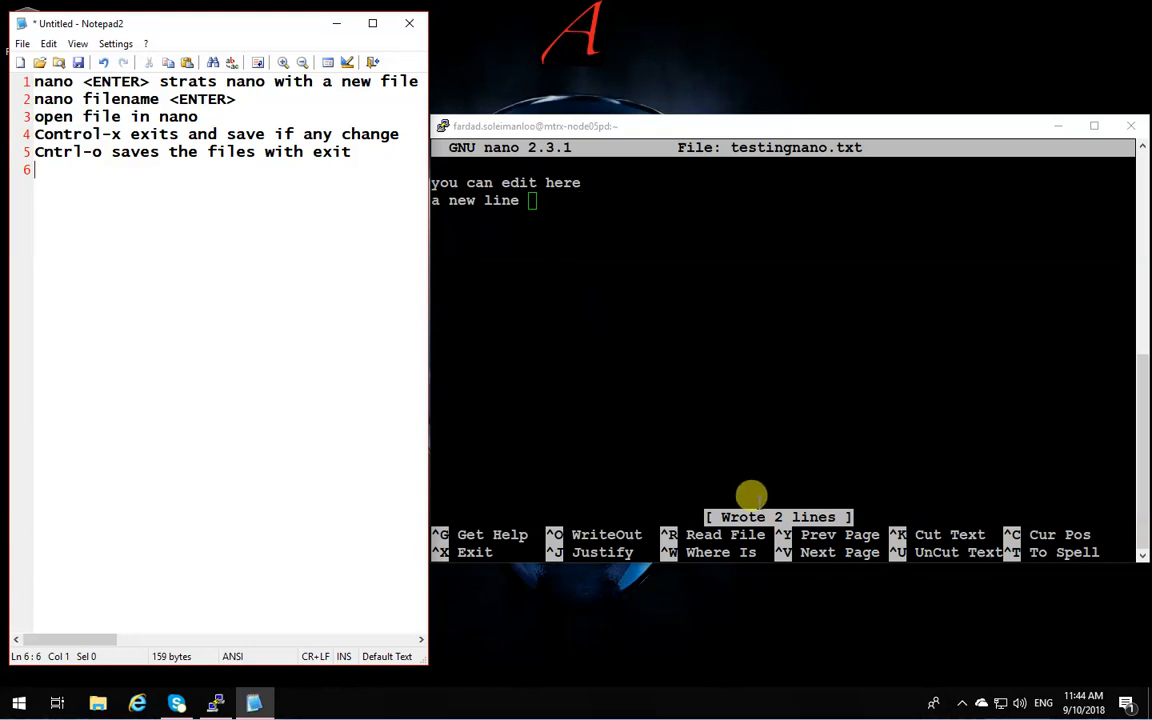
mouse_move(642, 344)
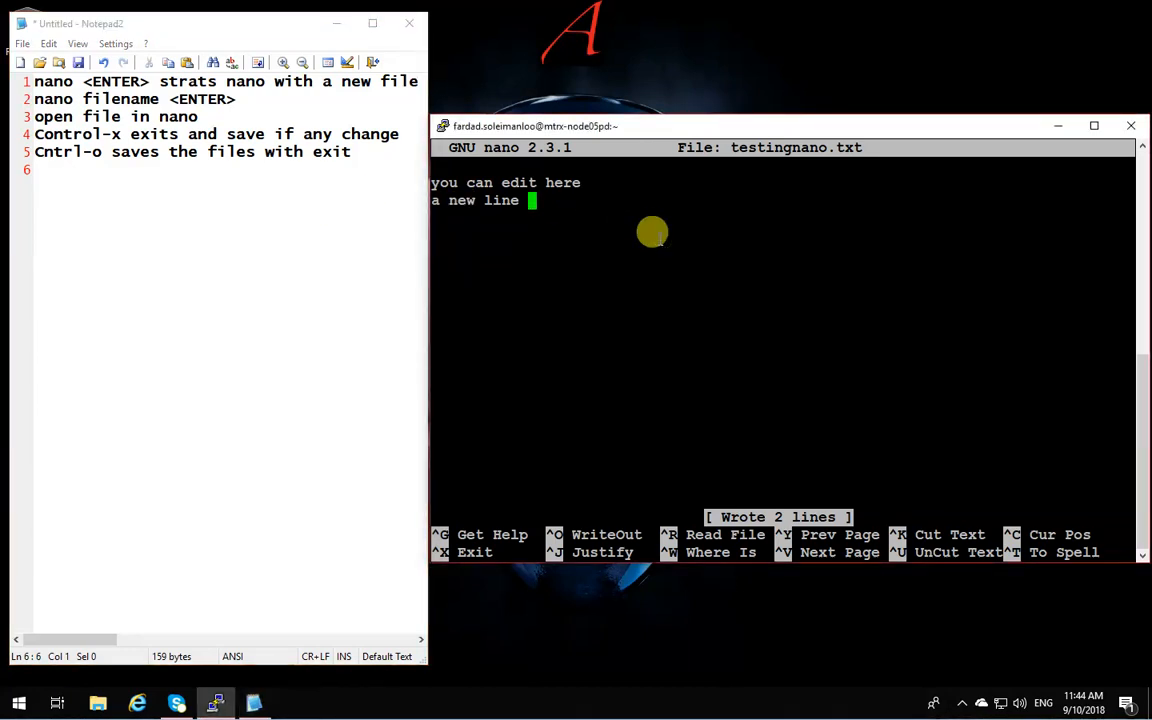
Exit nano, remove testingnano.txt, change into IPC144 and start nano on getVals.c
key(ctrl+x)
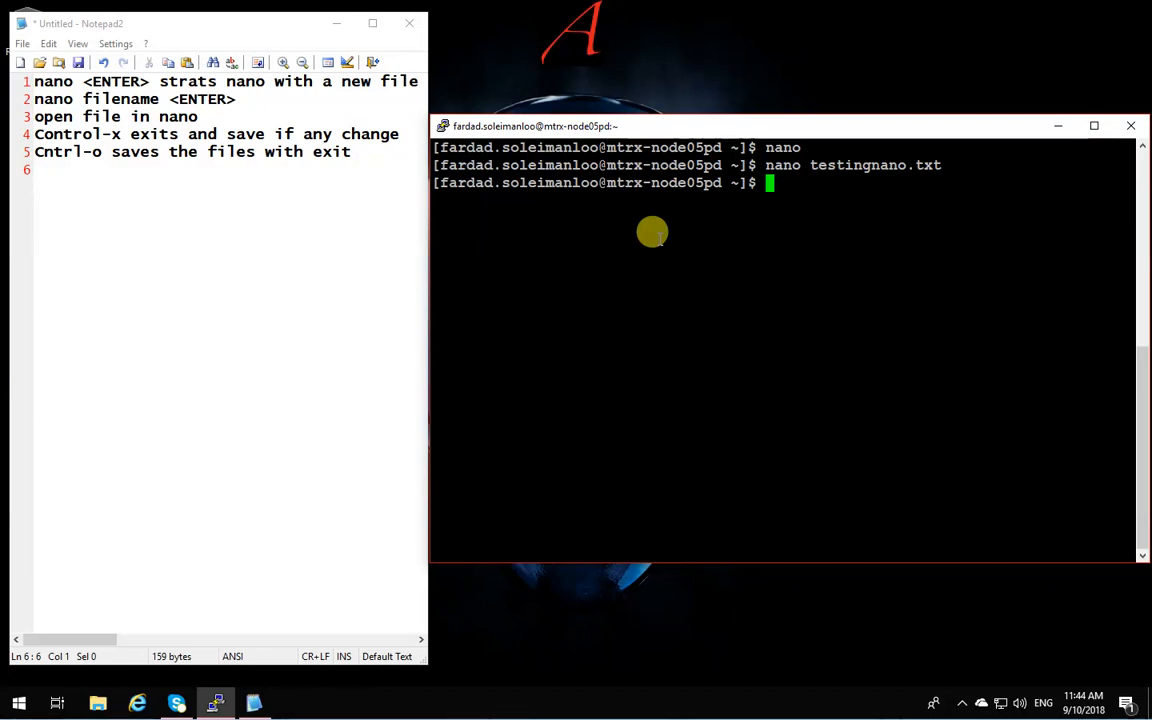
text(rem)
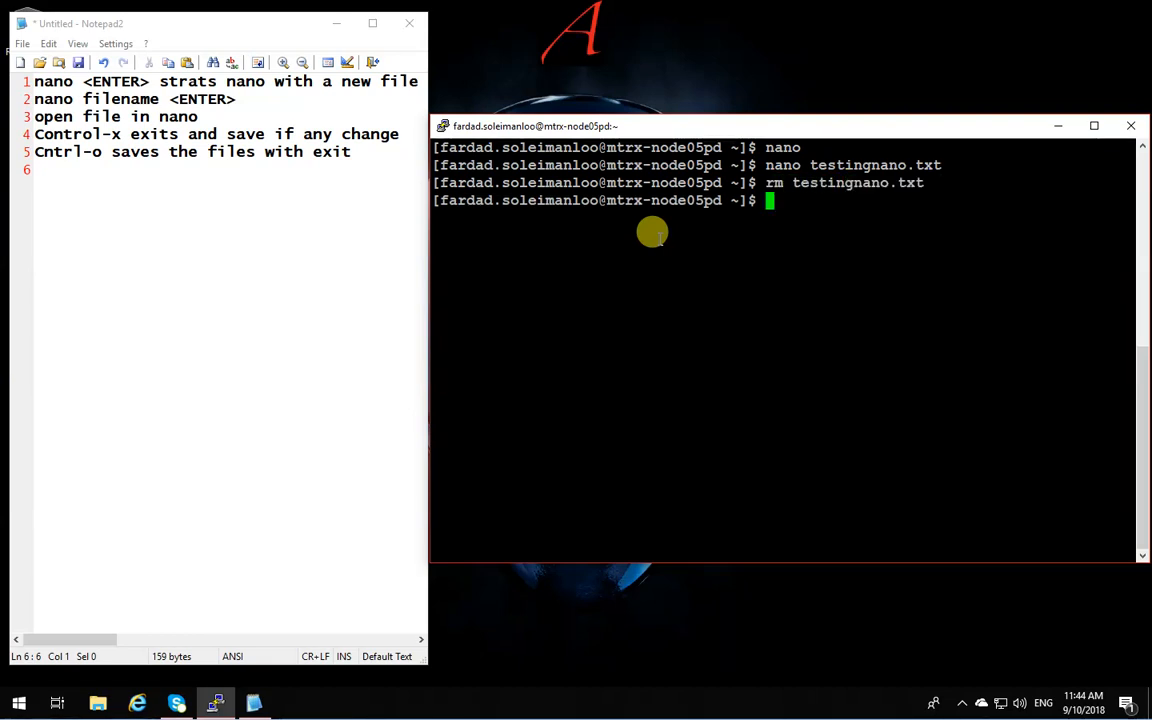
text(cd IPC144)
text(ls)
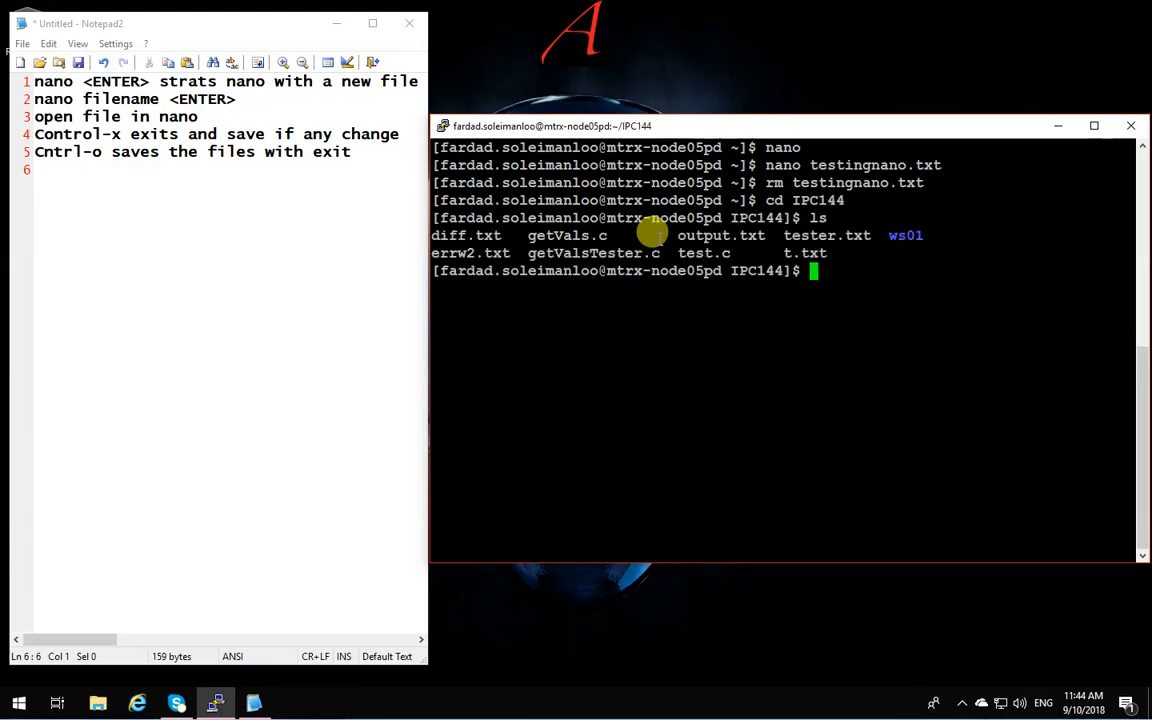
mouse_move(538, 220)
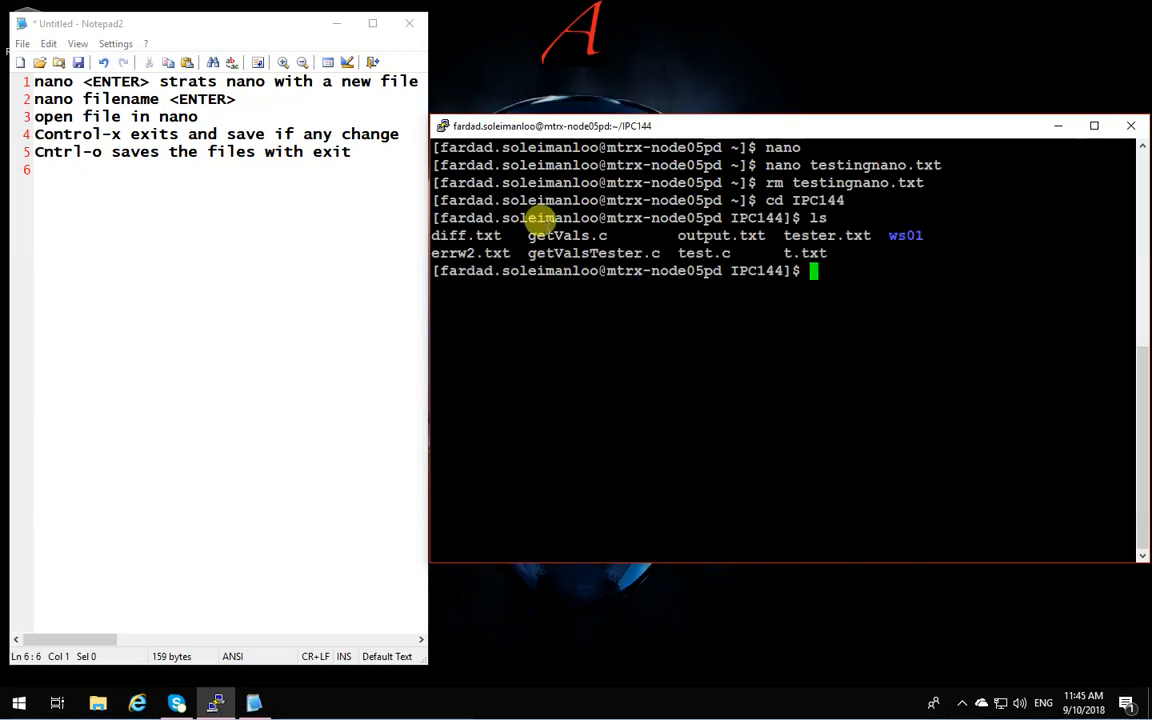
mouse_move(704, 444)
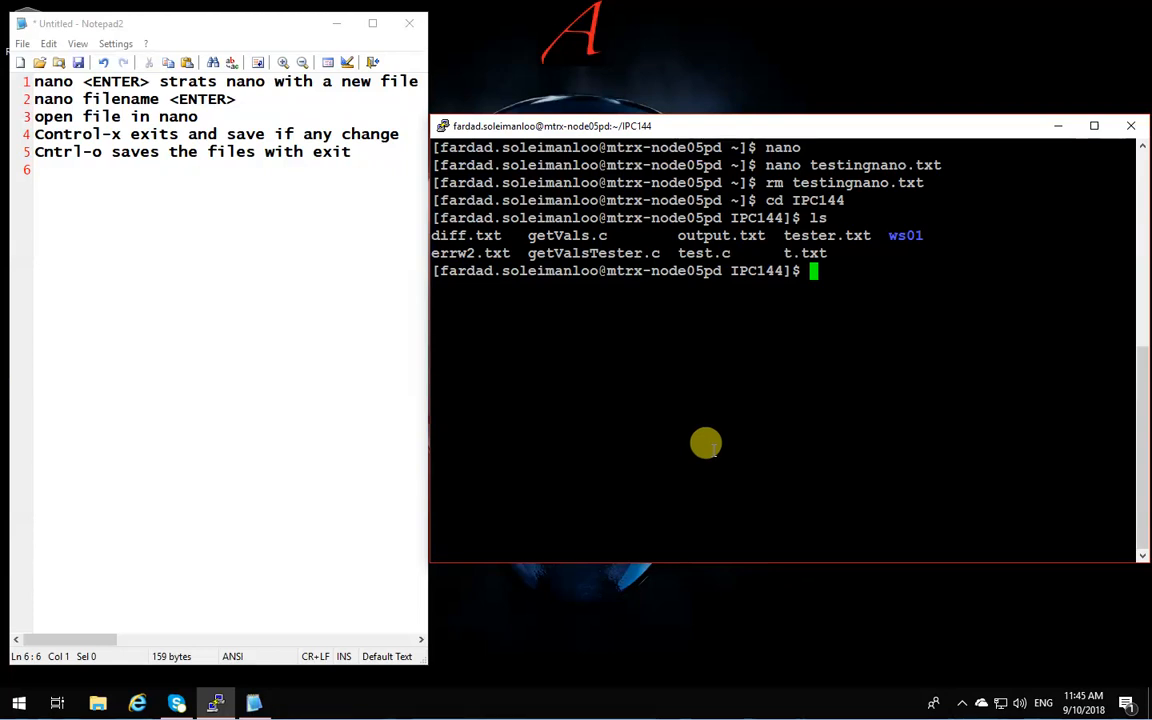
text(na)
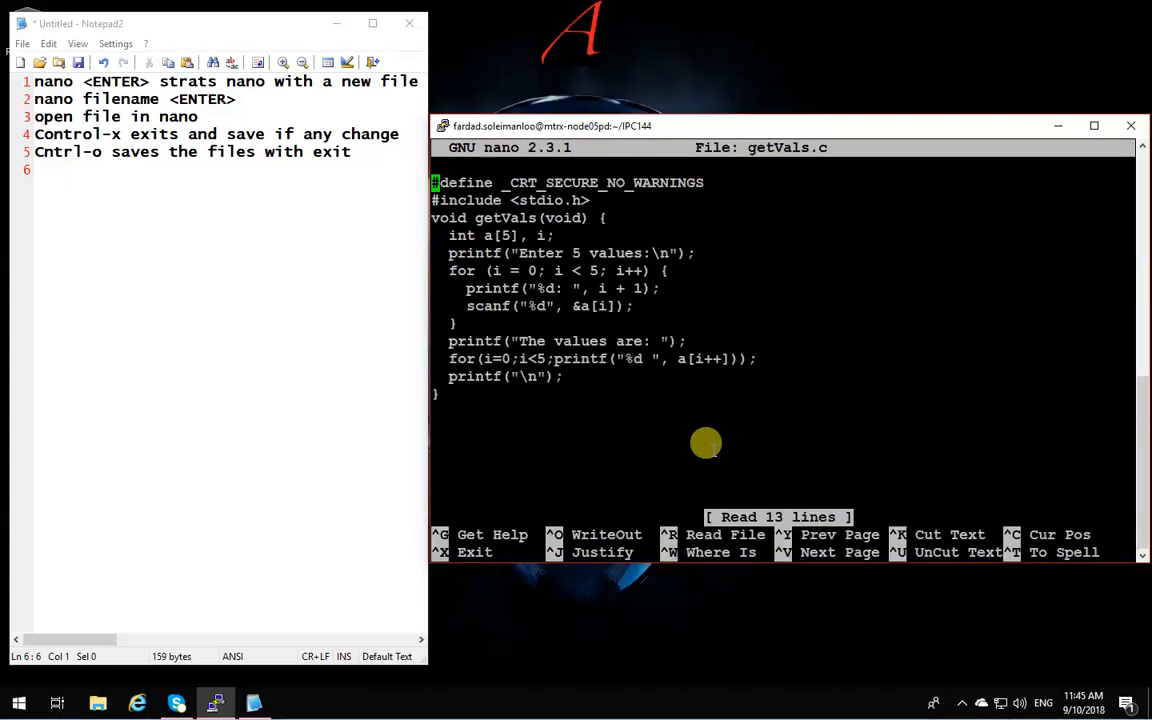
mouse_move(580, 468)
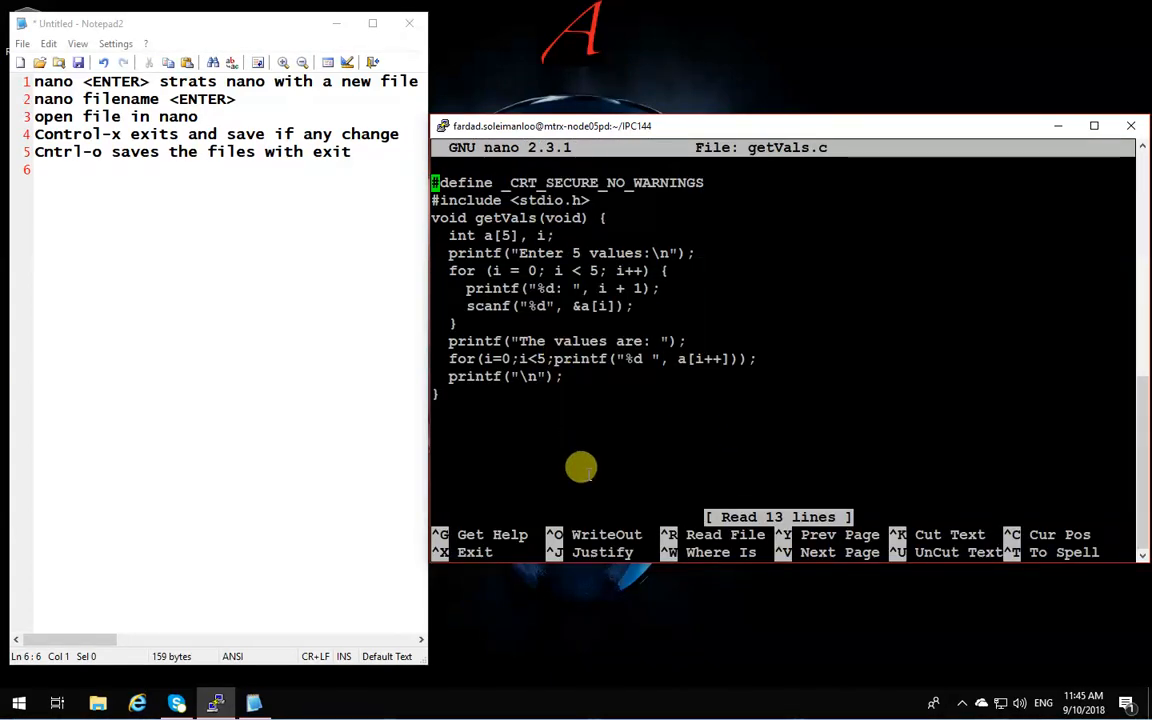
mouse_move(592, 470)
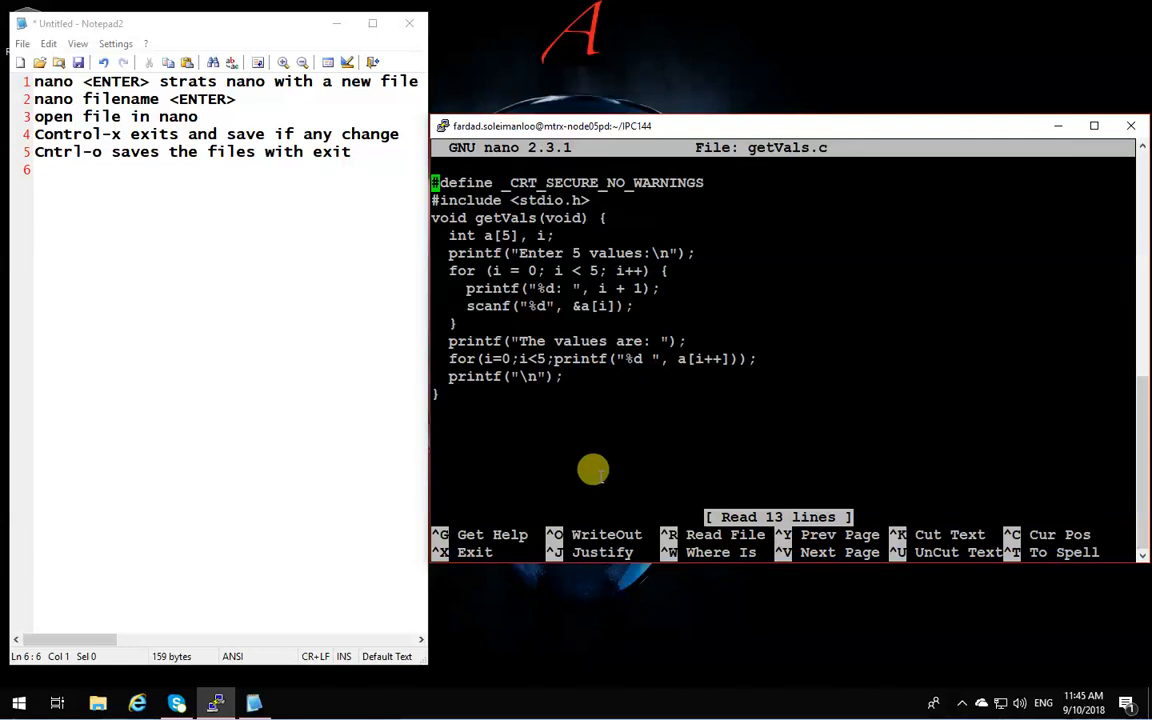
mouse_move(714, 412)
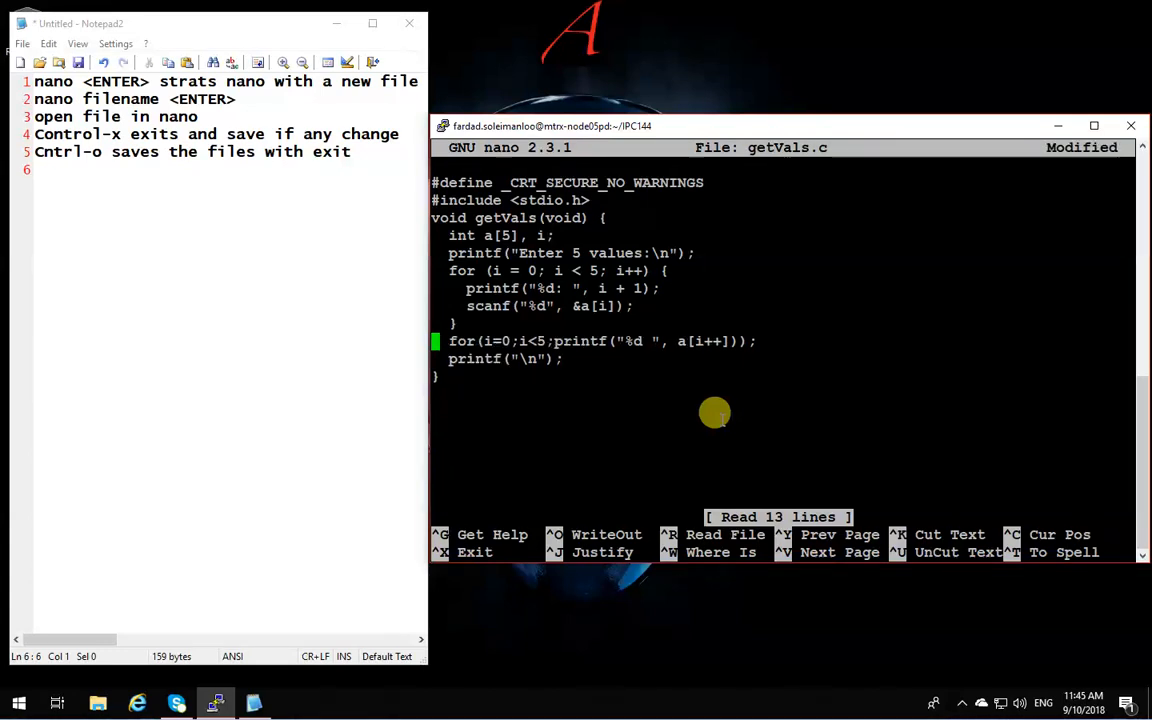
Add printf("The values are: "); and the output loop header for (i = 0; i < 5; i++) {
text(printf("The values are: ");)
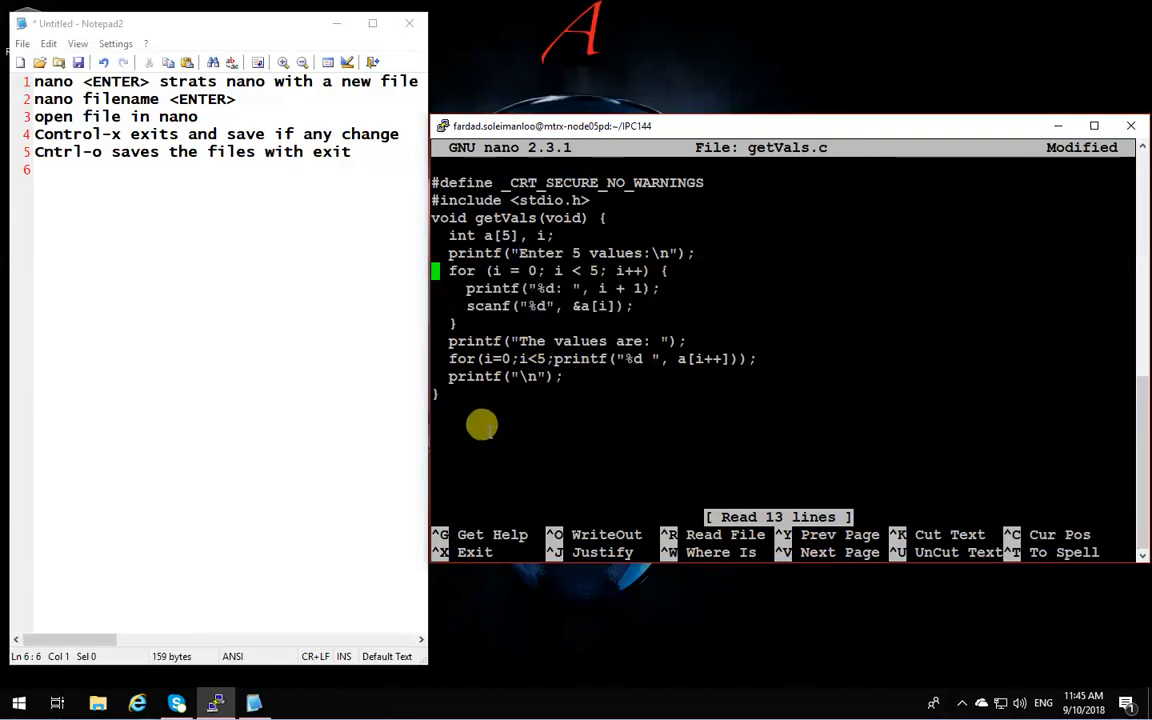
mouse_move(524, 450)
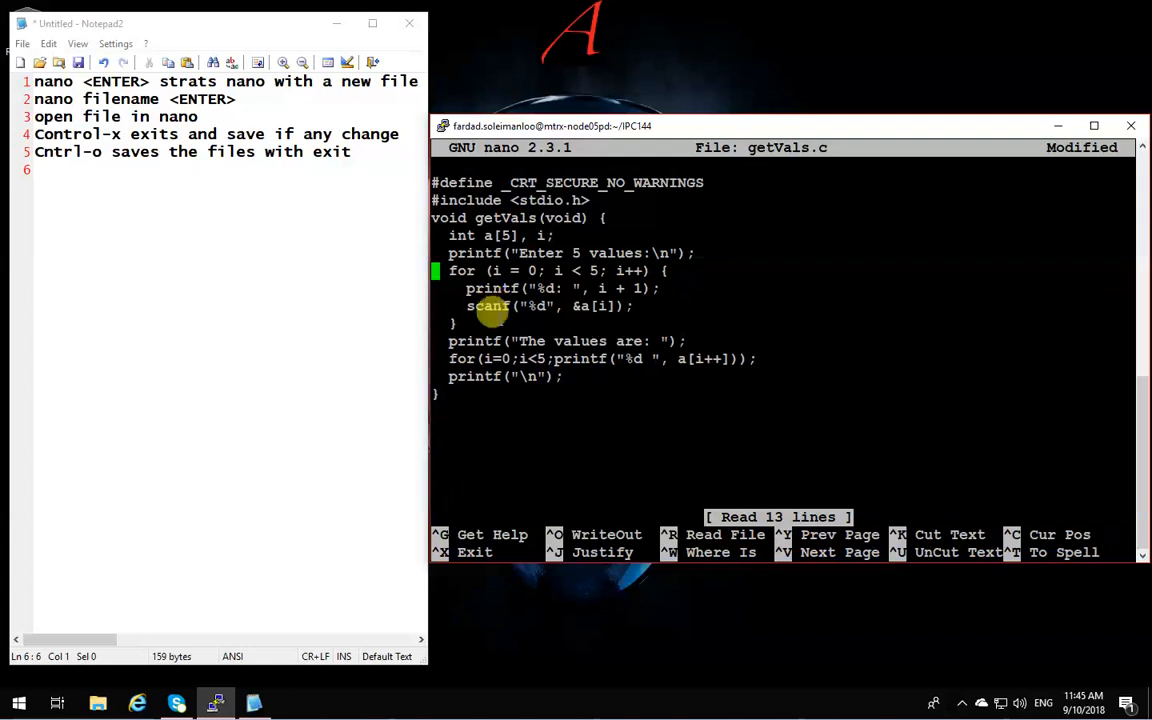
mouse_move(862, 420)
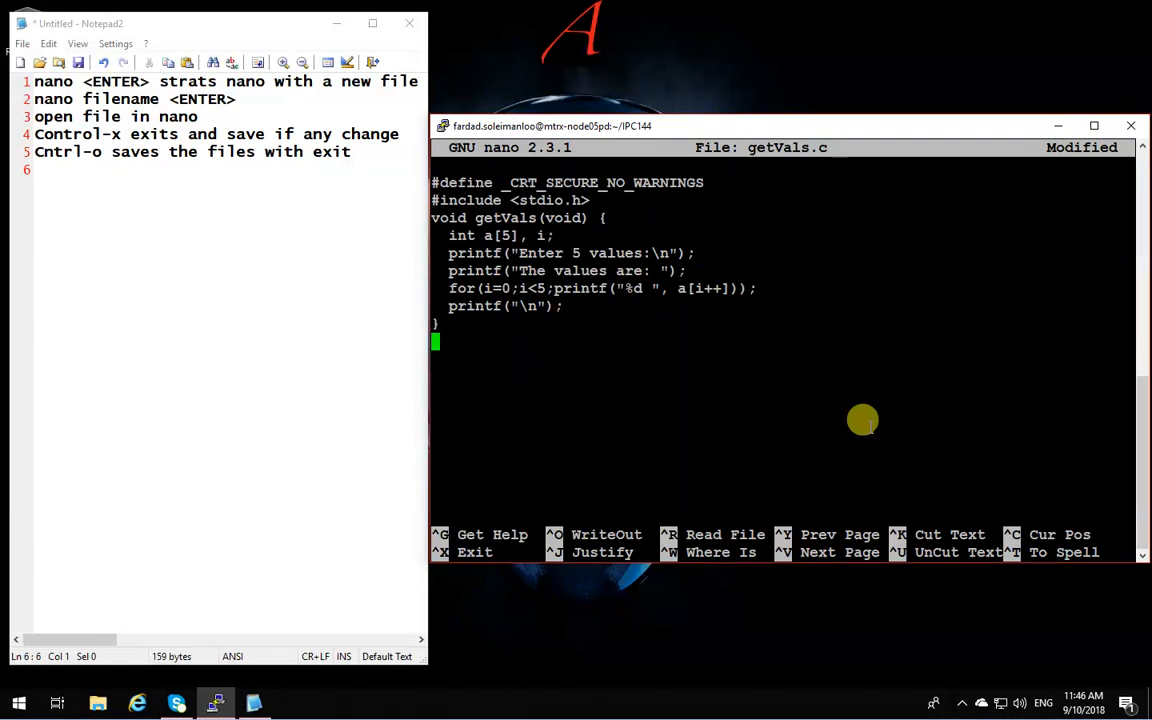
text(for (i = 0; i < 5; i++) {)
text(scanf("%d", &a[i]);)
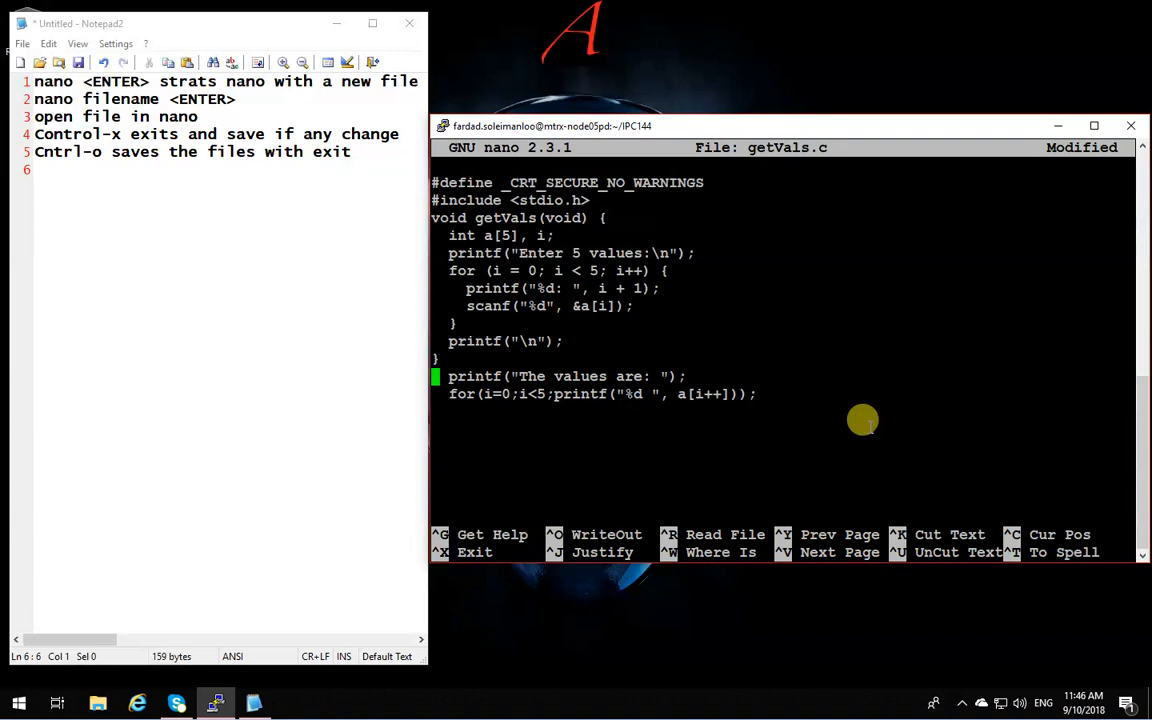
Paste the cut lines back and remove the duplicated print and loop lines with Ctrl+K
key(Up)
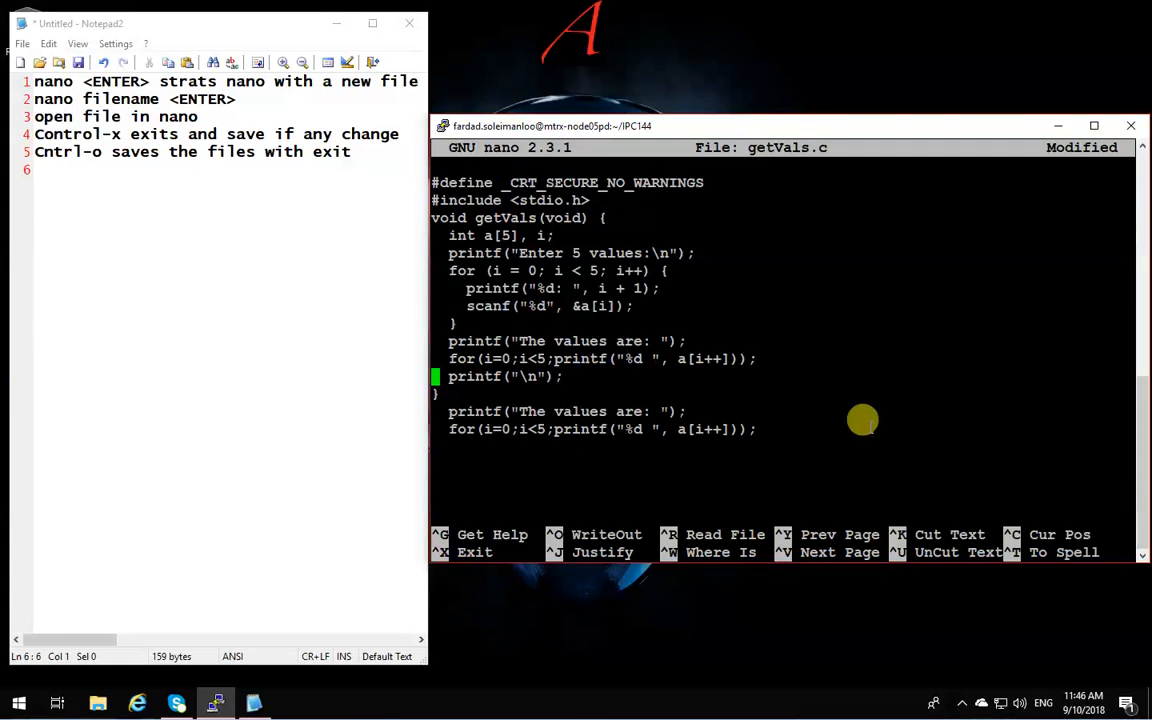
key(Down)
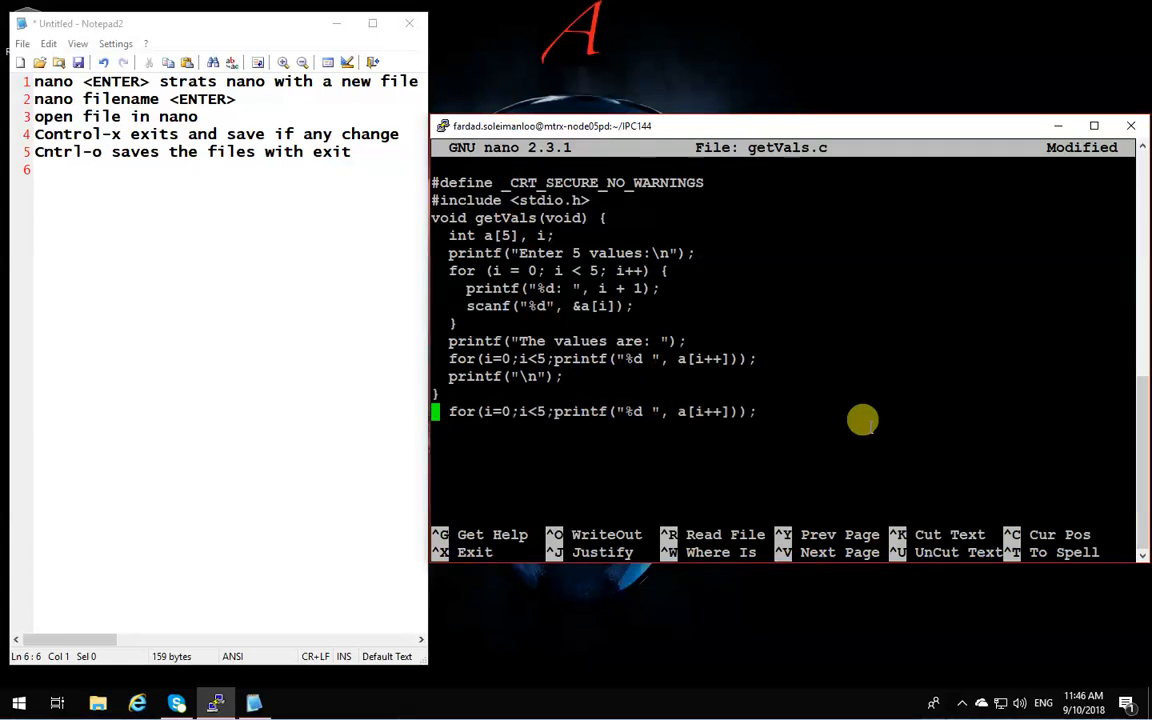
key(Ctrl+k)
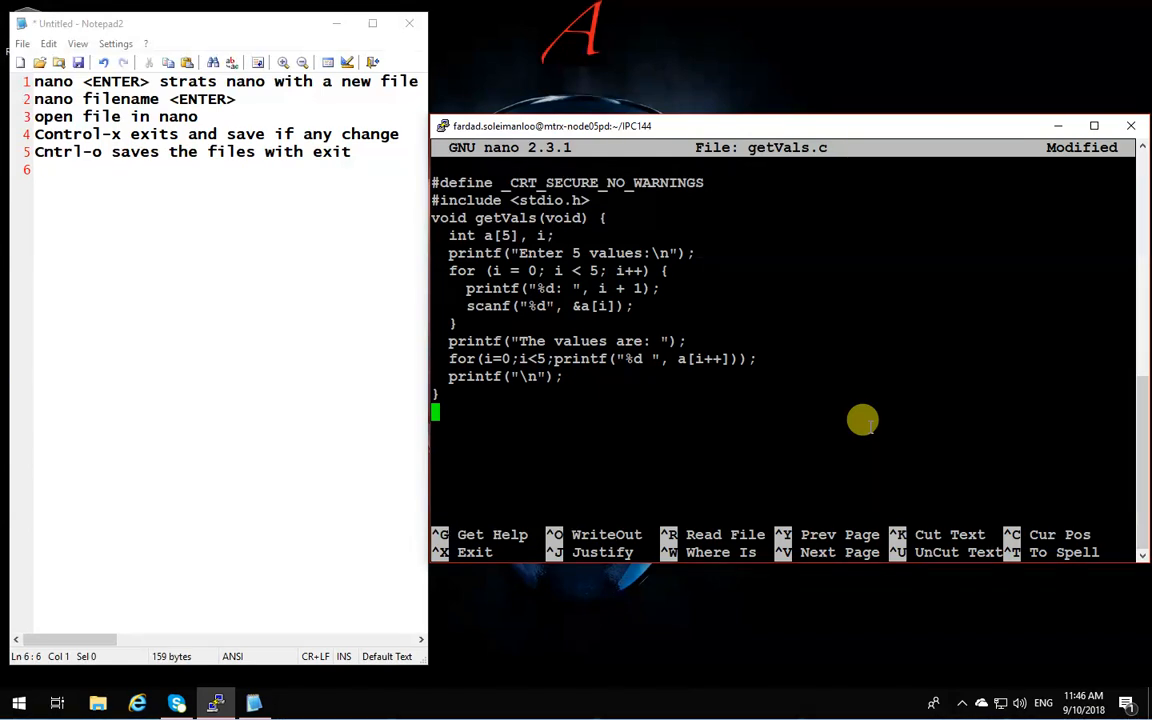
Write the file out as getVals.c, keeping the existing name
key(ctrl+o)
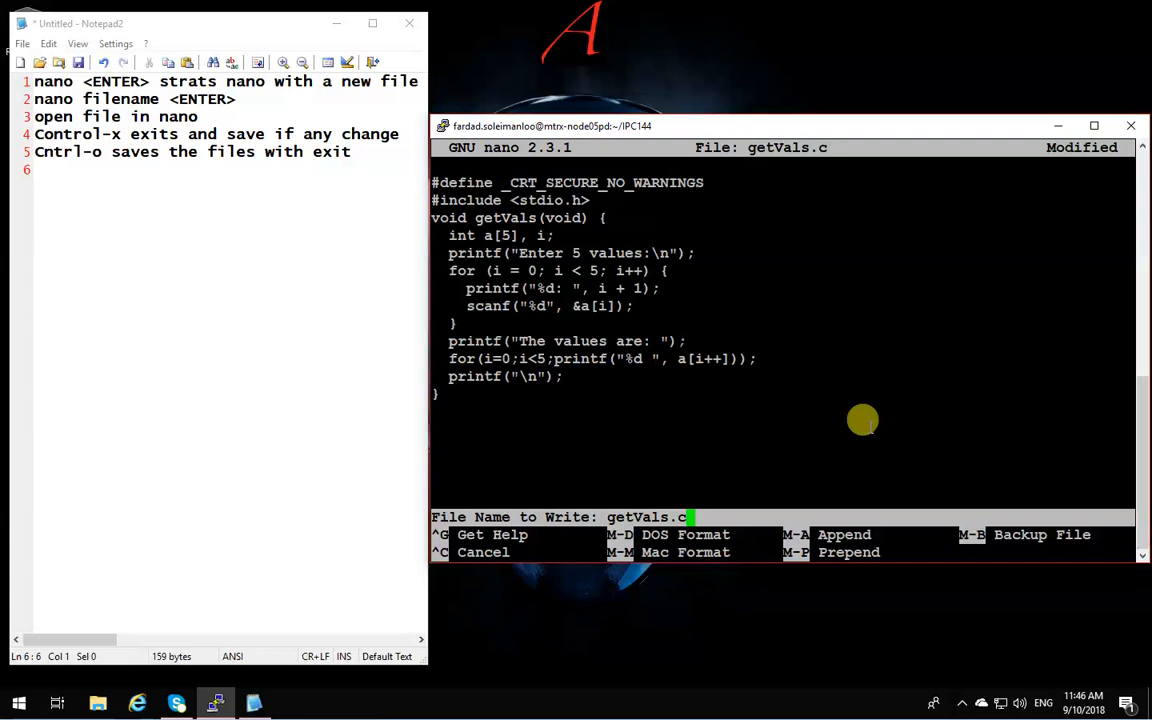
key(Return)
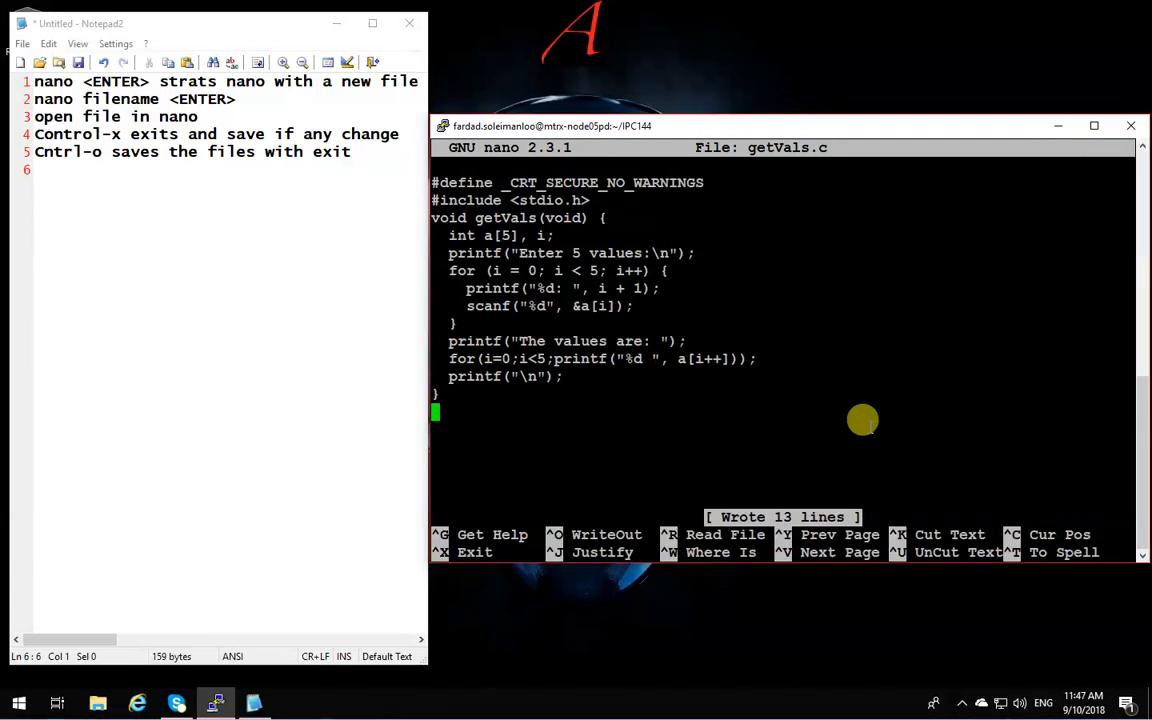
key(ctrl+x)
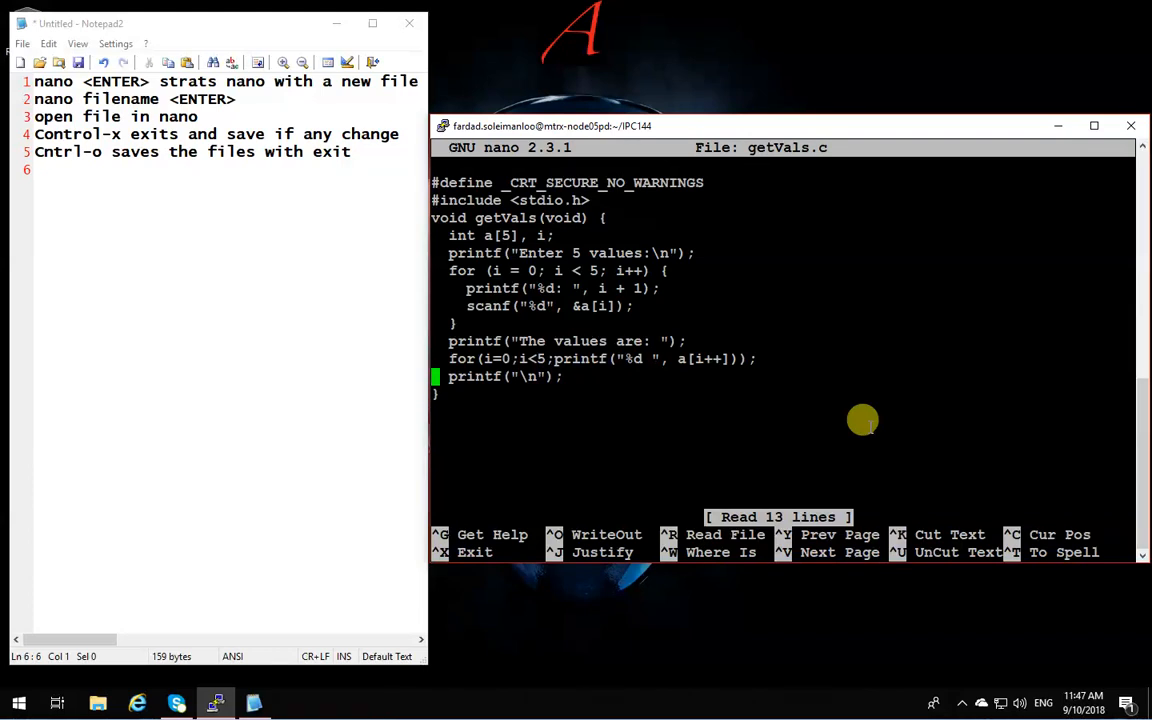
Enable nano's conversion of typed tabs to spaces with Meta-Q
key(Enter)
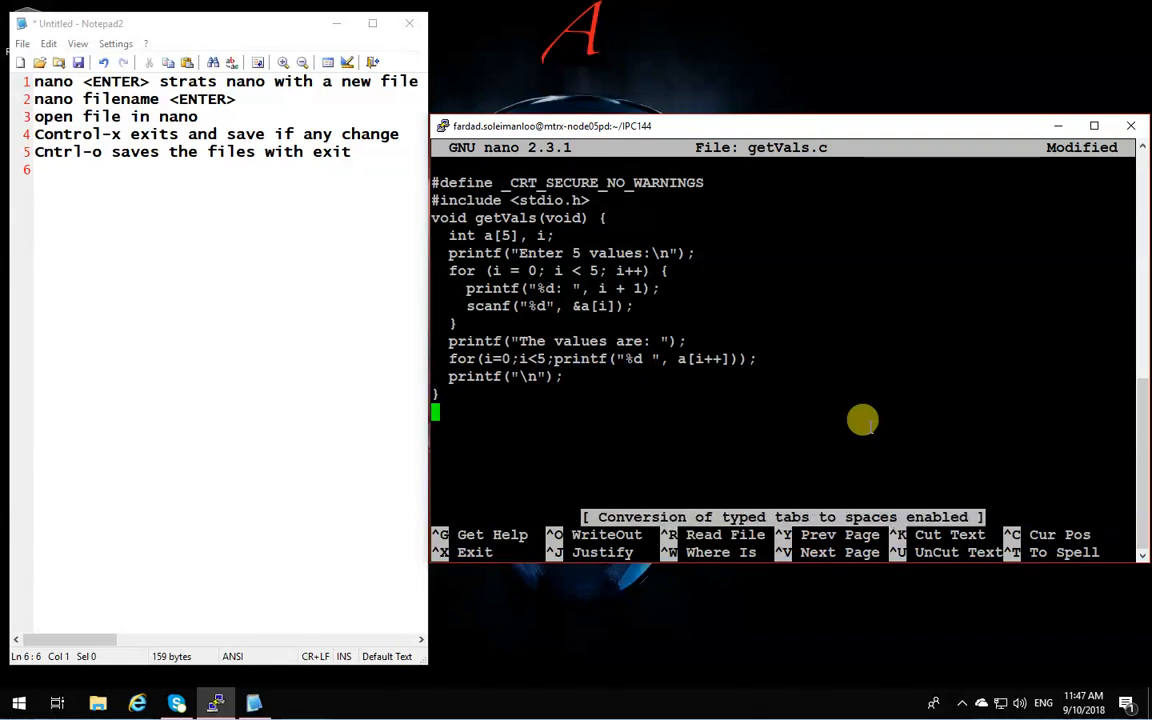
mouse_move(596, 584)
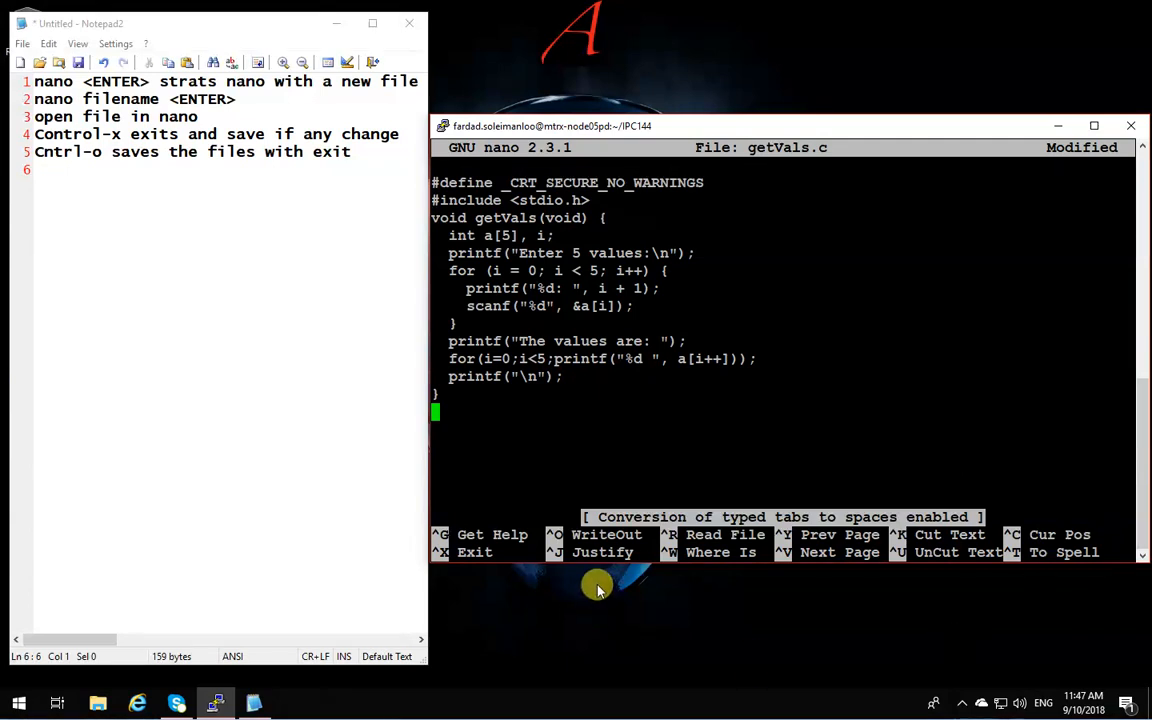
mouse_move(948, 486)
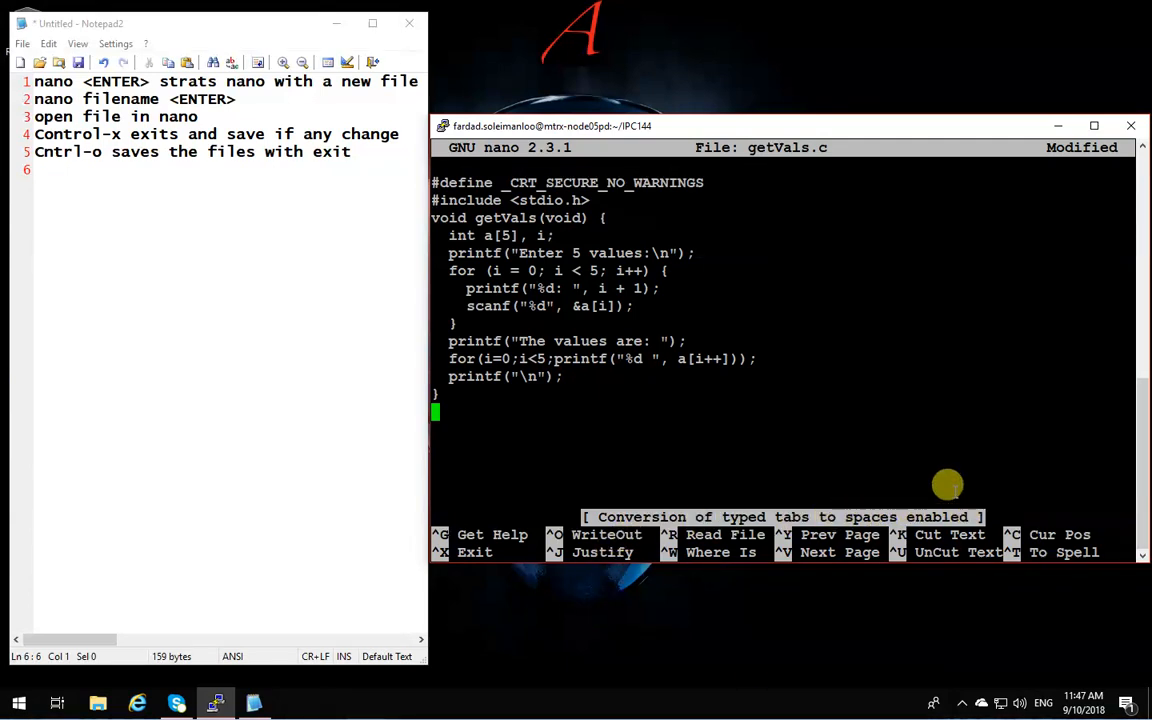
mouse_move(722, 440)
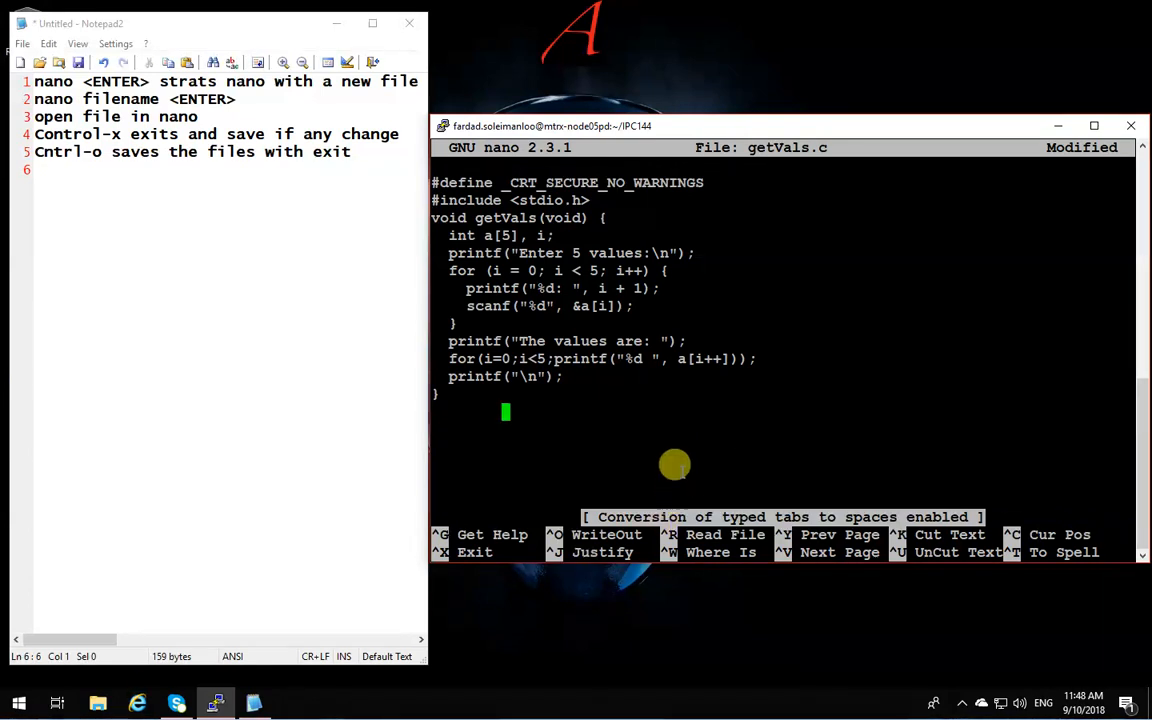
mouse_move(674, 452)
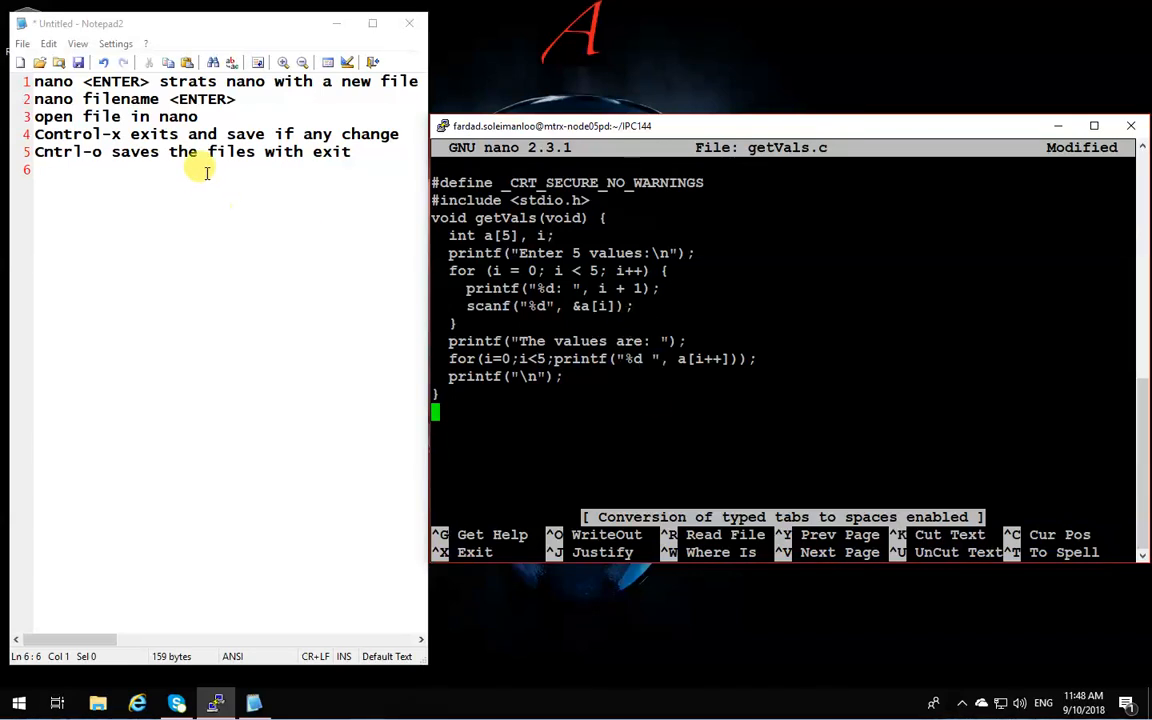
Add the note 'ESC-Q Toggles convertin of tabs to spaces' as line 6 in Notepad2
text(E)
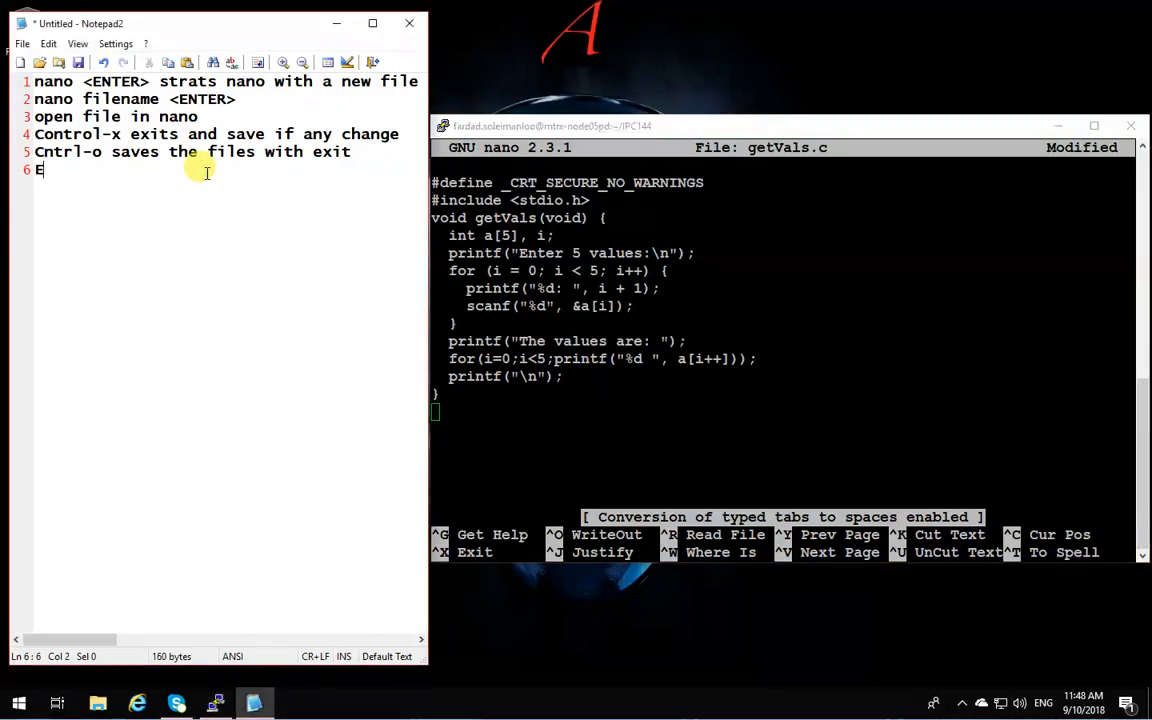
text(SC)
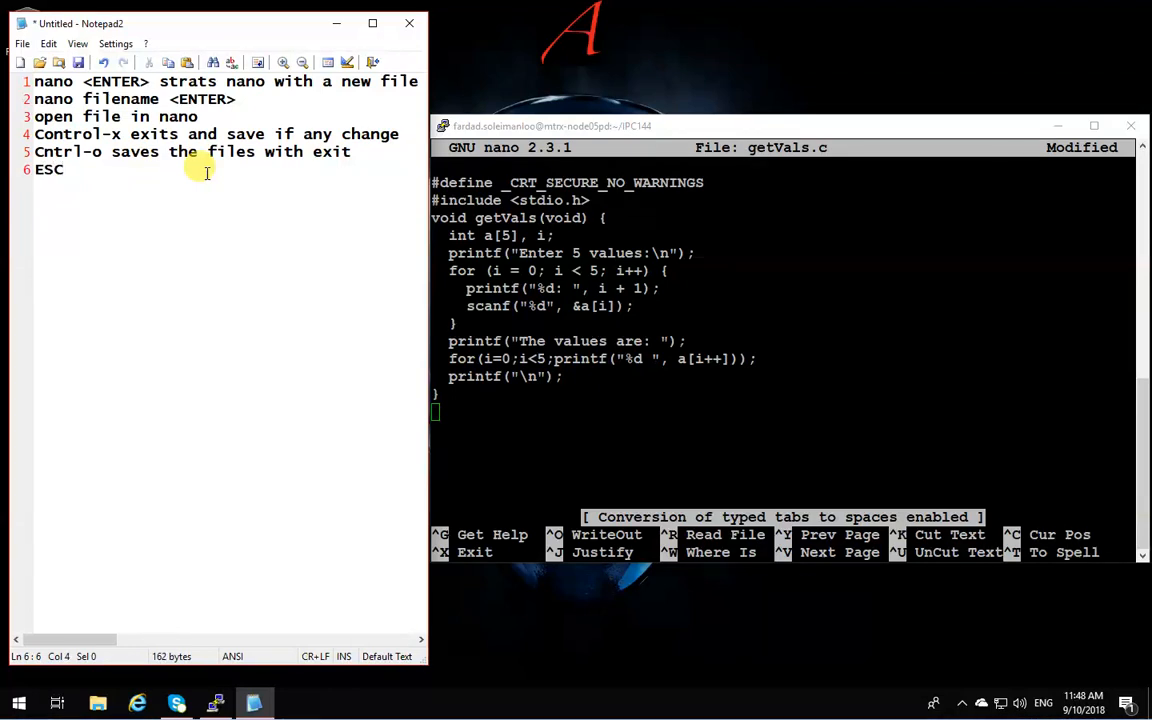
text(-Q Toggles)
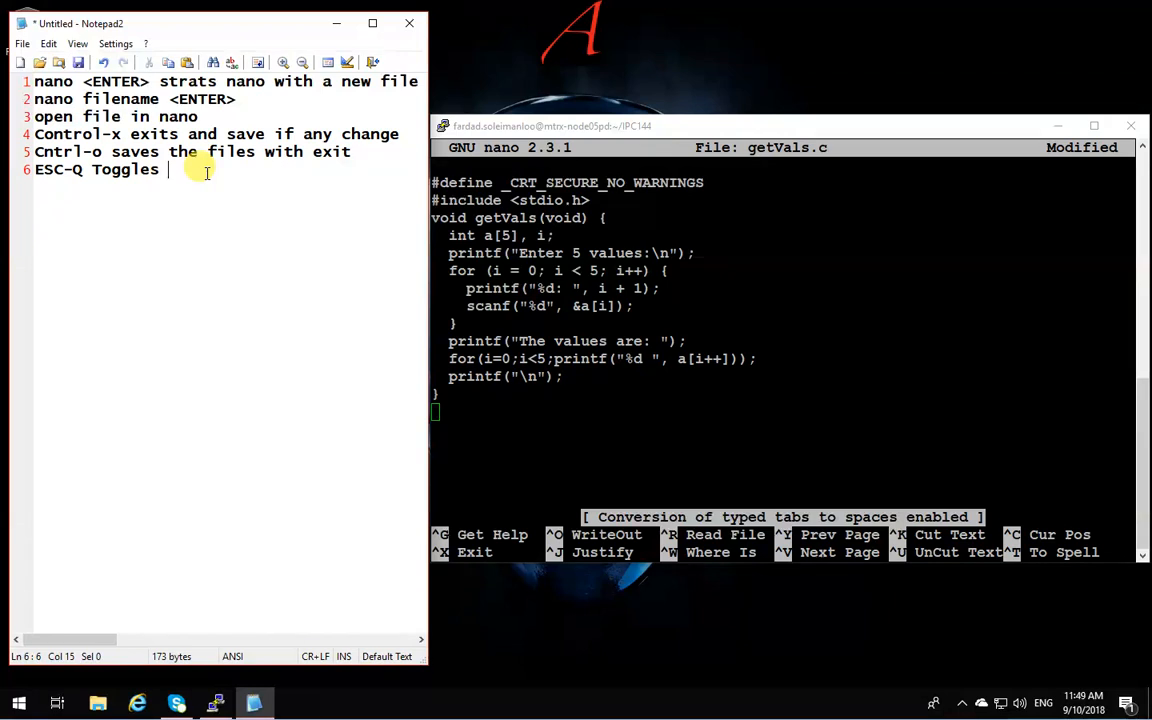
text(convertin of)
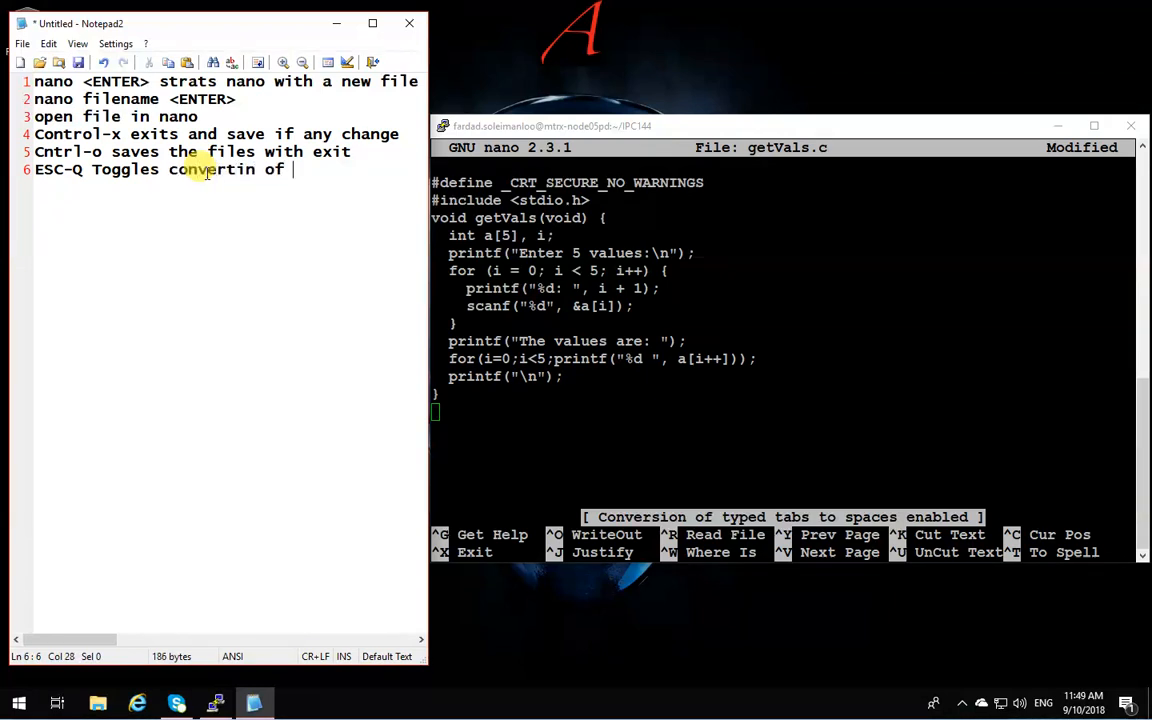
text(tabs to spac)
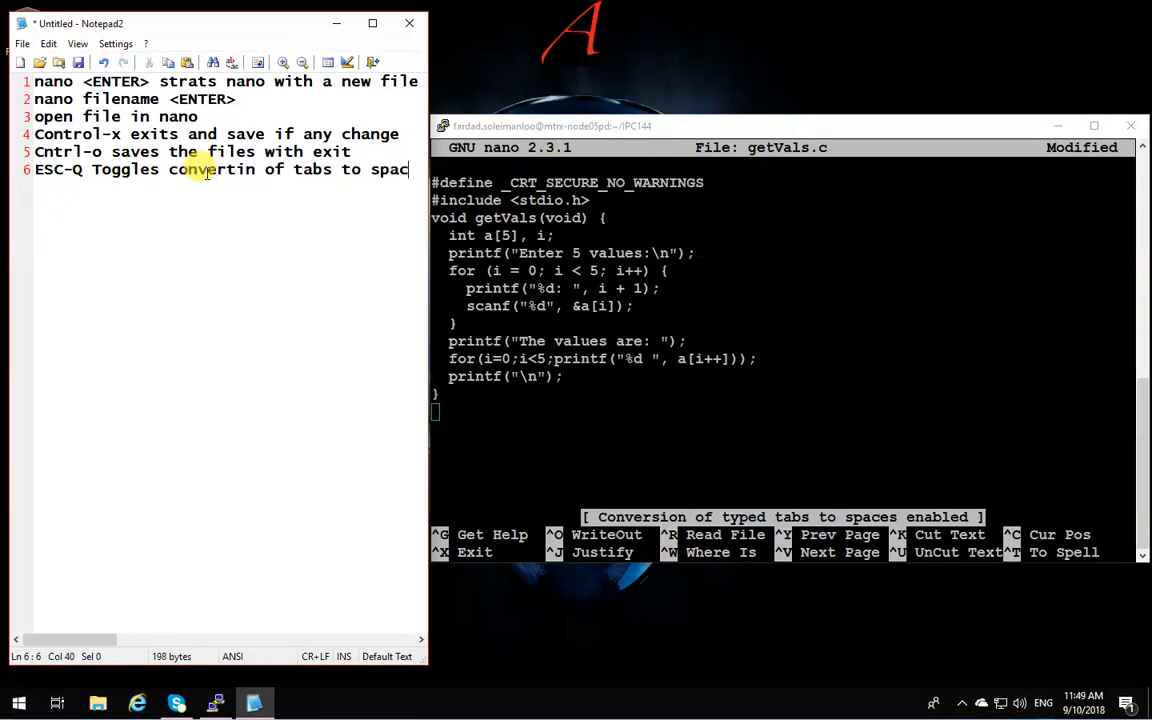
text(es)
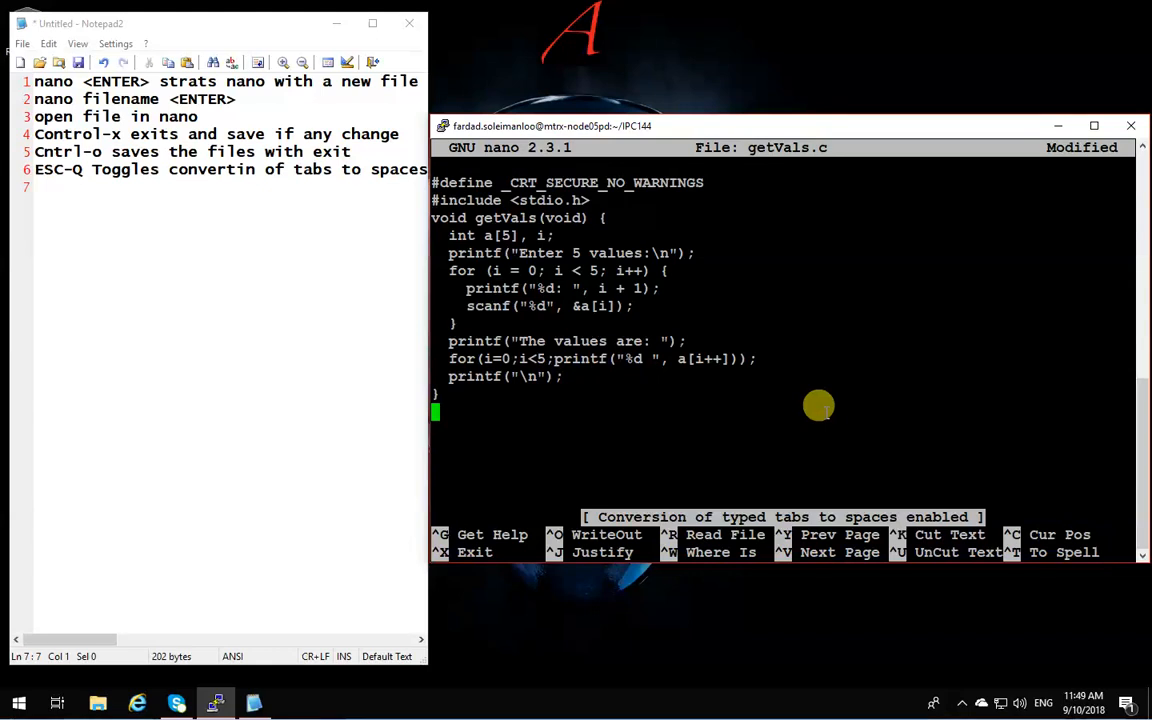
Exit nano and answer Y to save the modified getVals.c
key(ctrl+x)
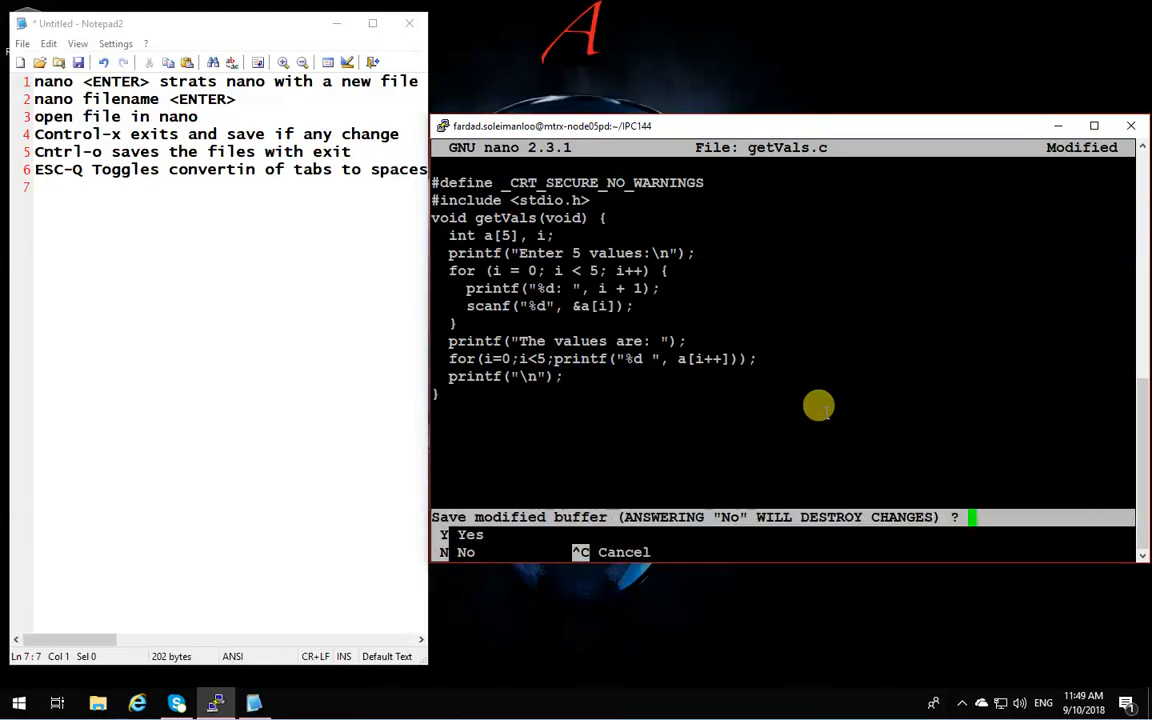
key(y)
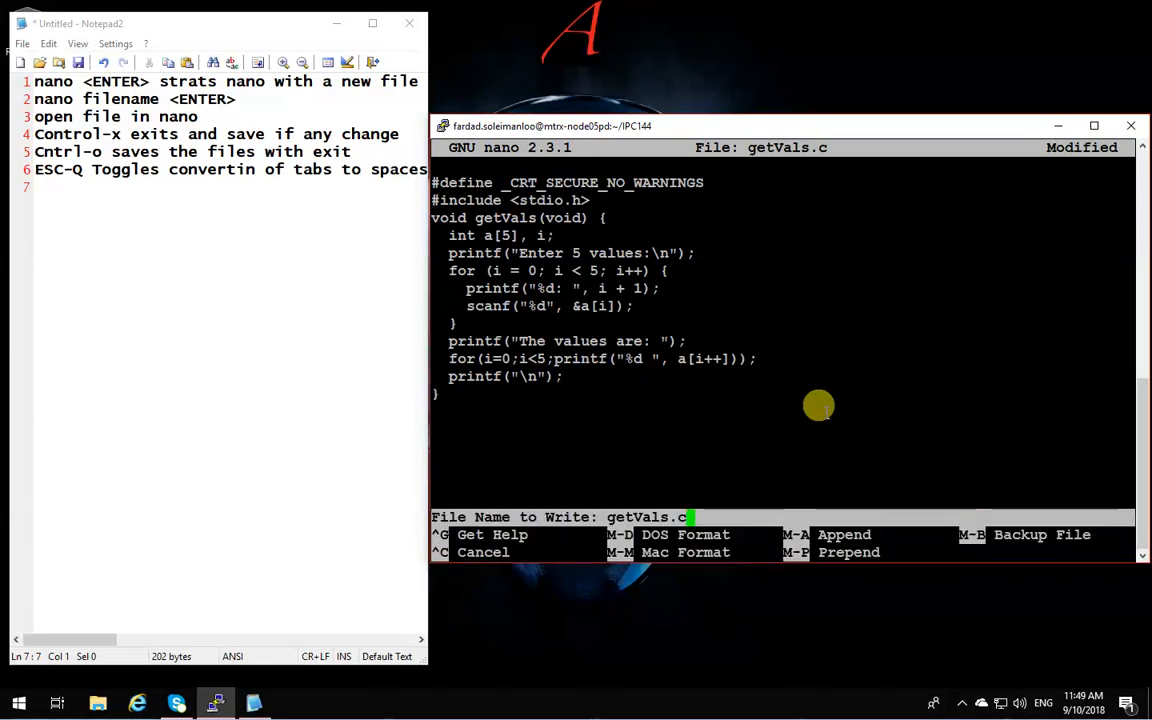